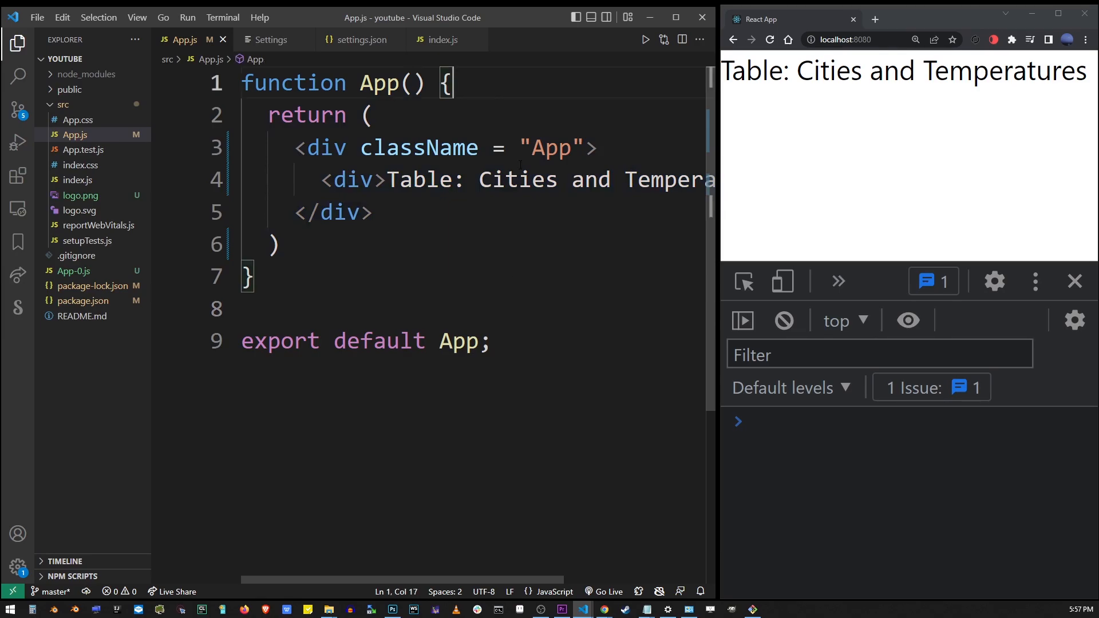
- Add console.log("constructor()") as App's first line and watch it print twice
key(Enter)
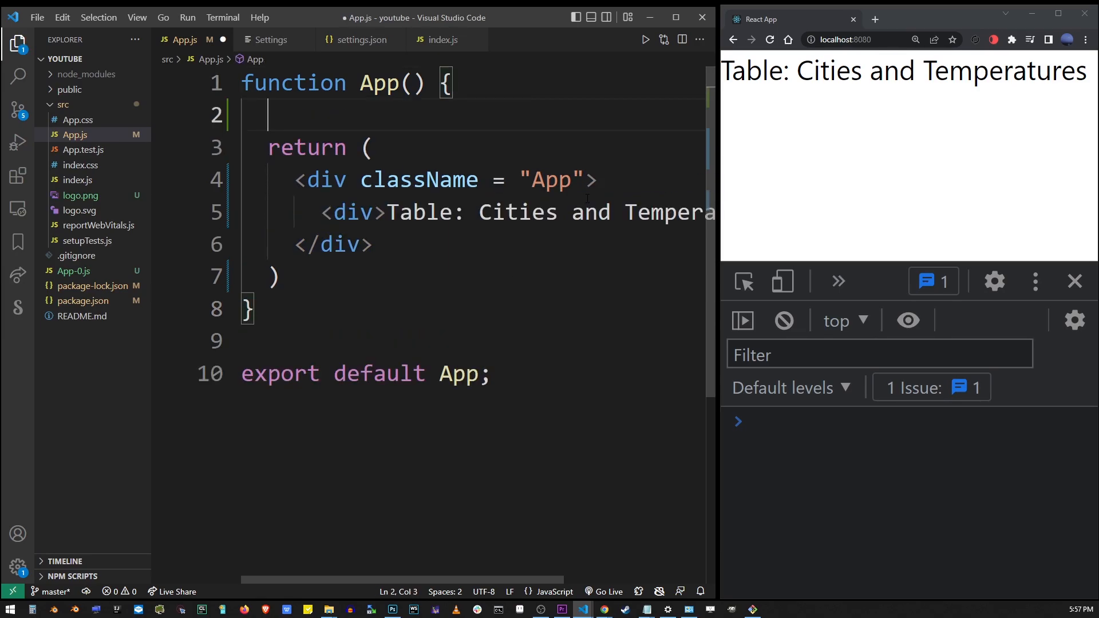
text(console.log())
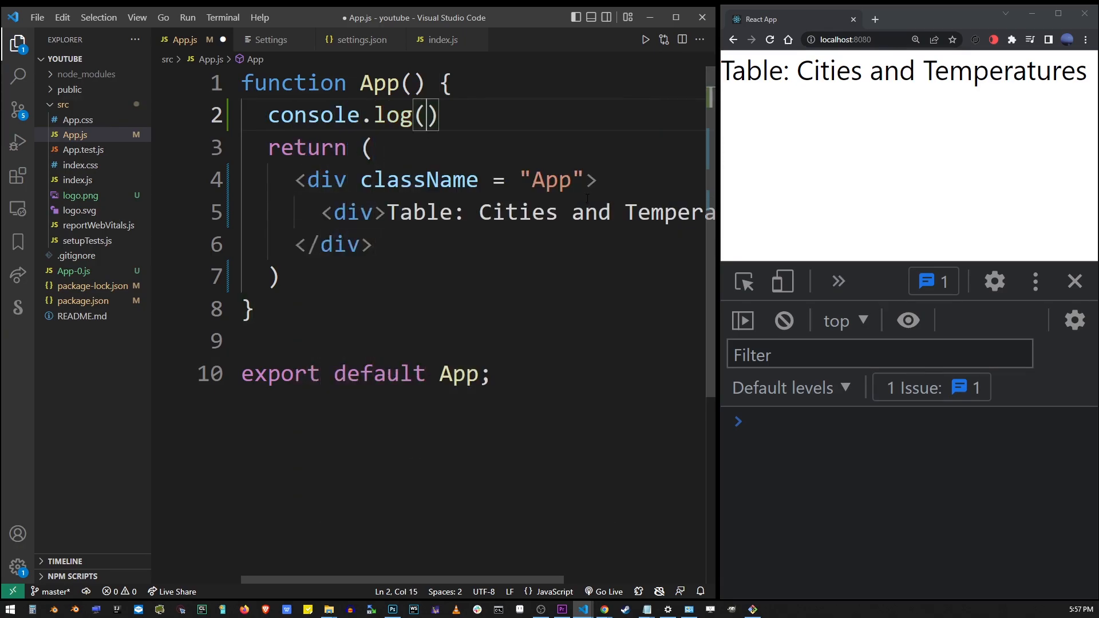
text("construc")
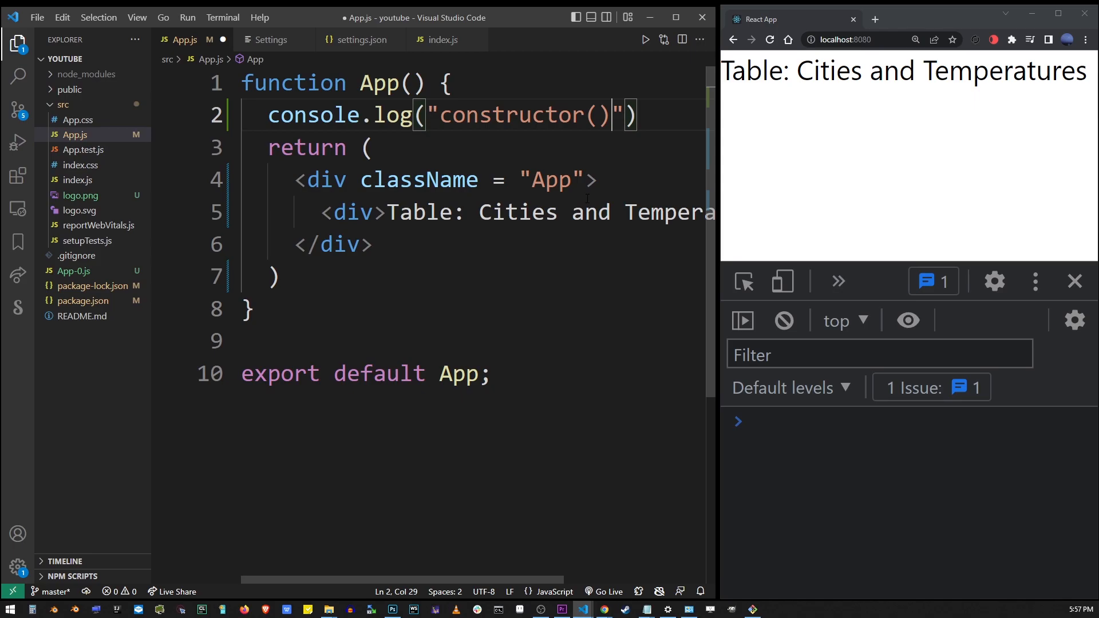
drag(254, 82, 452, 82)
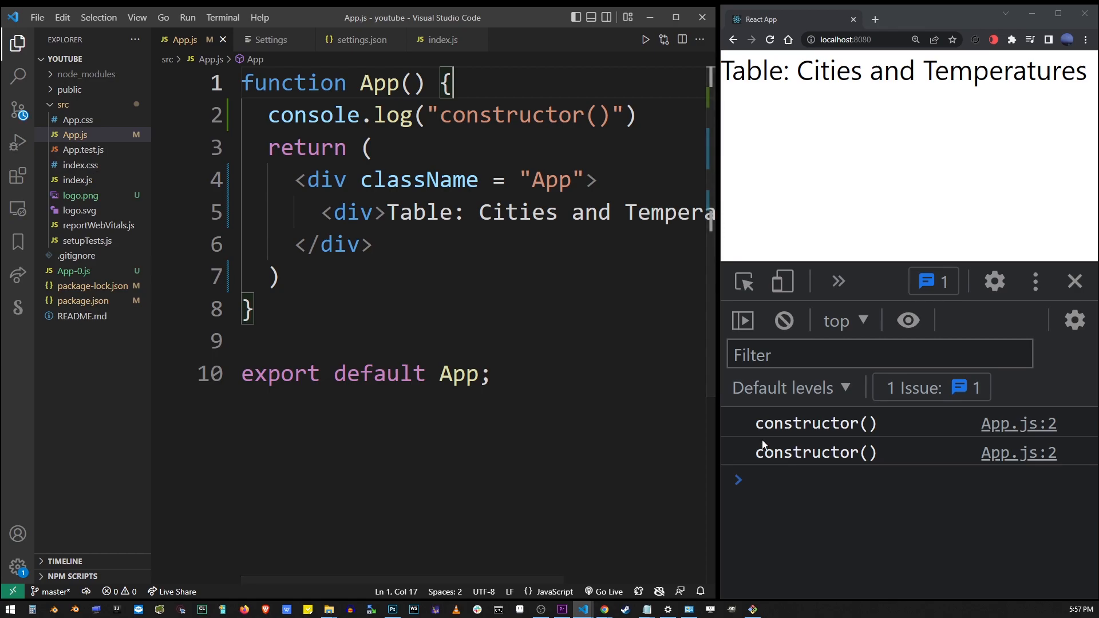
- Delete the React.StrictMode tags in index.js, then remove the console.log line in App.js
click(77, 179)
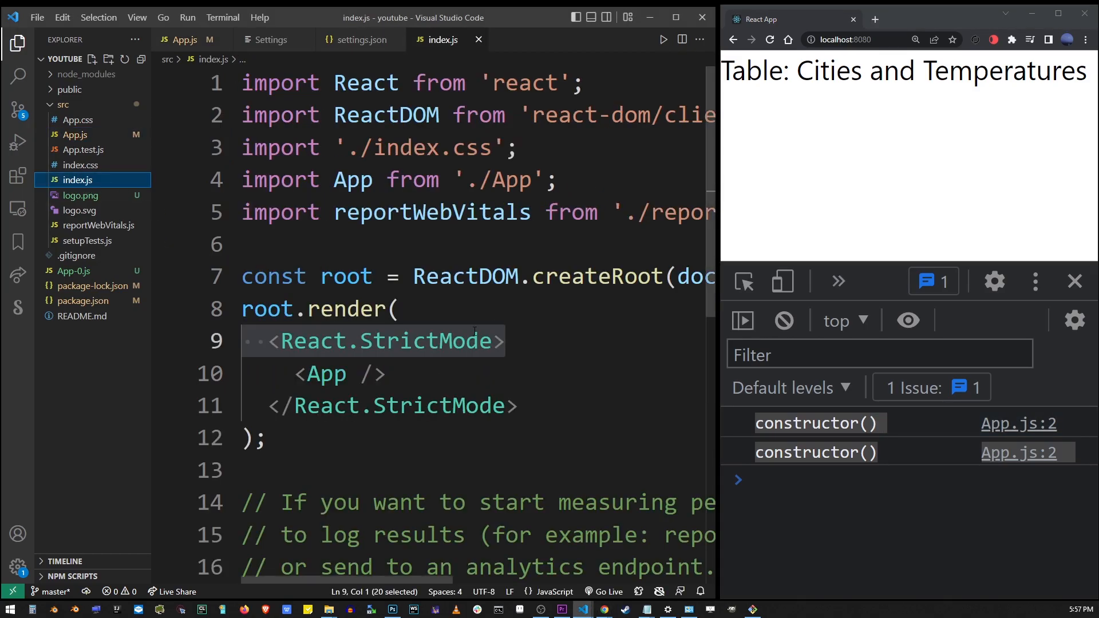
click(505, 341)
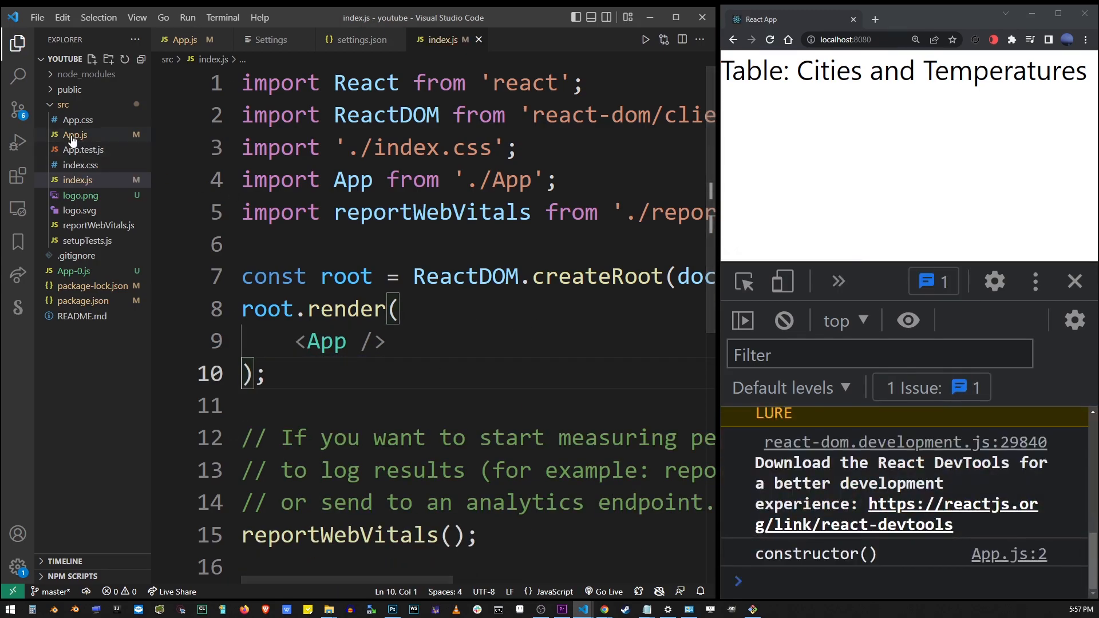
click(74, 134)
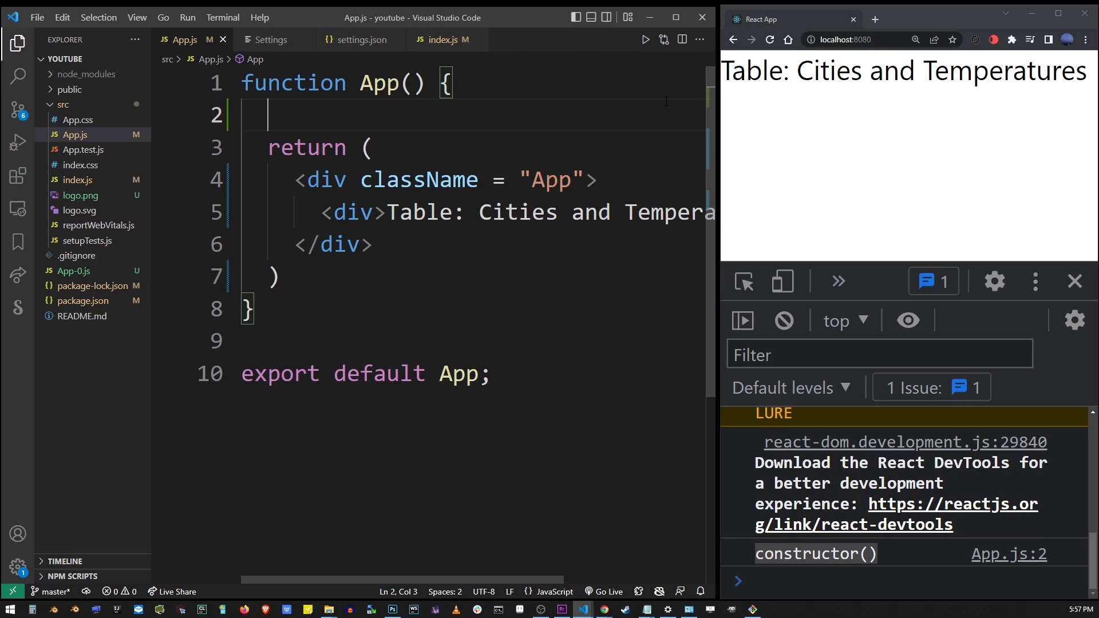
- Paste a const cities array (London 50F, New York 72F, San Francisco 55F), highlighting cities and name
key(Enter)
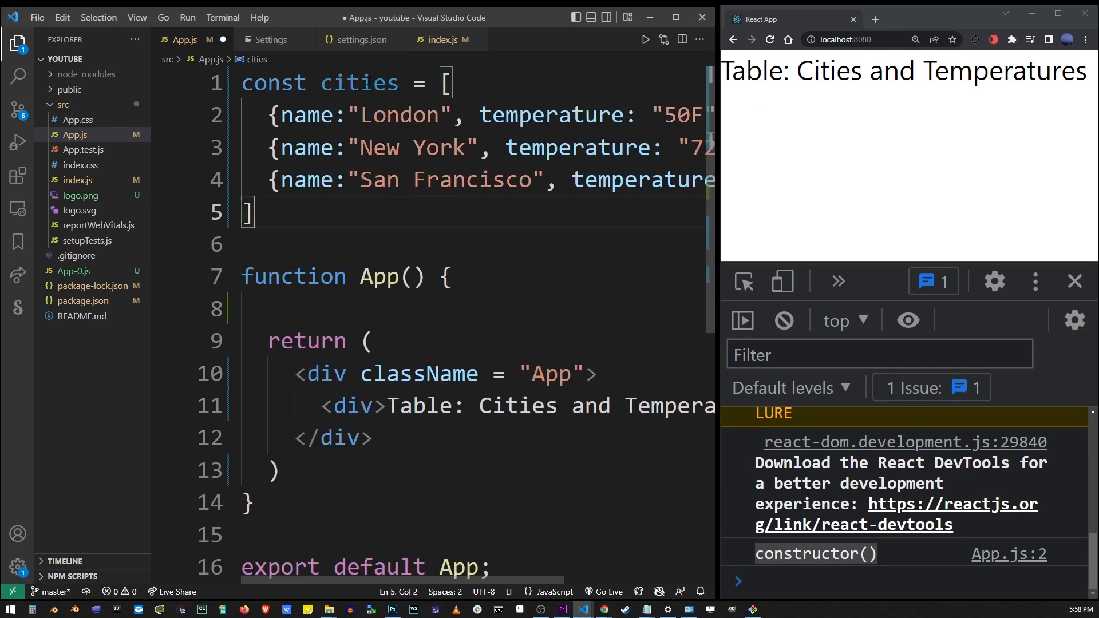
double_click(359, 82)
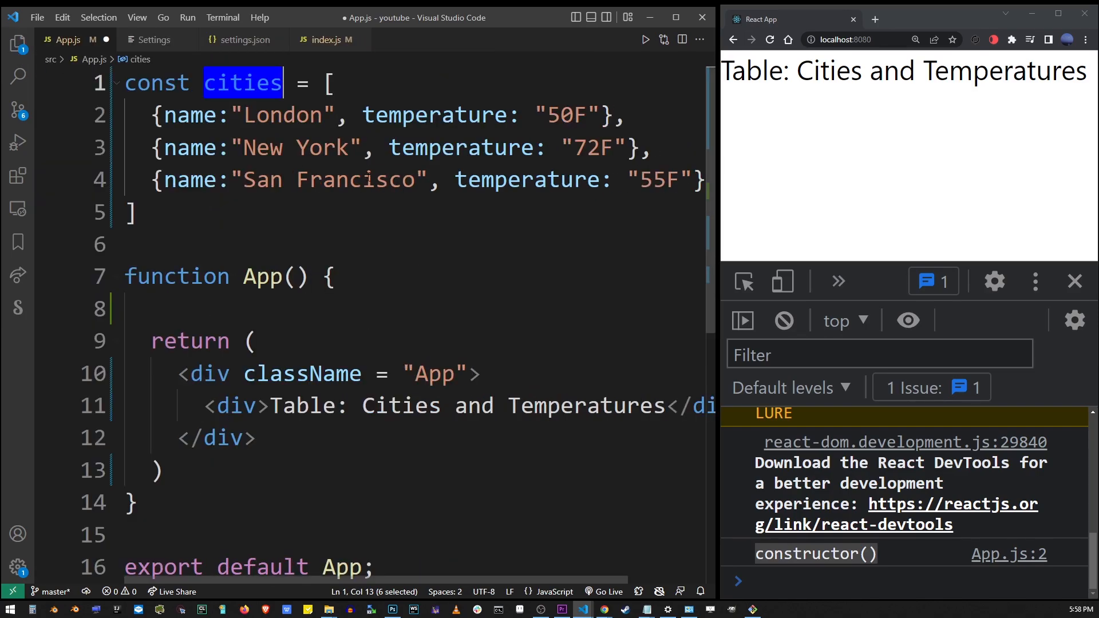
double_click(190, 115)
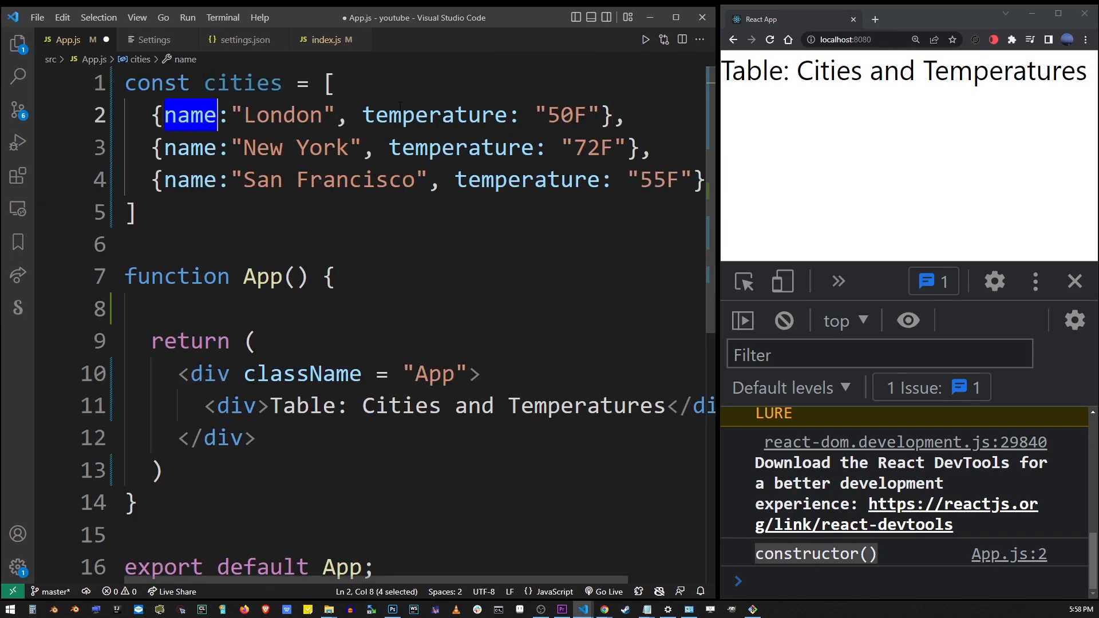
drag(165, 115, 335, 179)
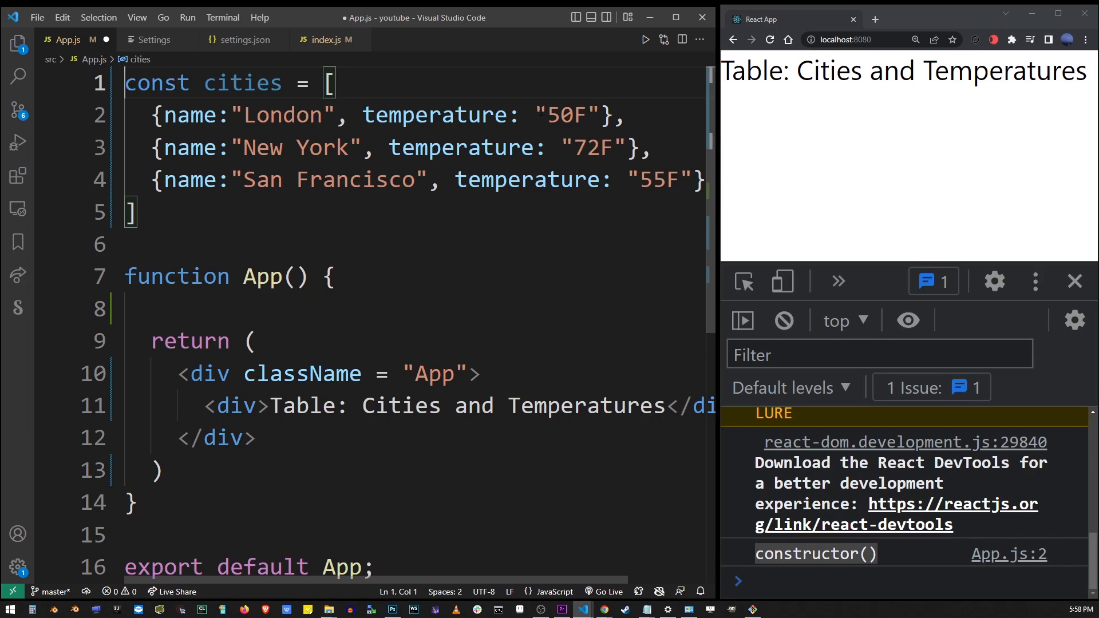
- Put import { useState } from 'react' on line 1 of App.js
text(import { useState)
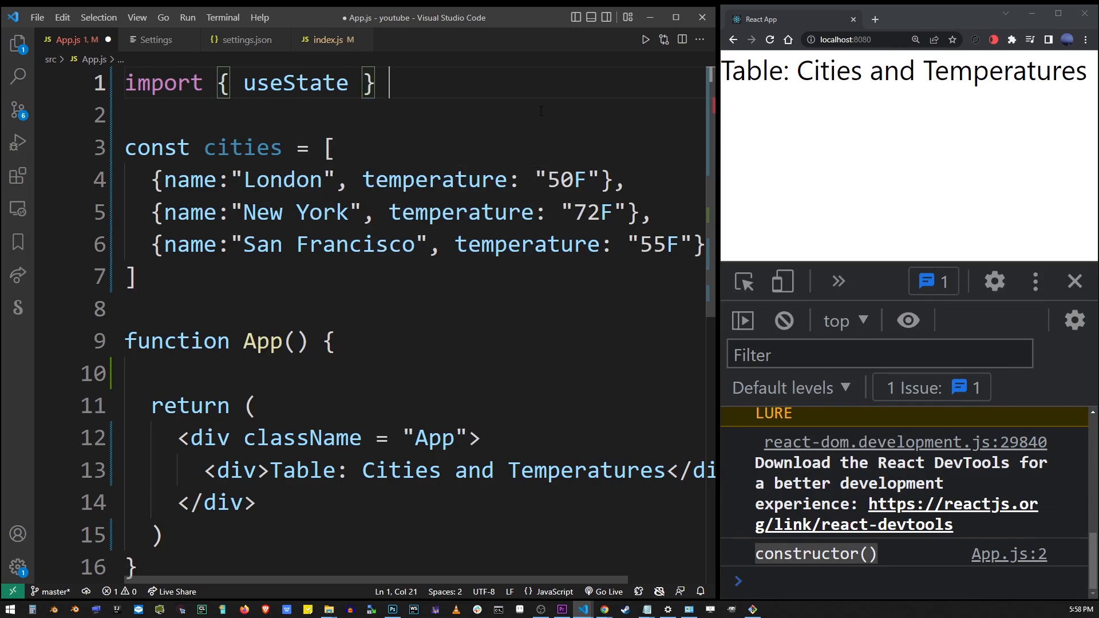
text(from 'react')
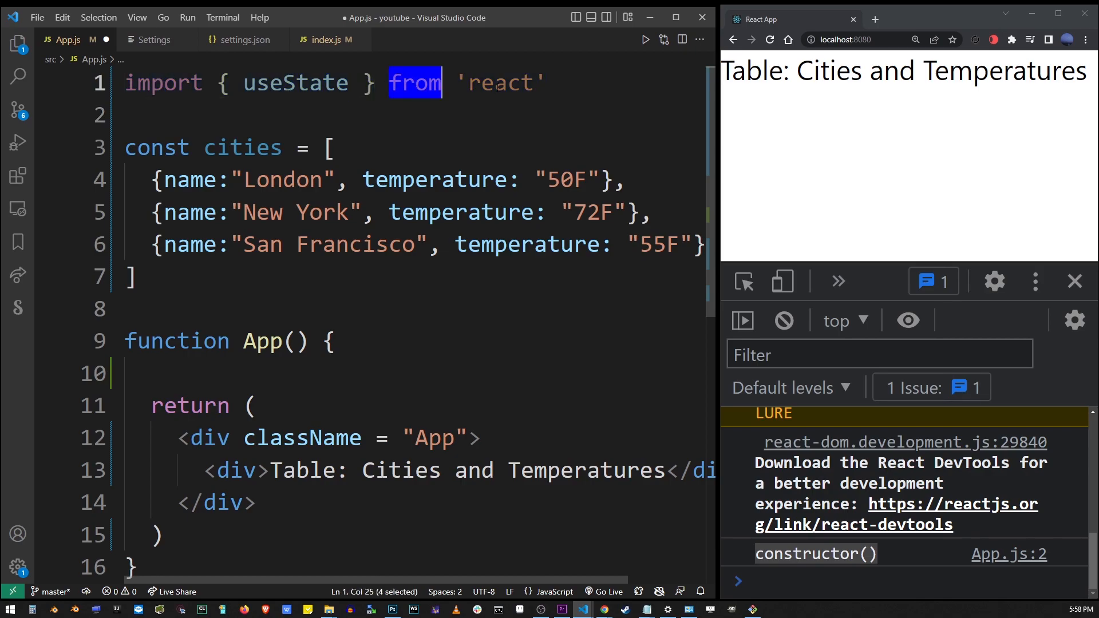
click(543, 83)
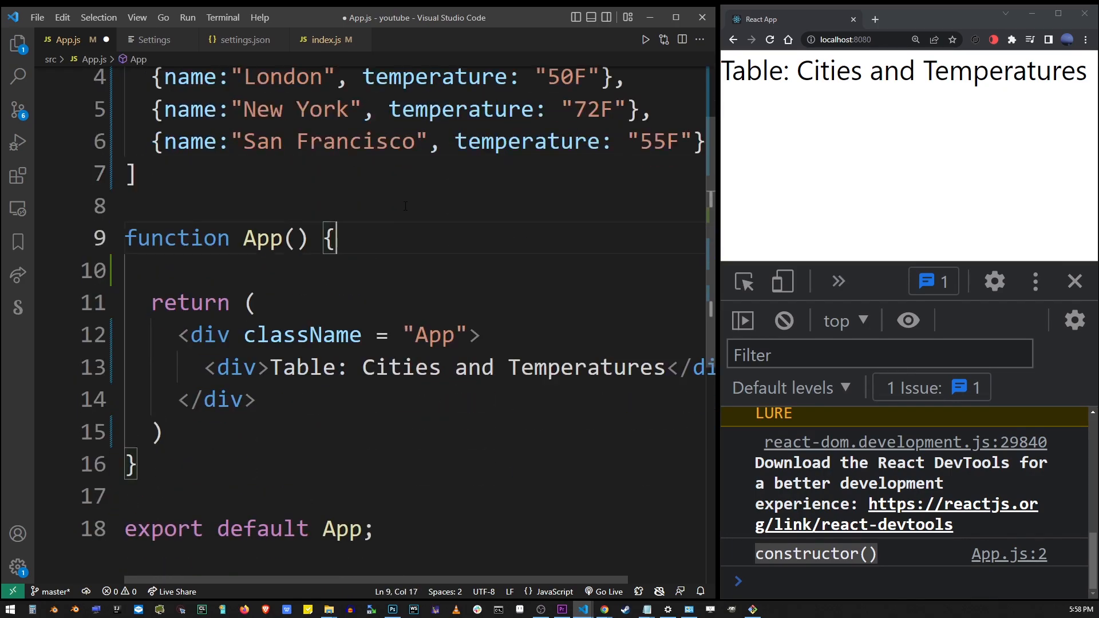
- Declare const [rows, setRows] = useState(cities) inside App
text(const [)
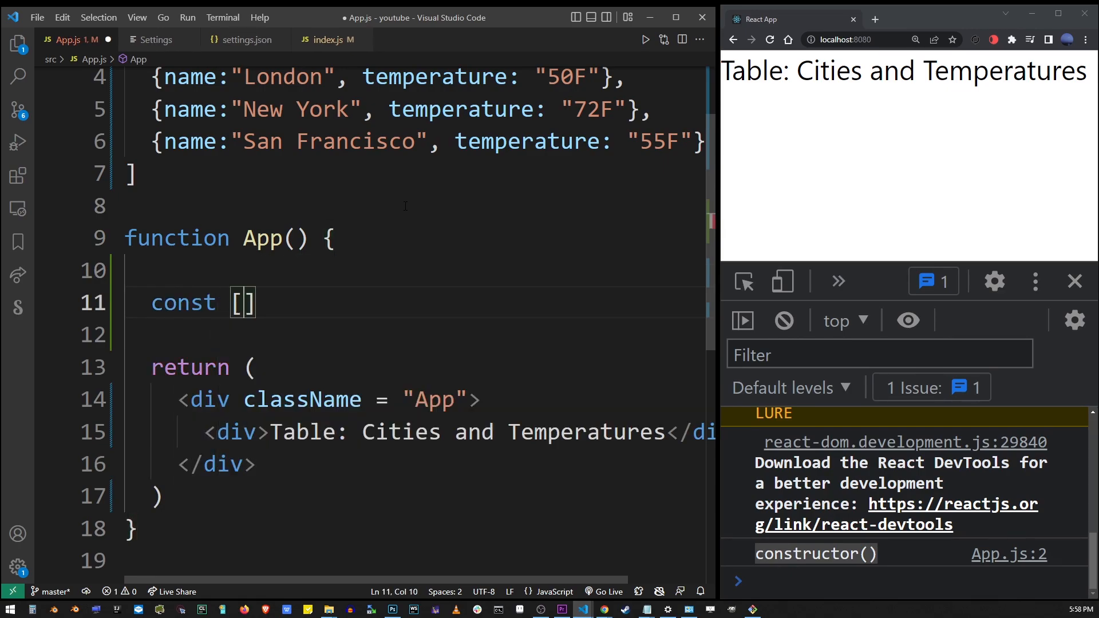
text(rows)
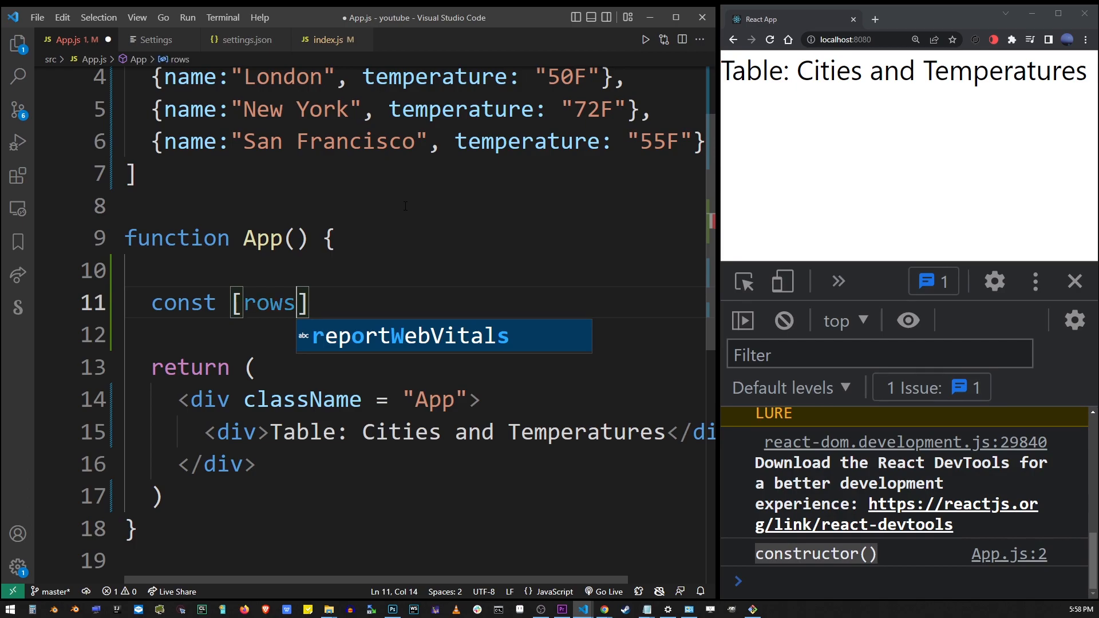
text(, setRows)
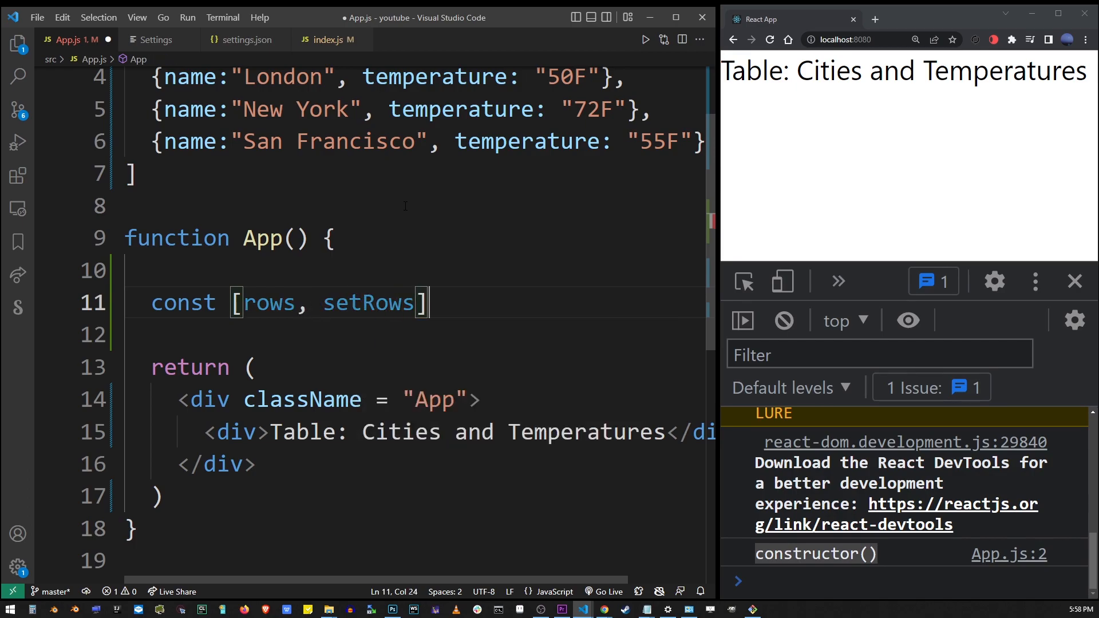
text(=)
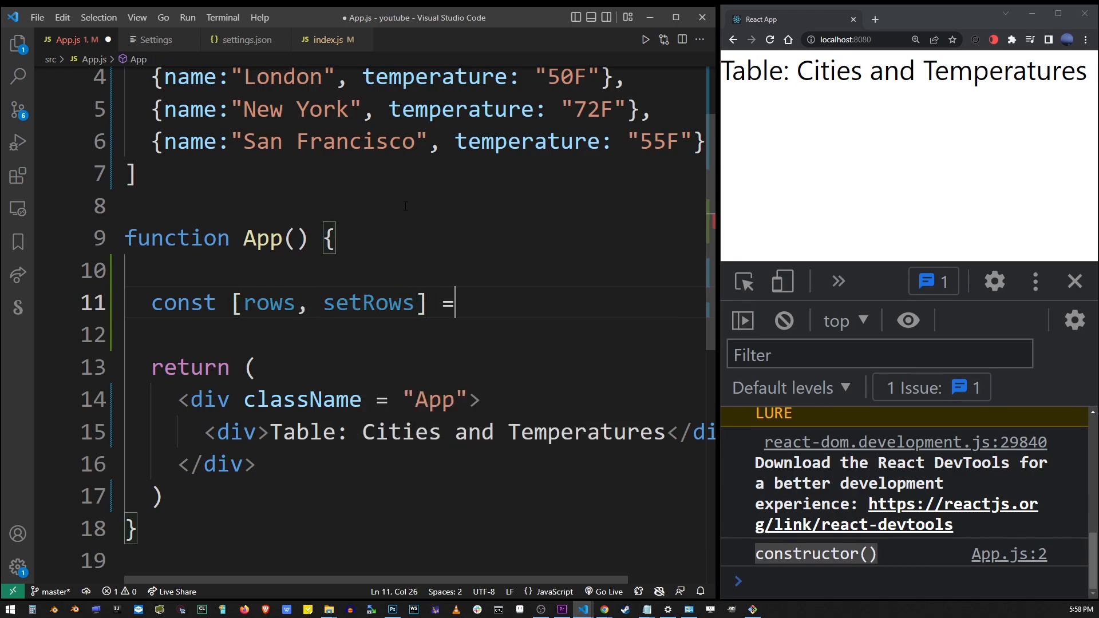
text(useState())
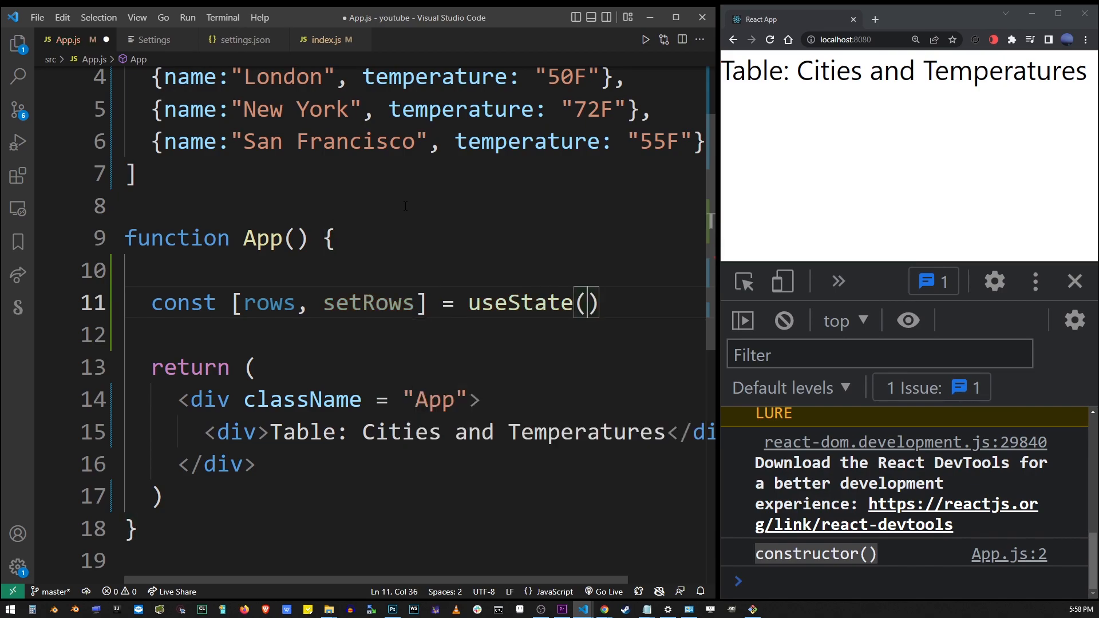
double_click(242, 147)
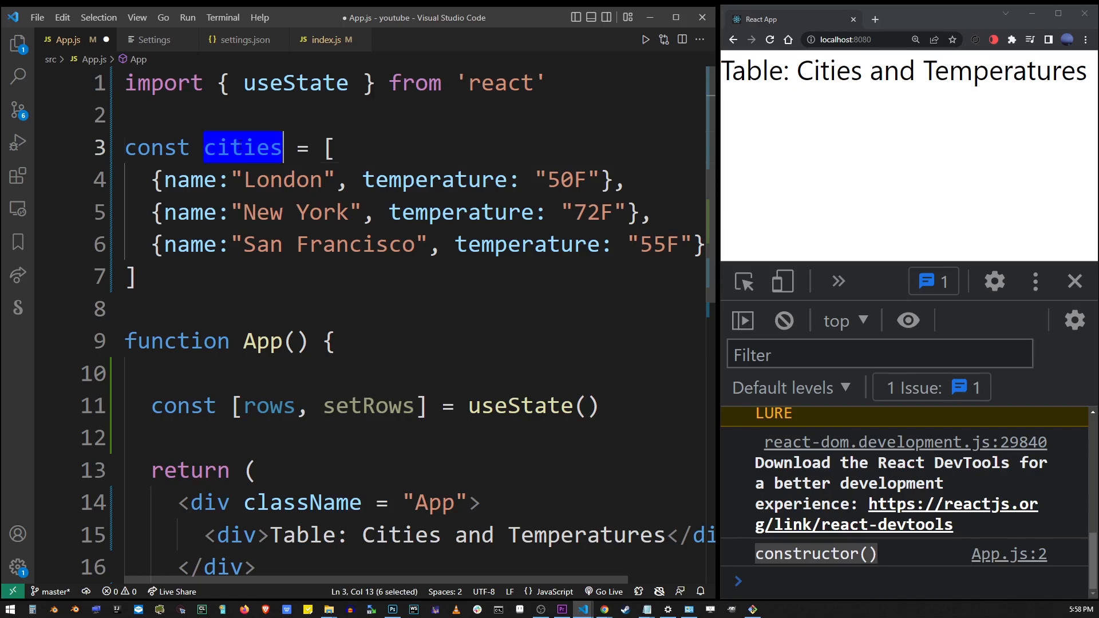
text(cities)
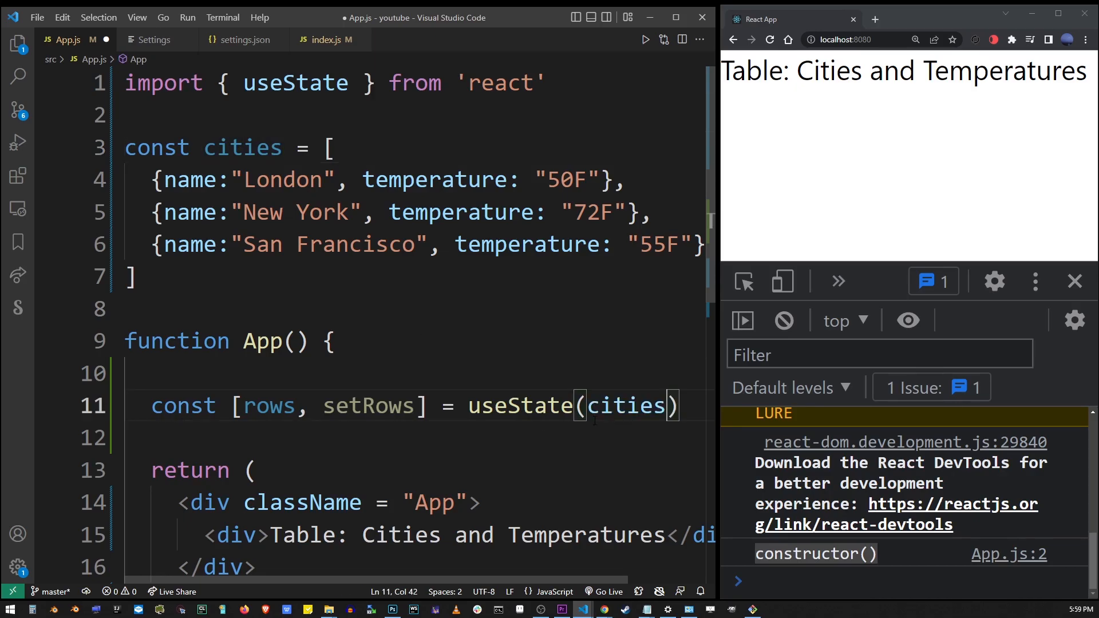
double_click(518, 405)
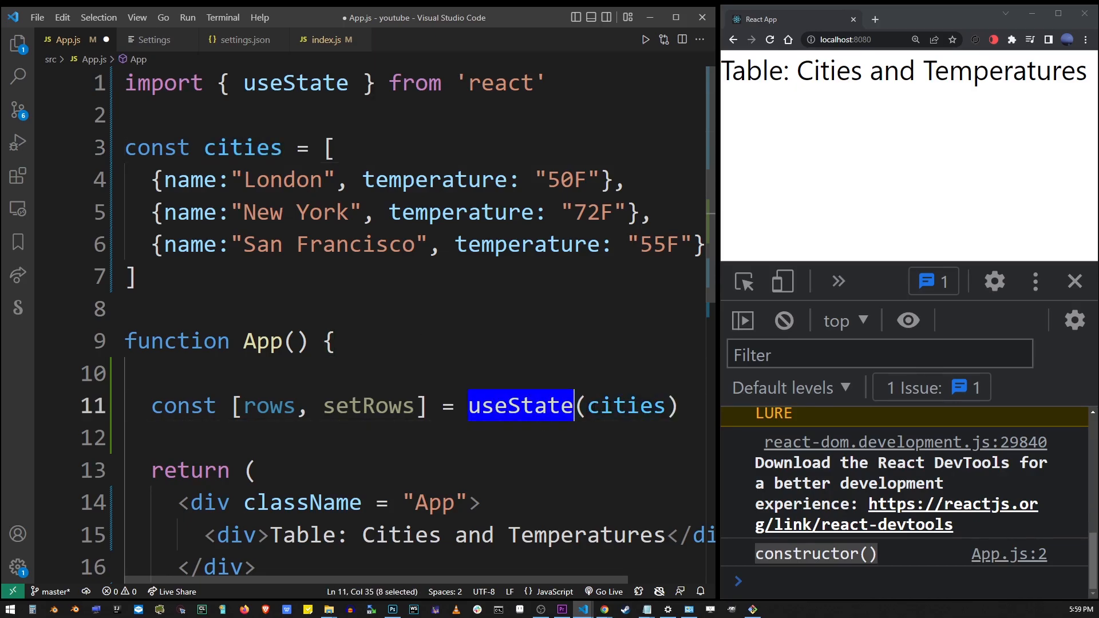
click(468, 405)
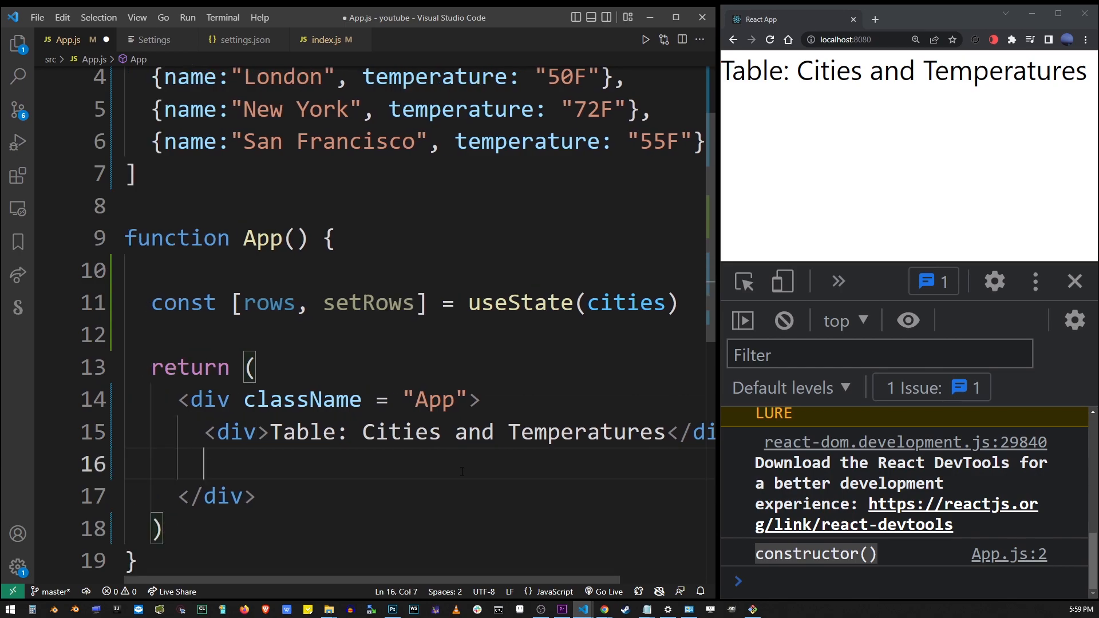
mouse_move(321, 454)
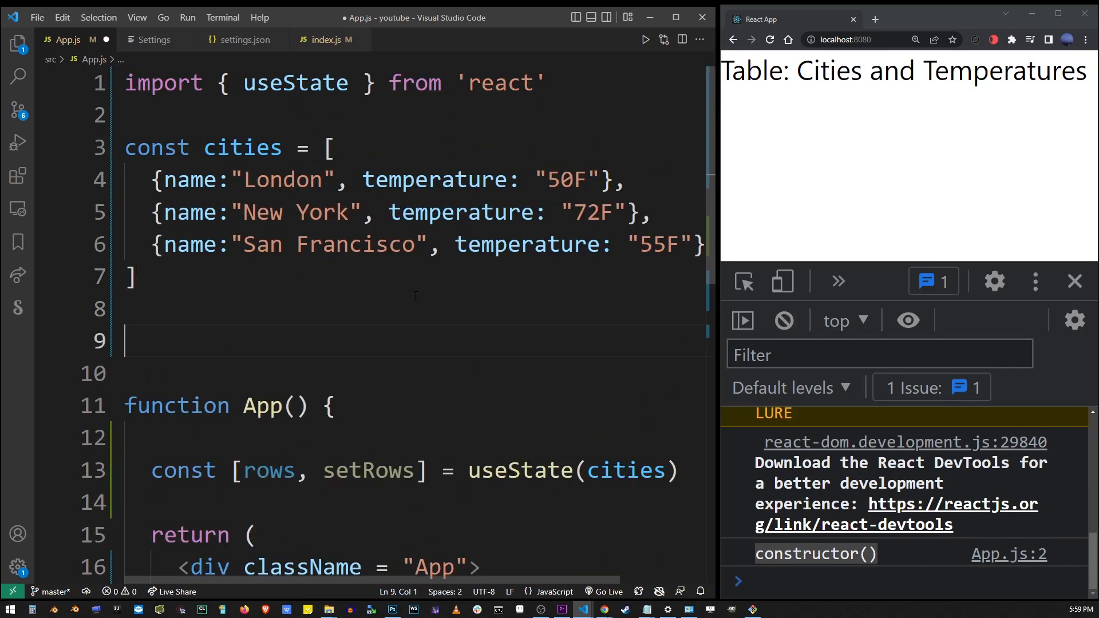
- Create empty Row and Table components, each written as (props) => {}
text(const)
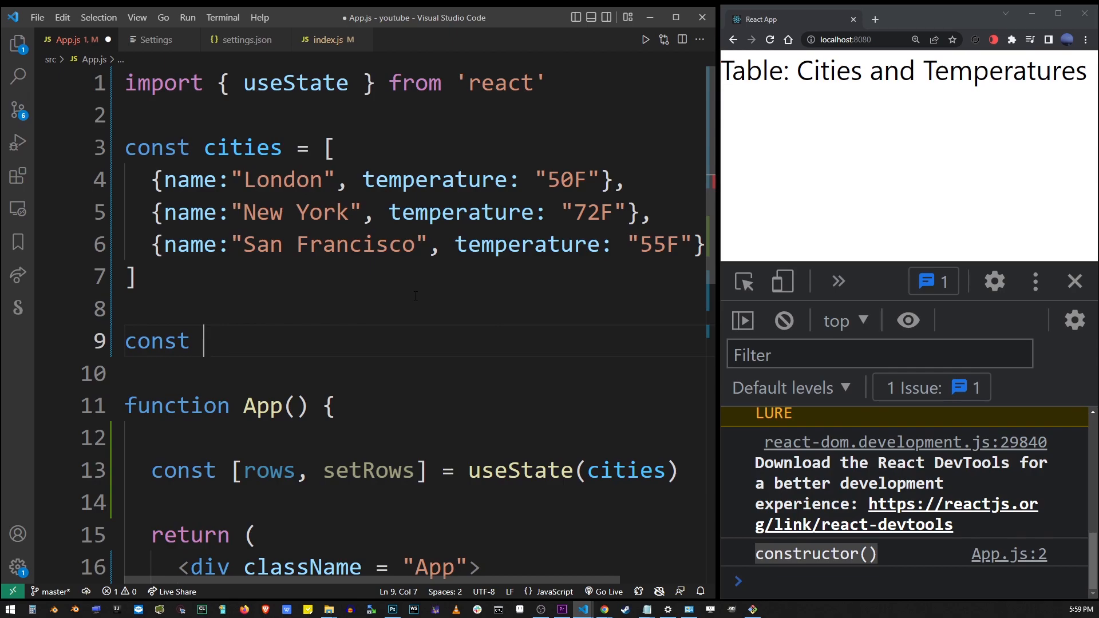
text(Row = (props))
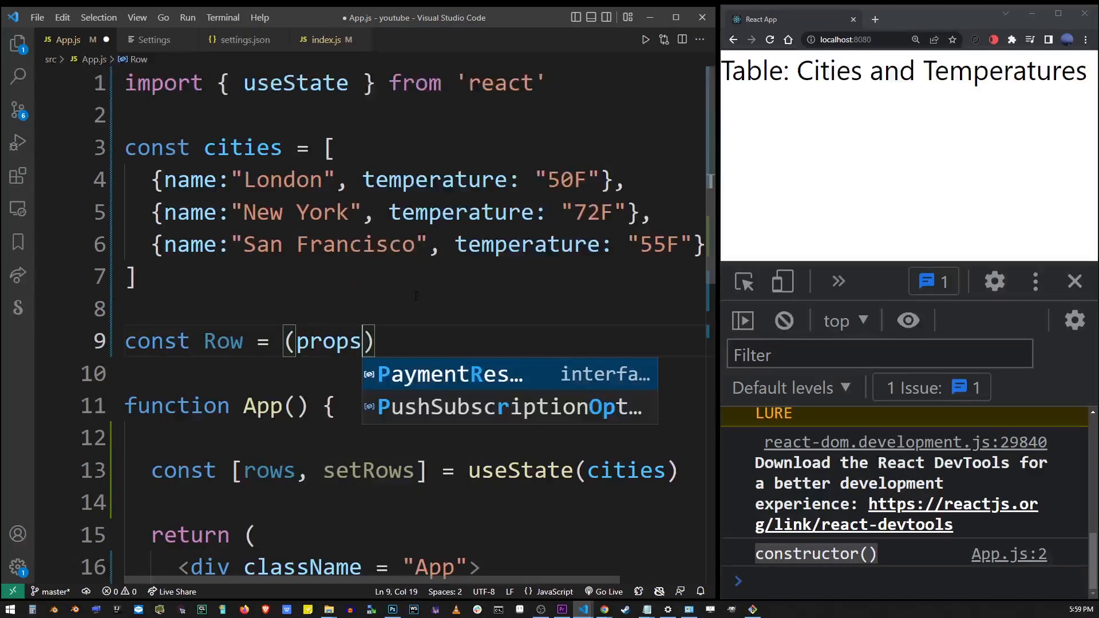
double_click(330, 342)
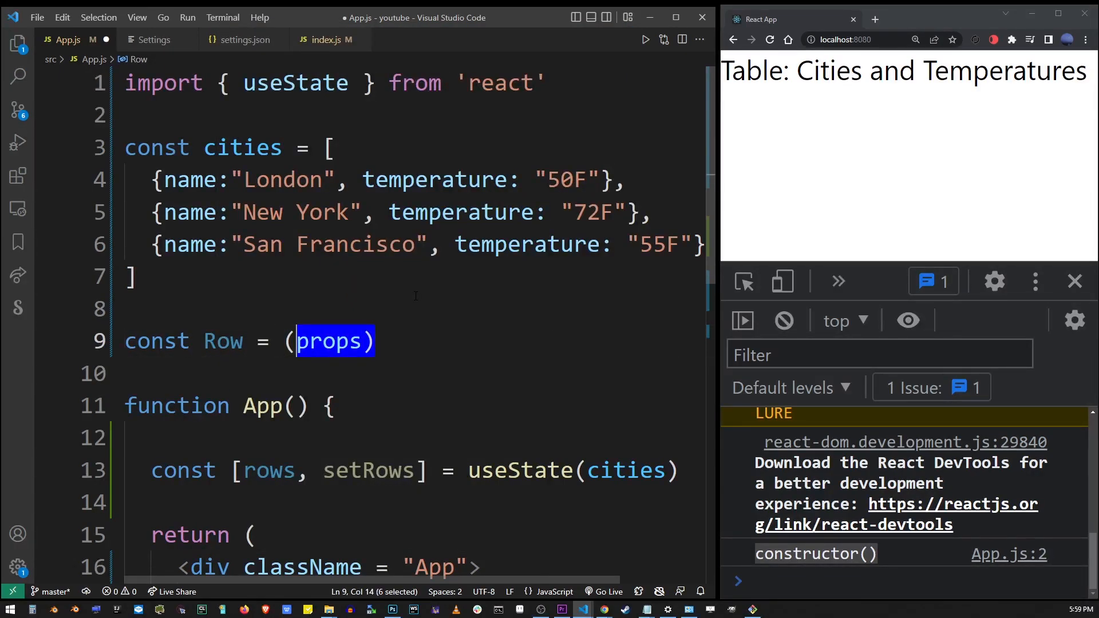
text(=>)
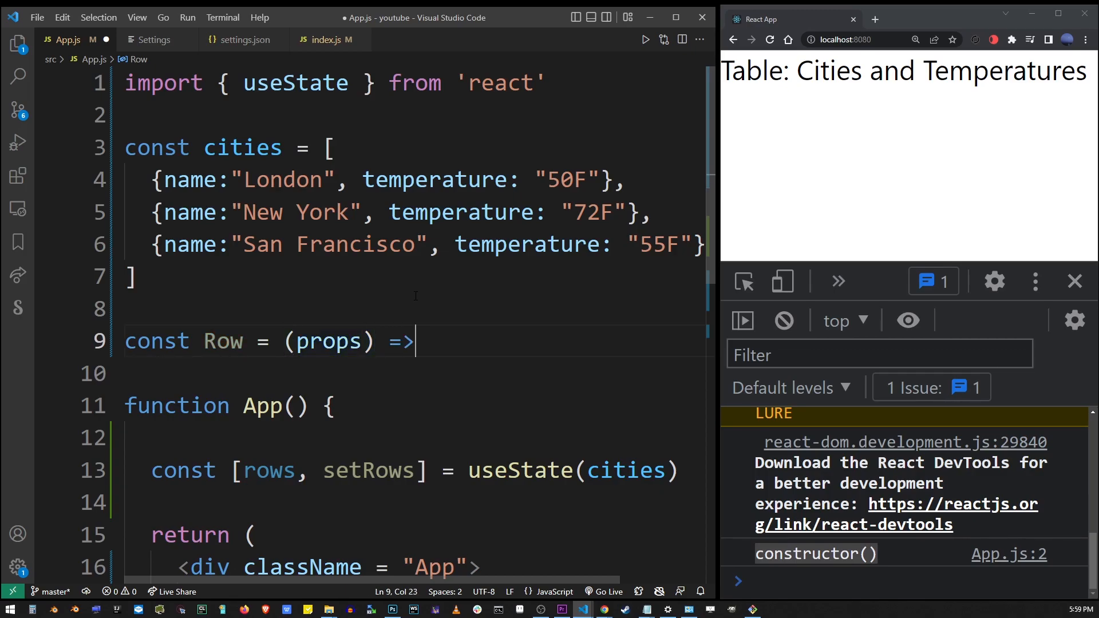
text({)
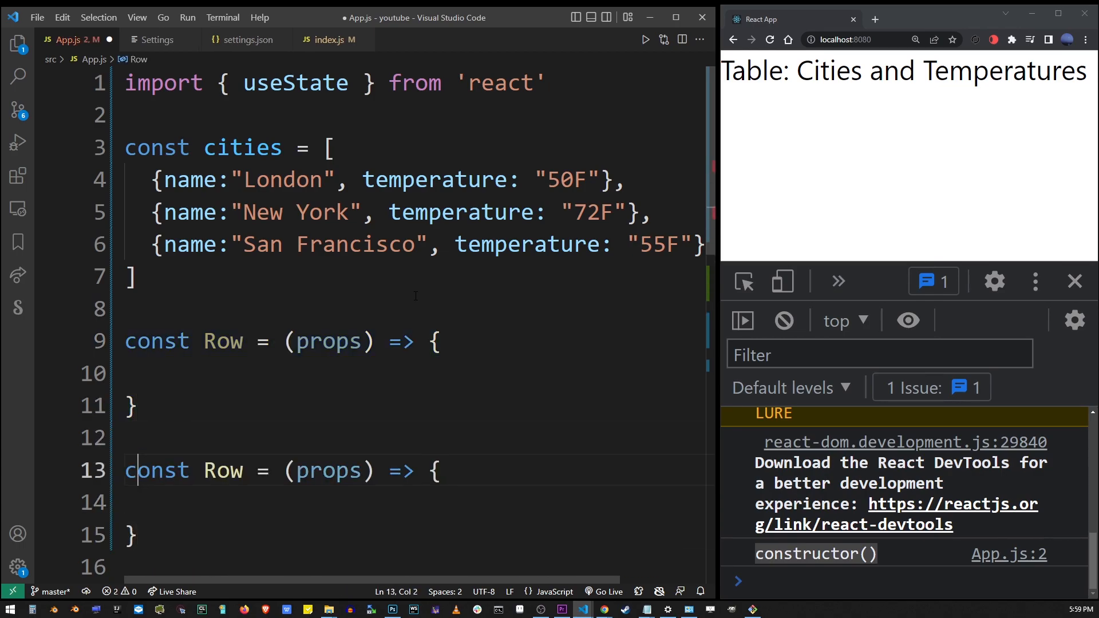
text(Table)
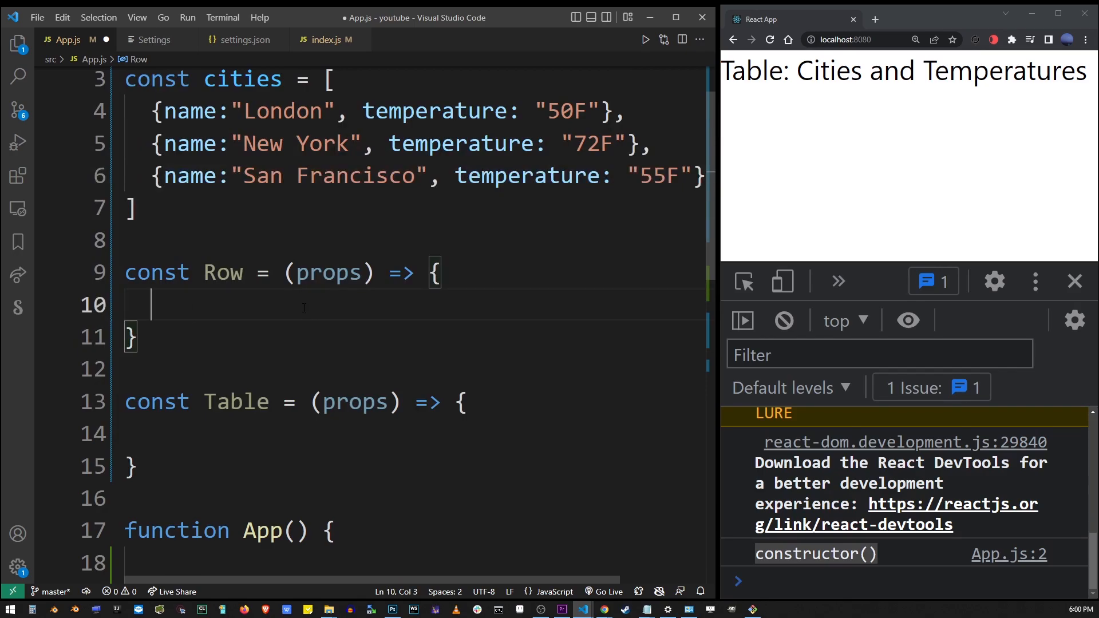
- Destructure name and temperature from props in Row's body
text(const)
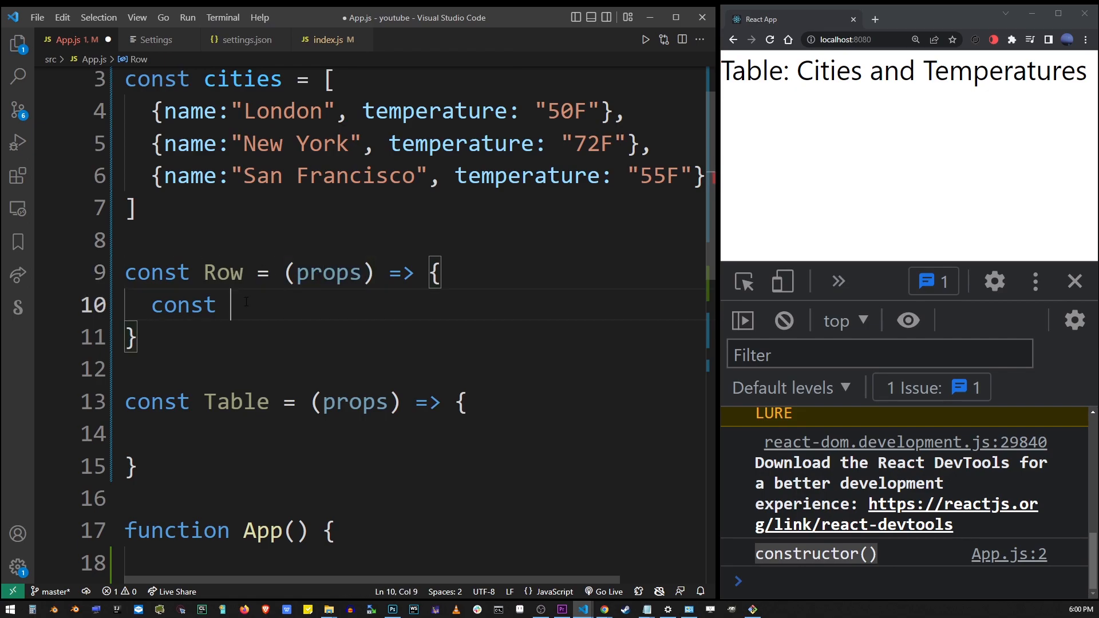
text([)
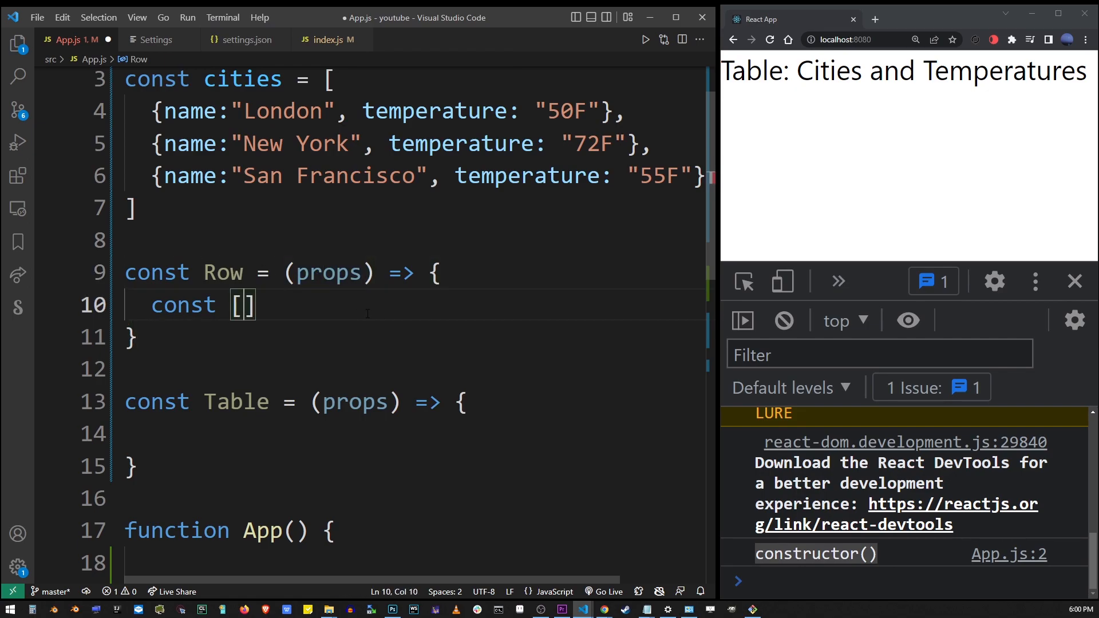
text({)
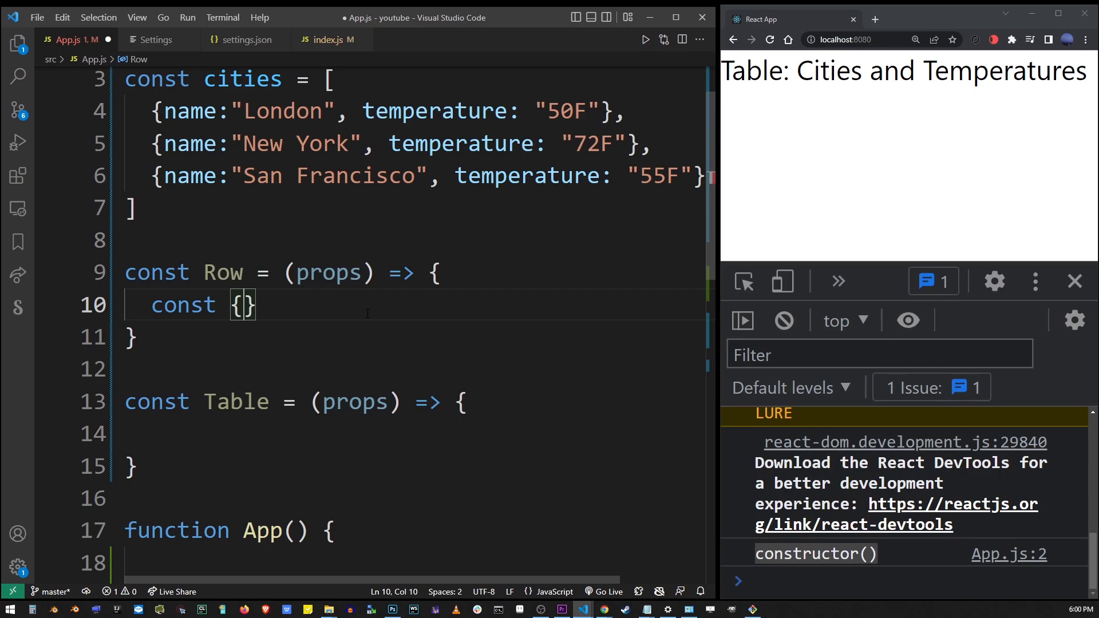
text(name,)
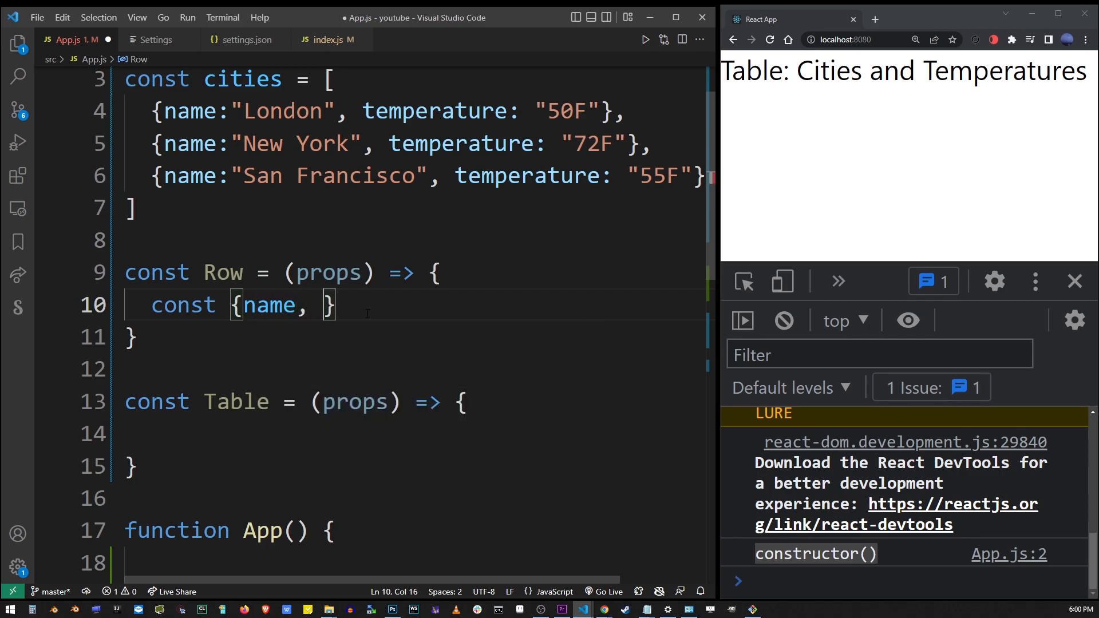
text(temperature)
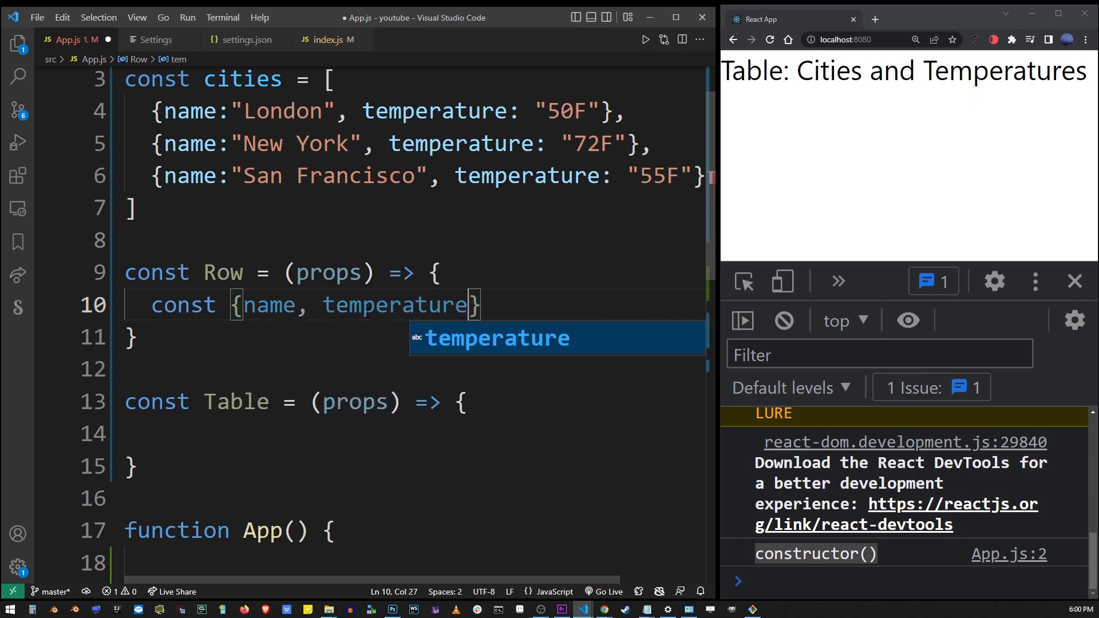
text(= p)
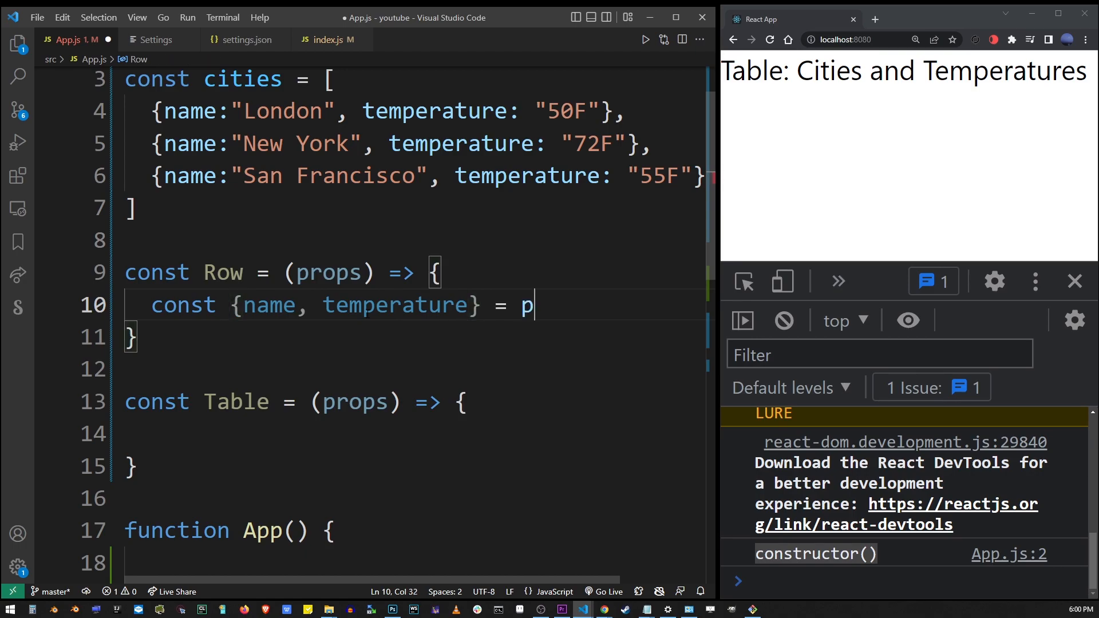
text(rops)
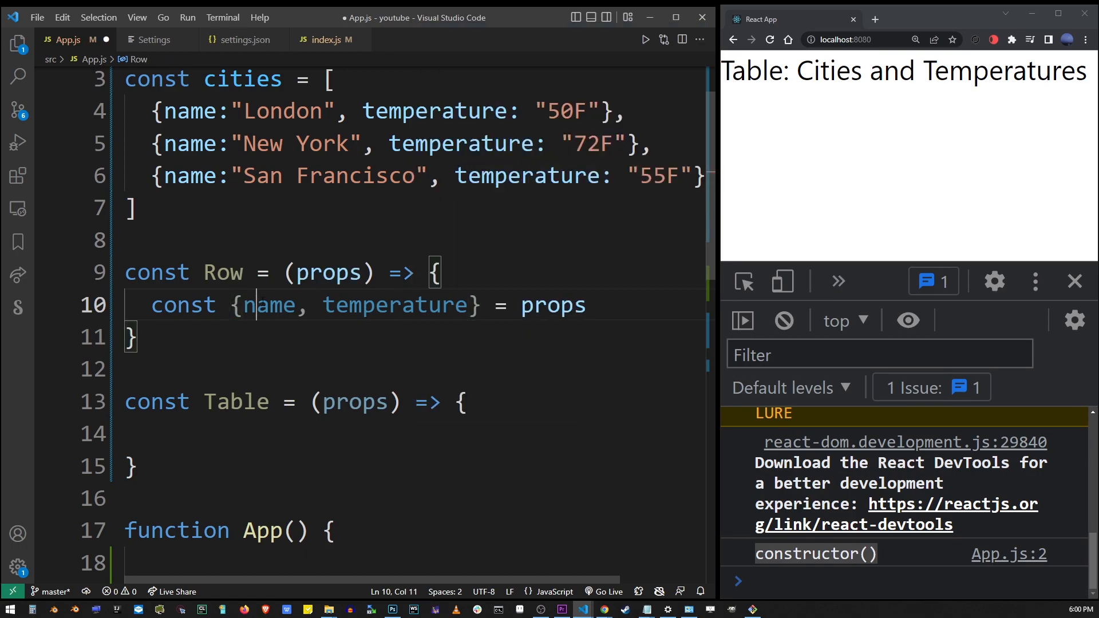
double_click(191, 115)
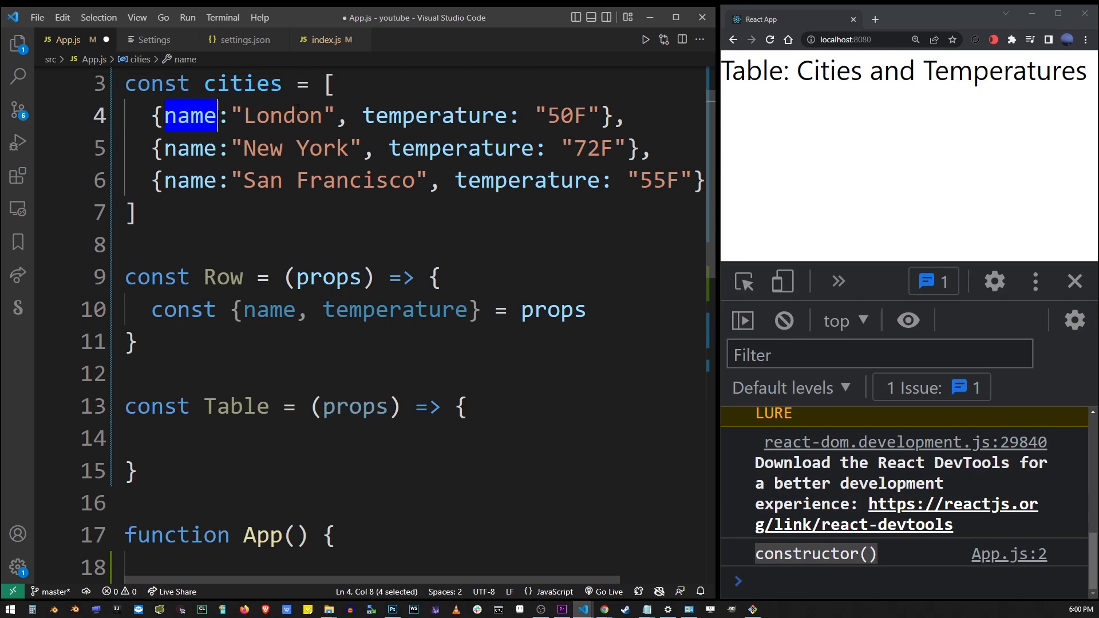
click(588, 309)
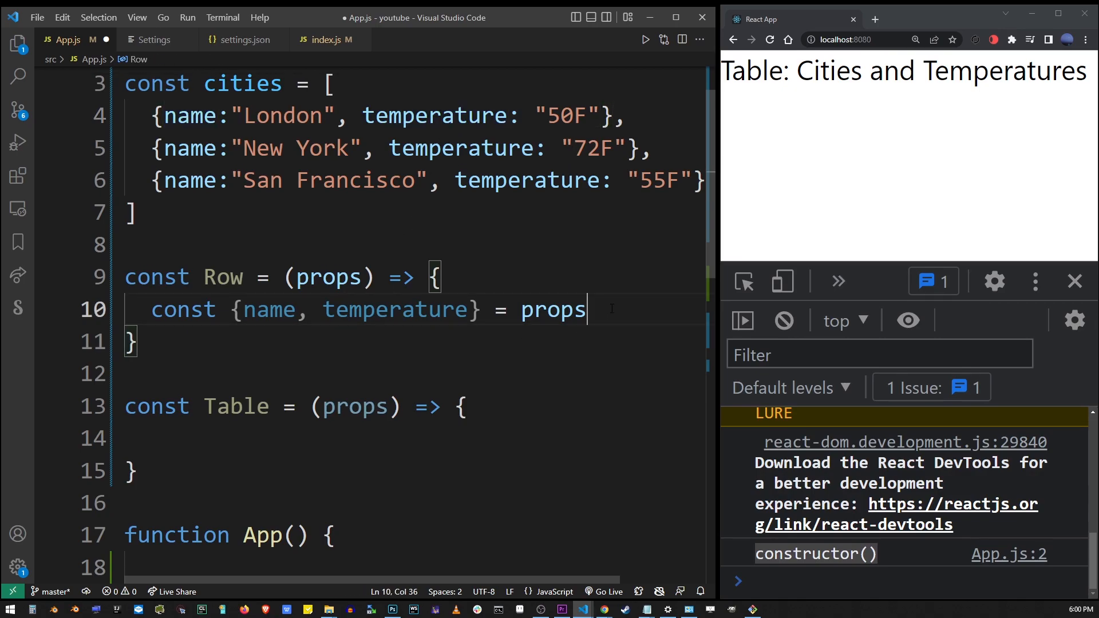
- Return a tr with two td cells showing {name} and {temperature}
key(Enter)
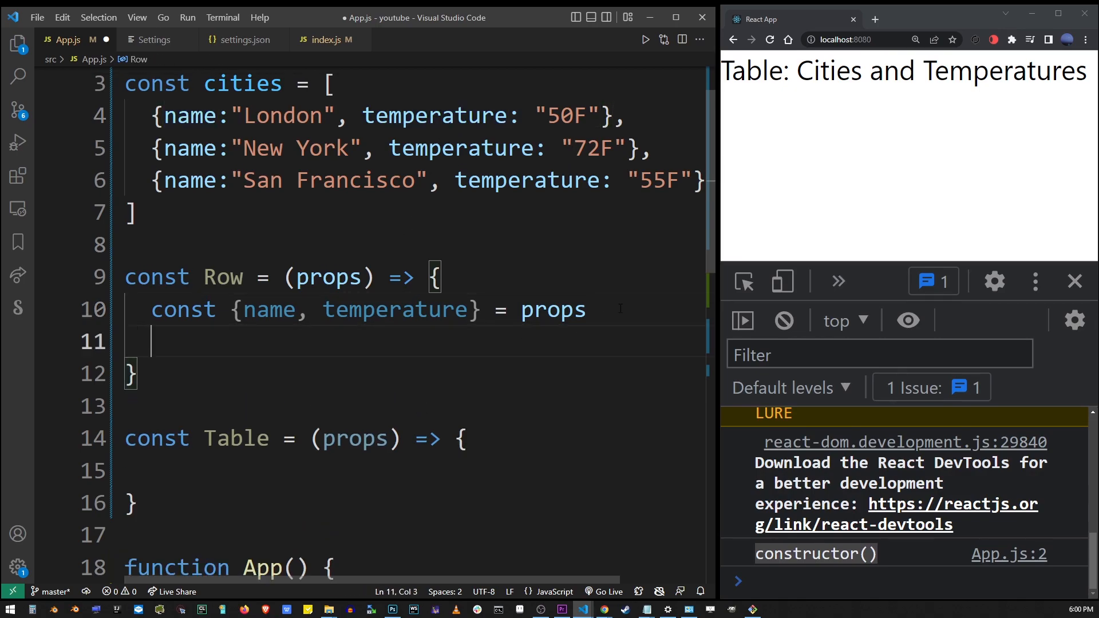
text(return())
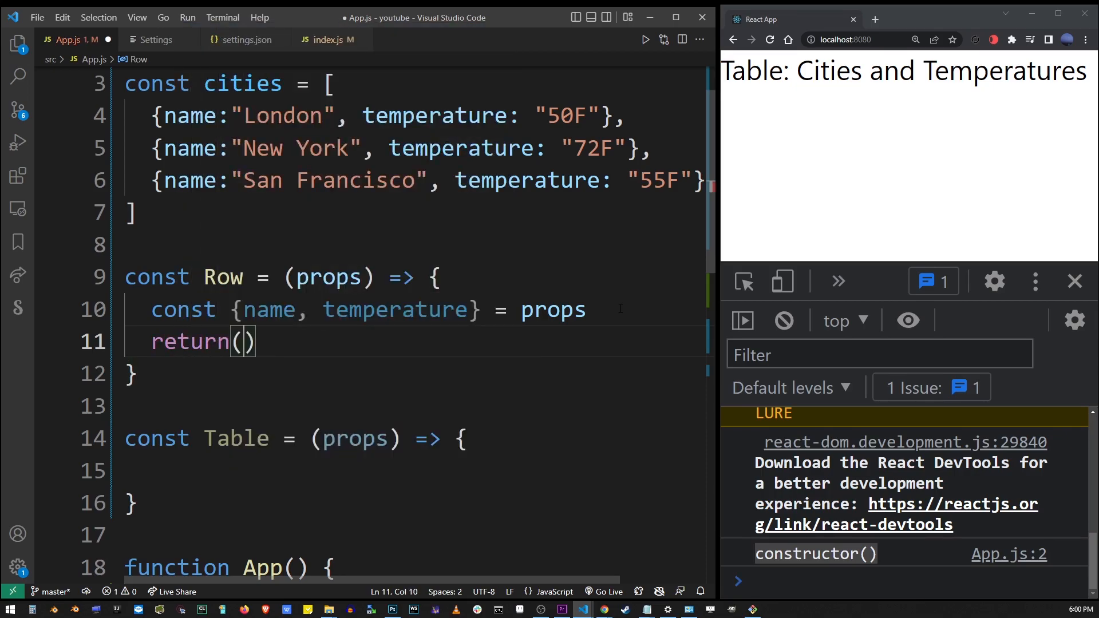
text(<tr></tr>)
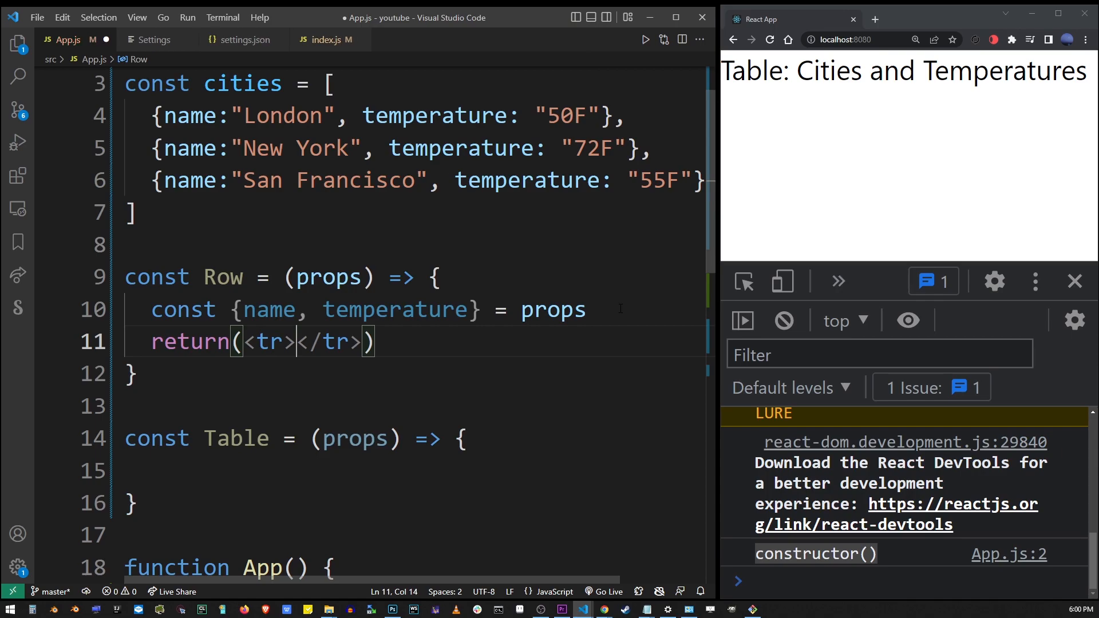
key(Enter)
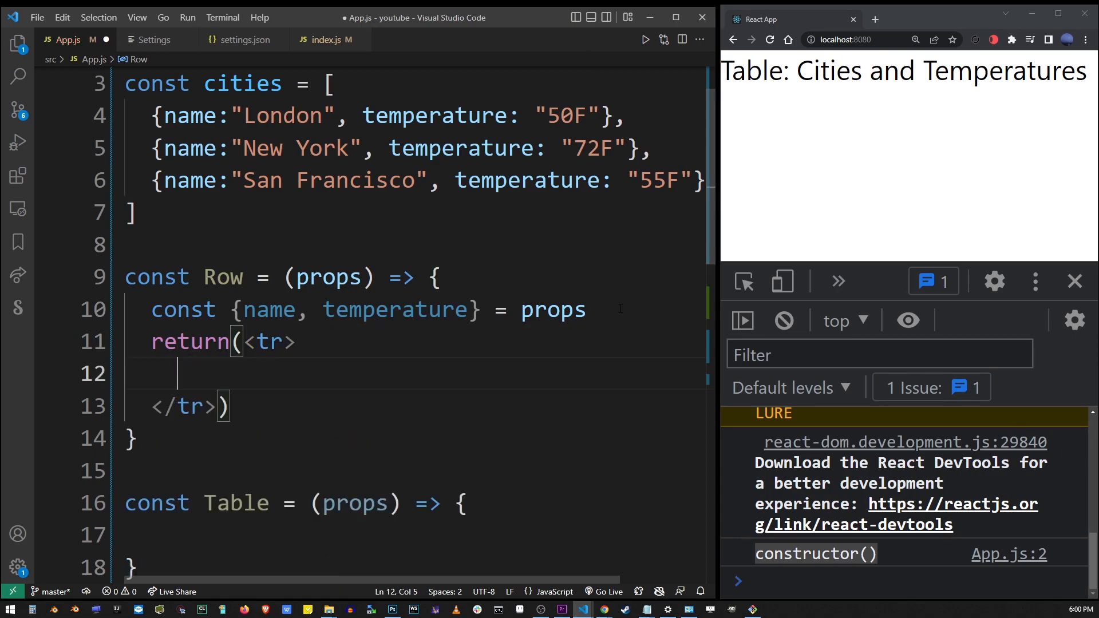
text(<td>{name}</td>)
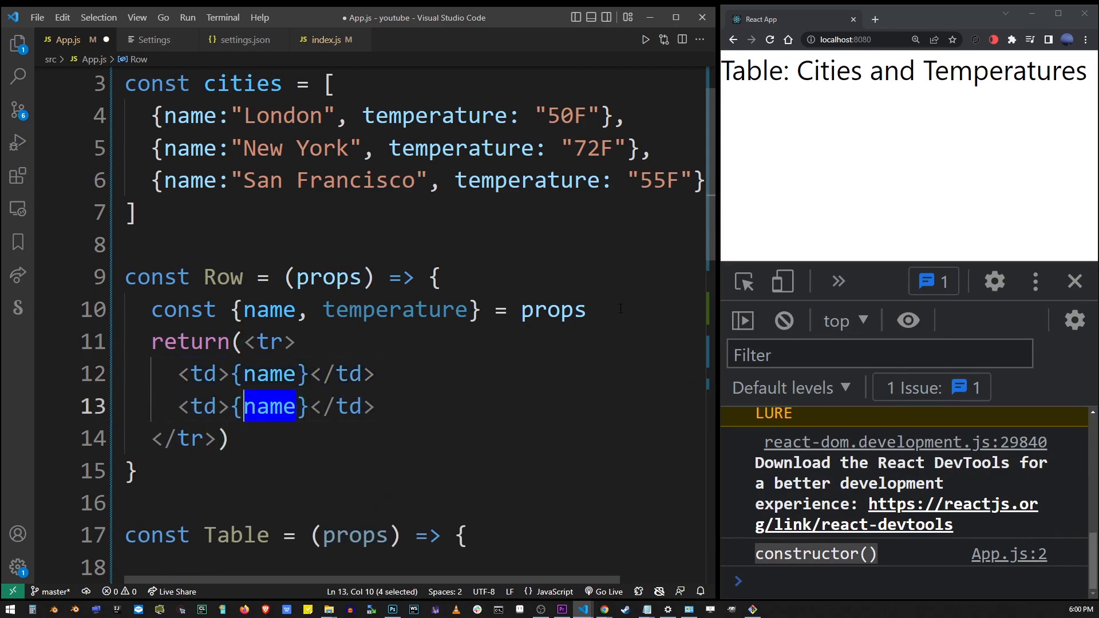
text(temperature)
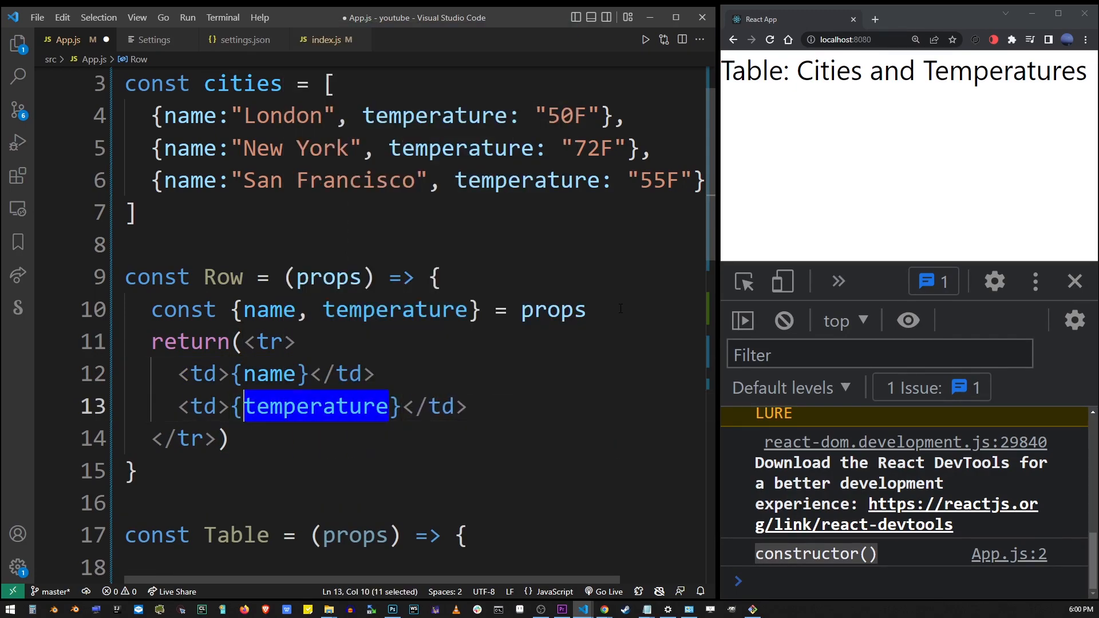
double_click(270, 374)
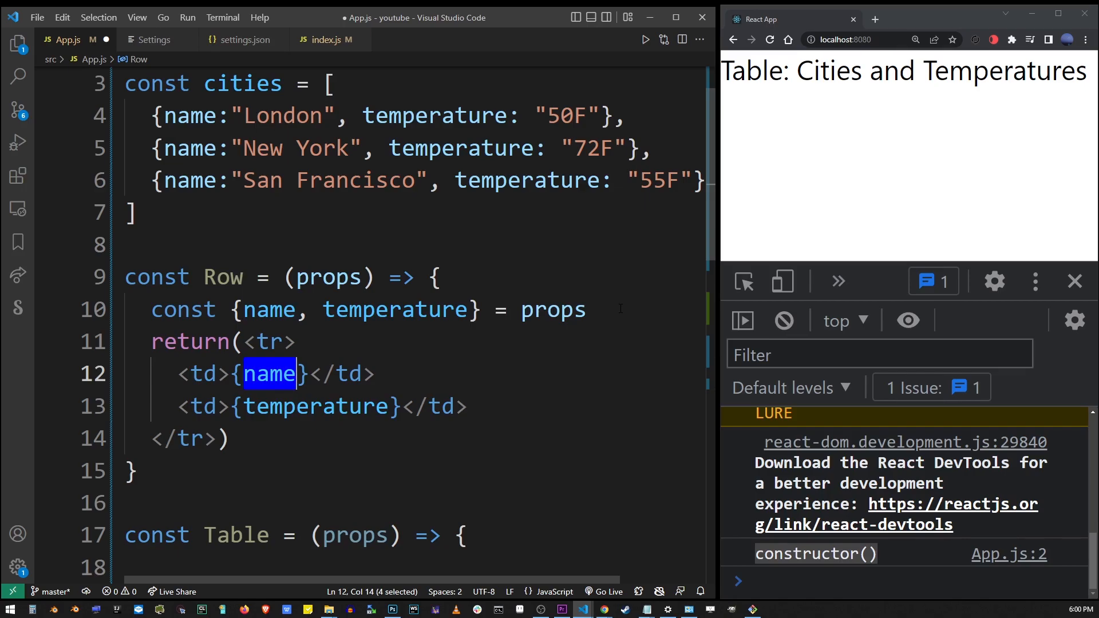
drag(281, 374, 130, 472)
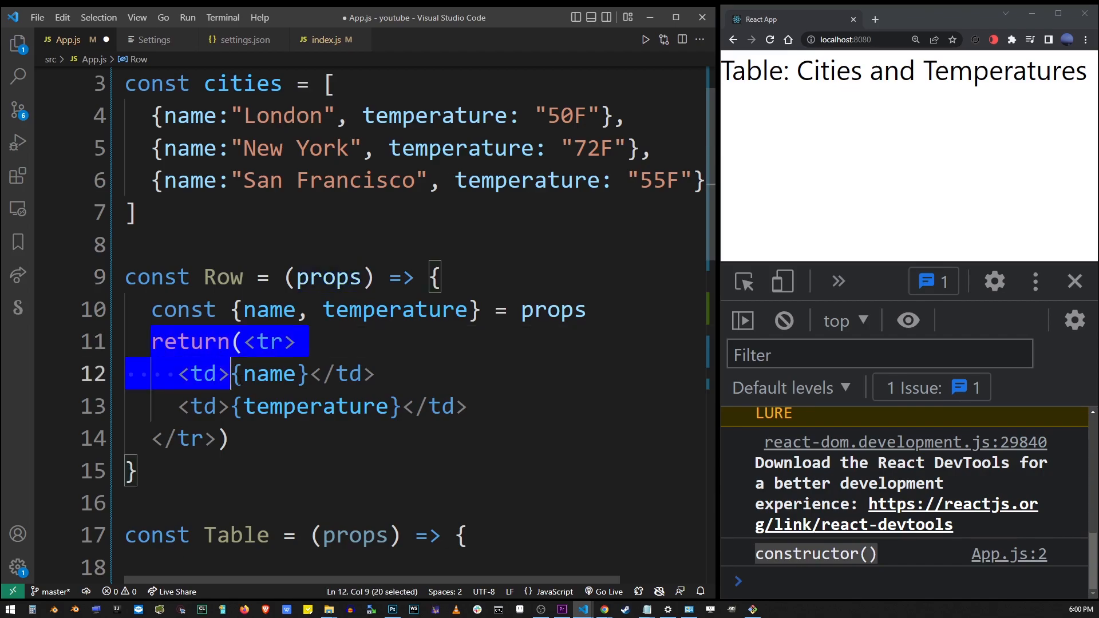
double_click(315, 406)
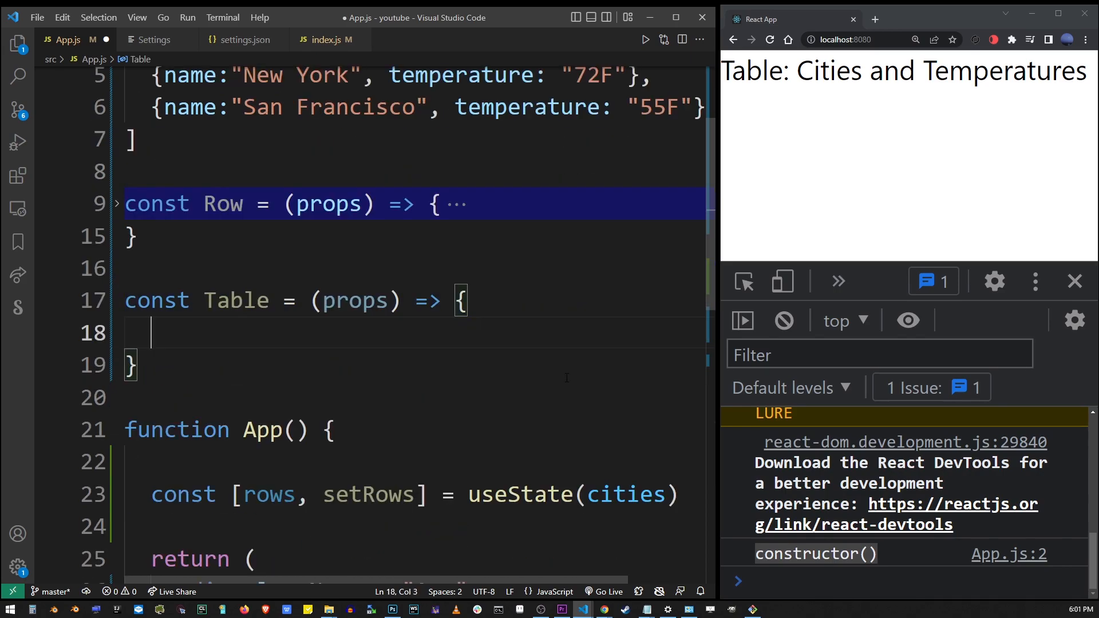
- Add a const destructuring from props at the top of Table
text(const {data)
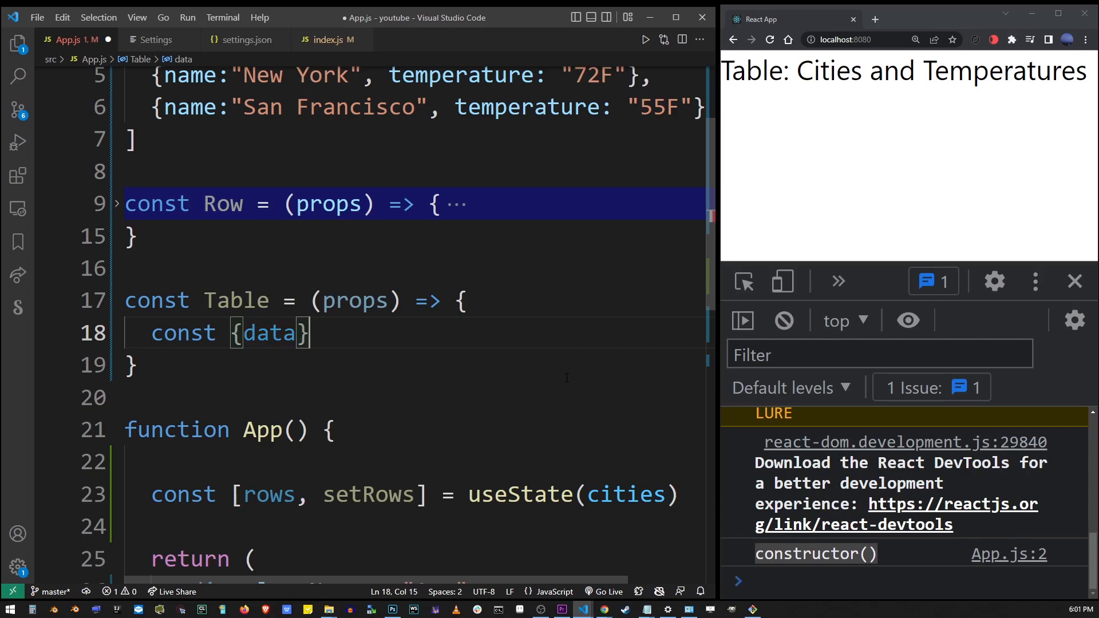
text(=)
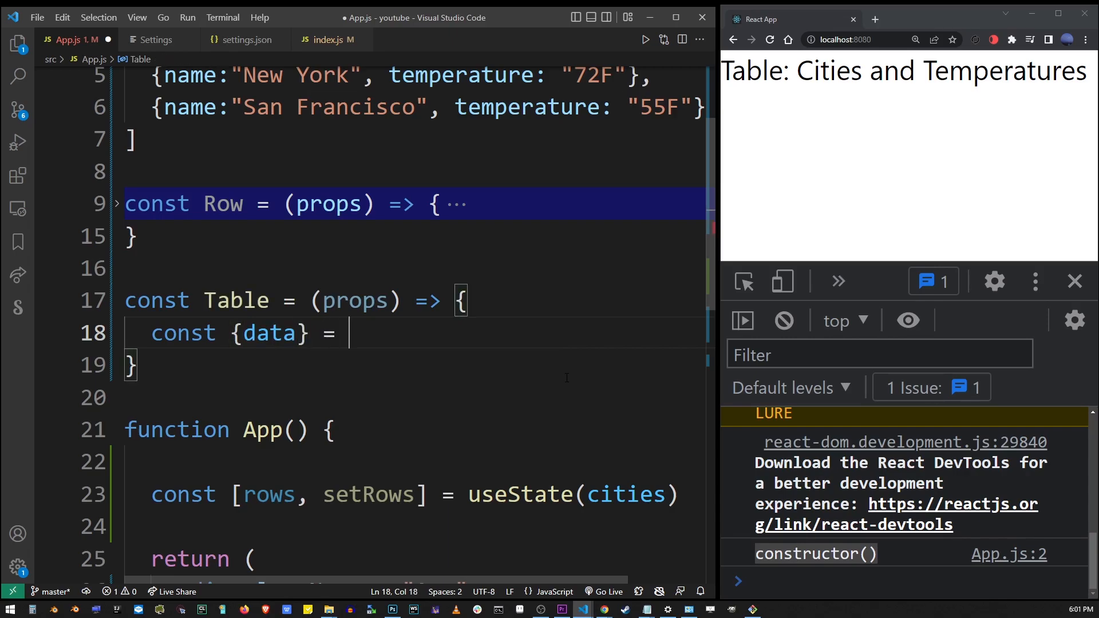
text(props)
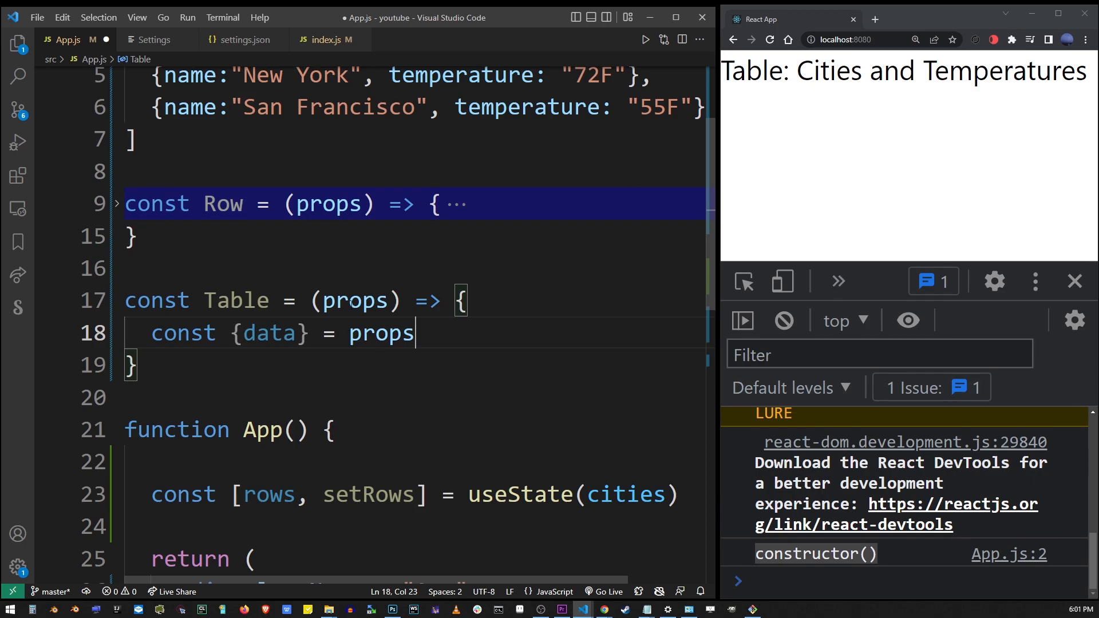
key(Enter)
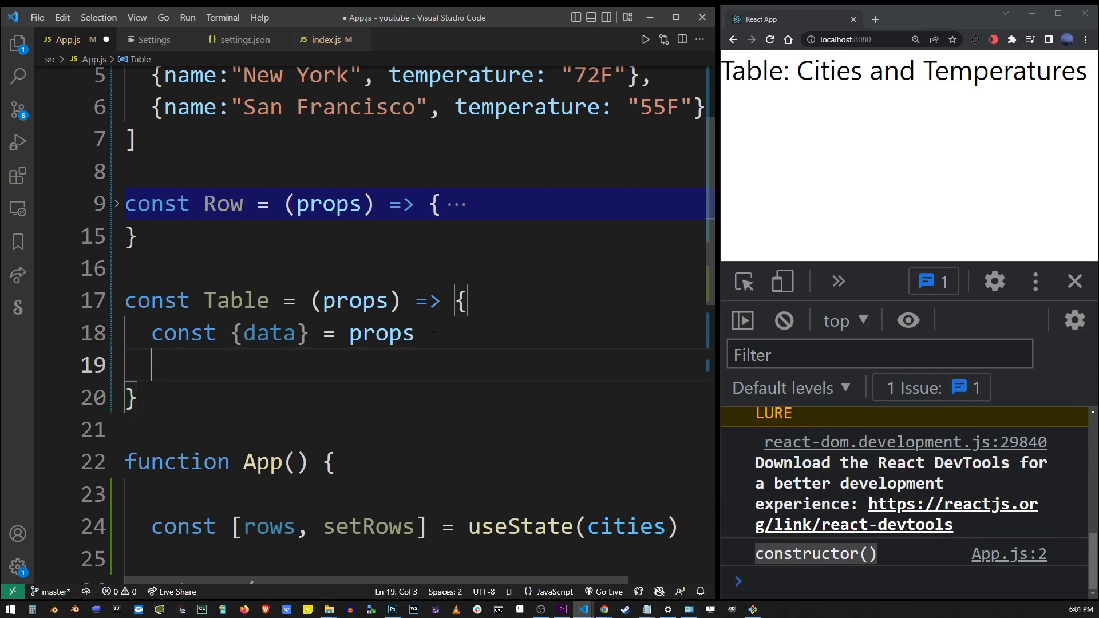
- Make Table return a table element containing an empty tbody
text(return*())
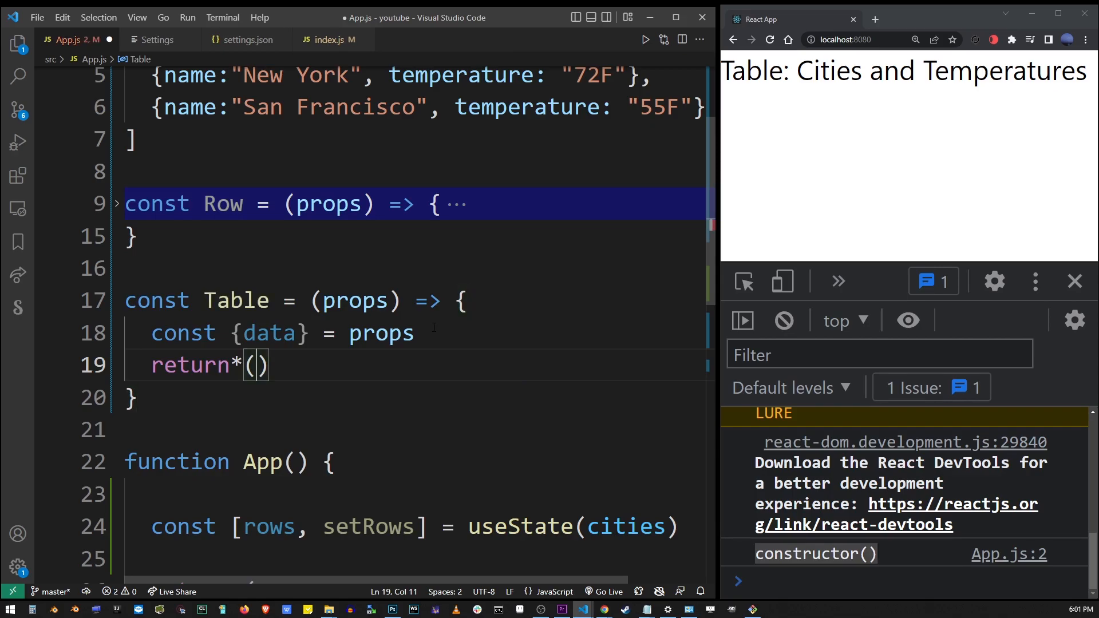
key(Backspace)
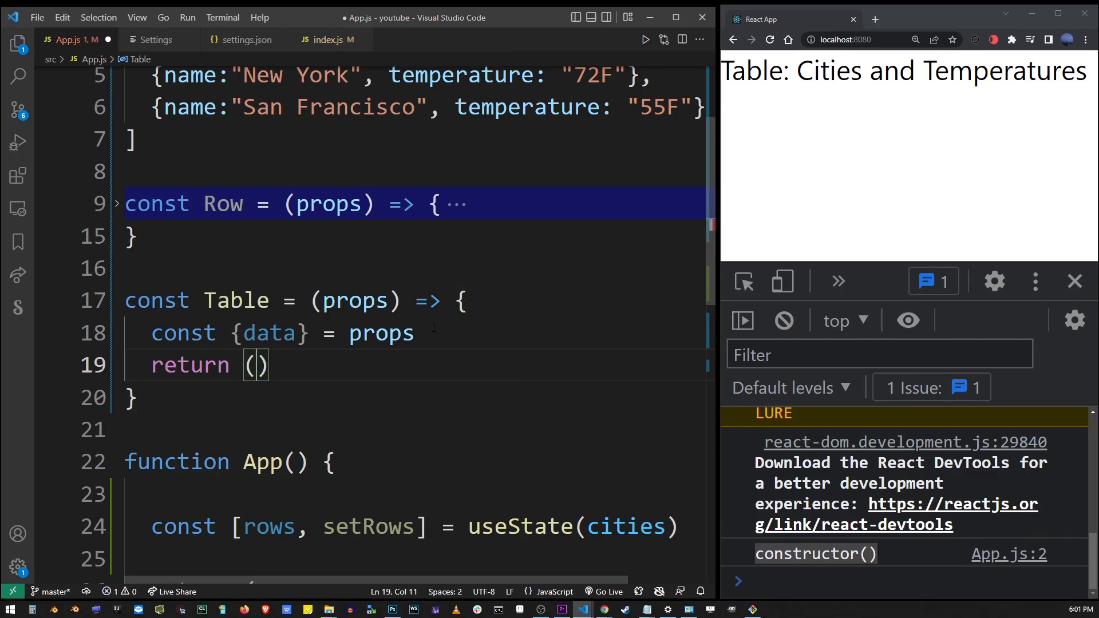
key(Enter)
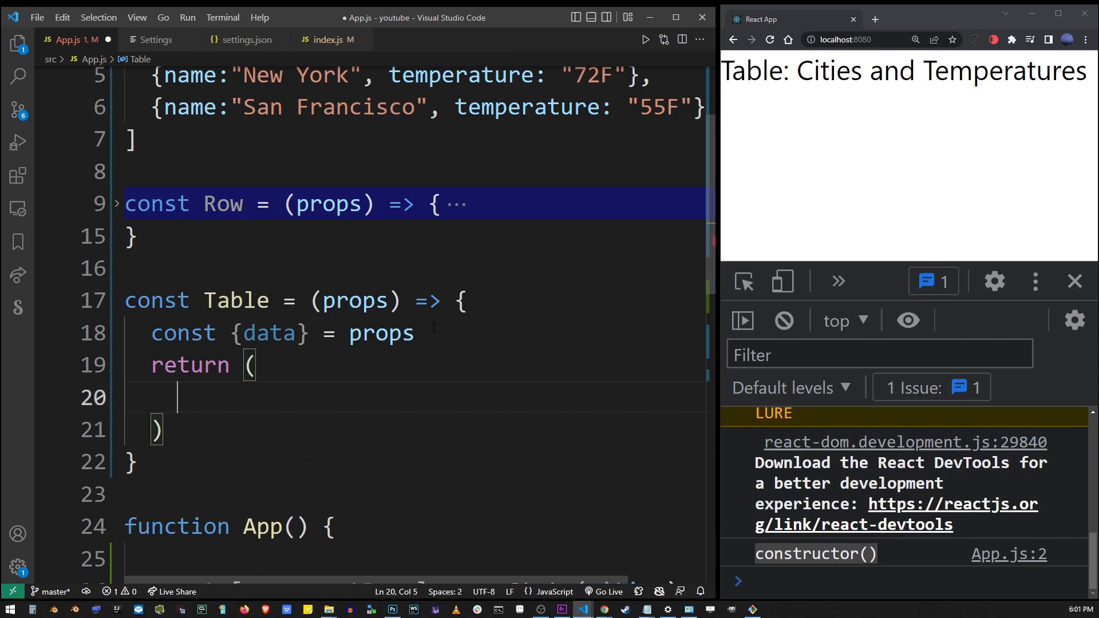
text(<table>)
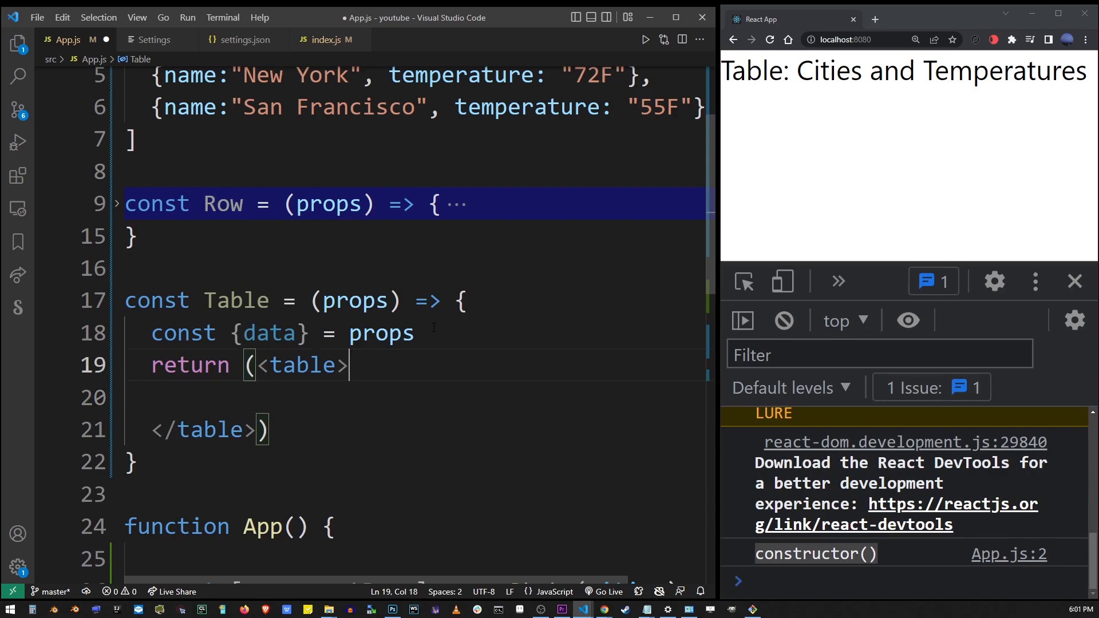
key(Enter)
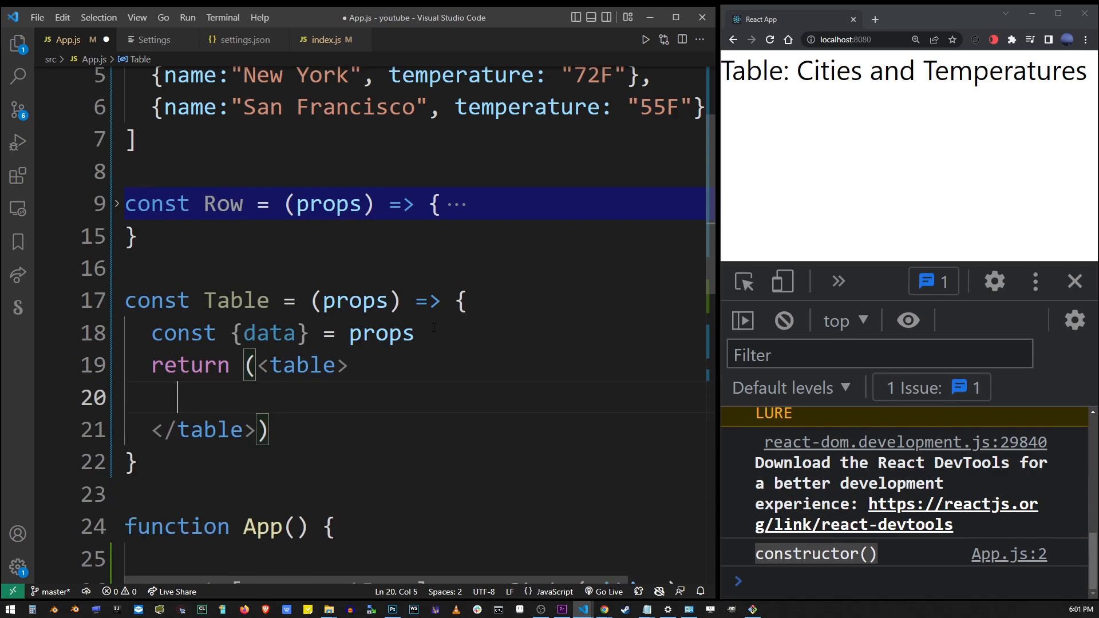
text(<)
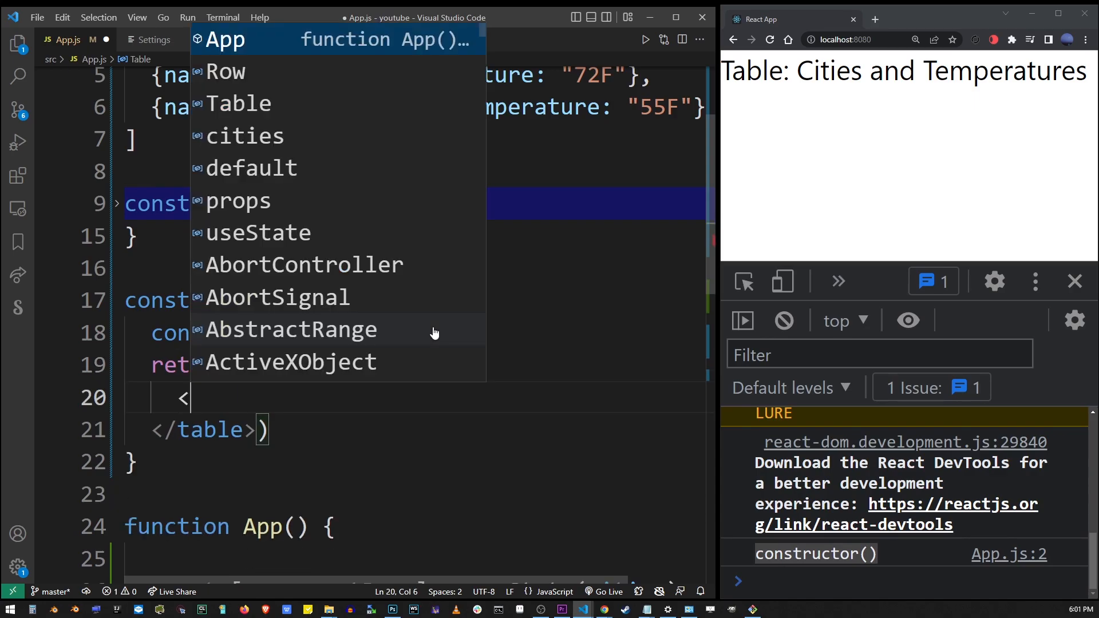
text(tbody>)
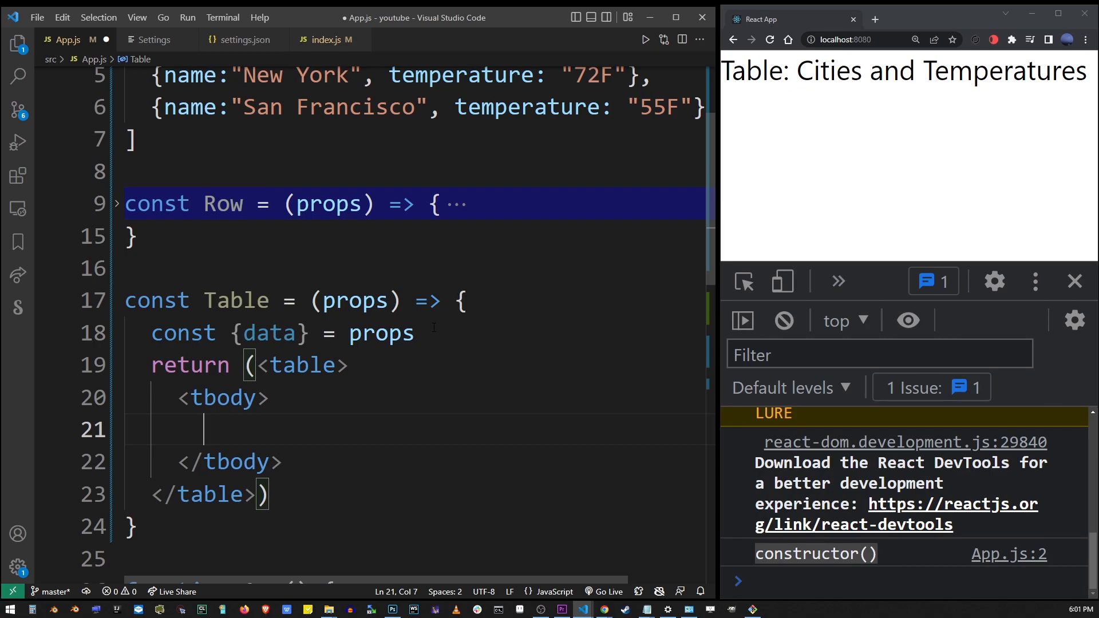
- Write {data.map(row => { })} inside the tbody, leaving the callback empty
text({})
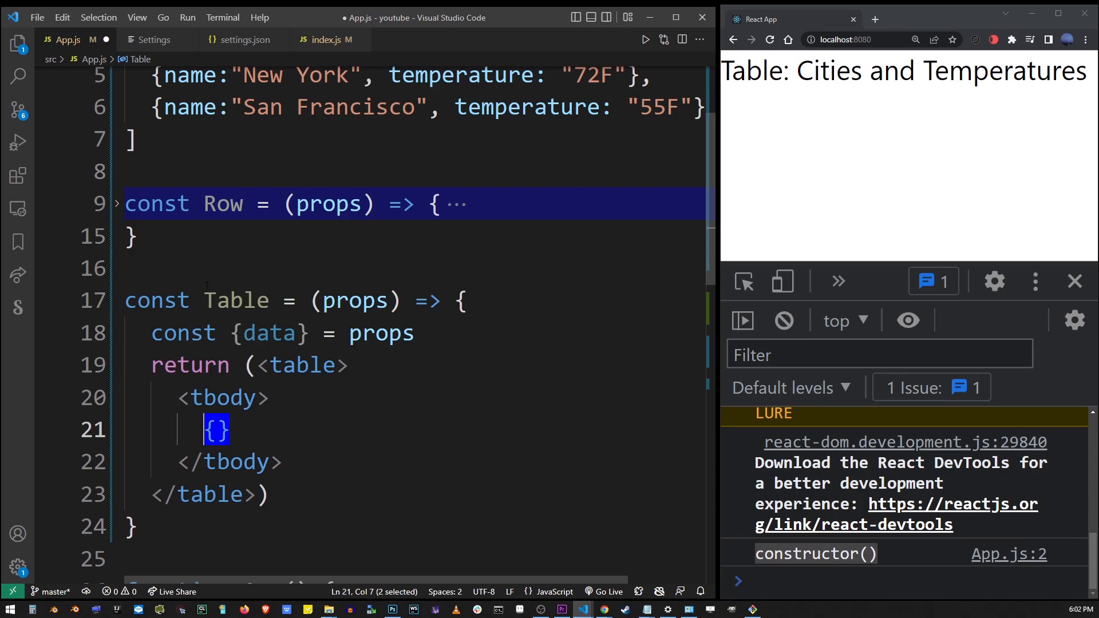
double_click(269, 333)
text(data)
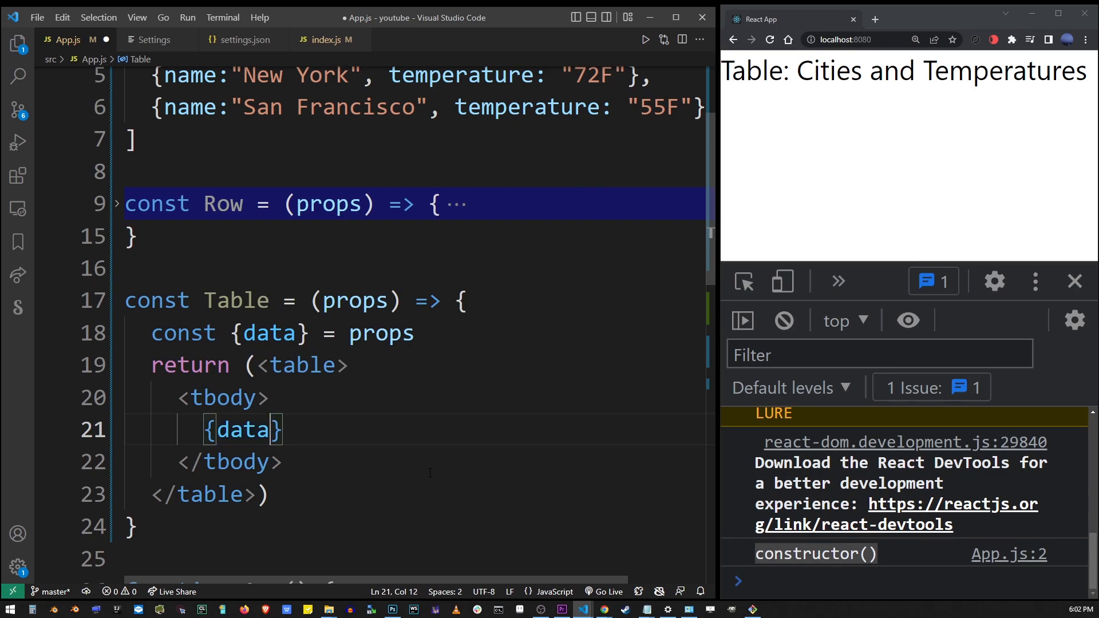
text(.map)
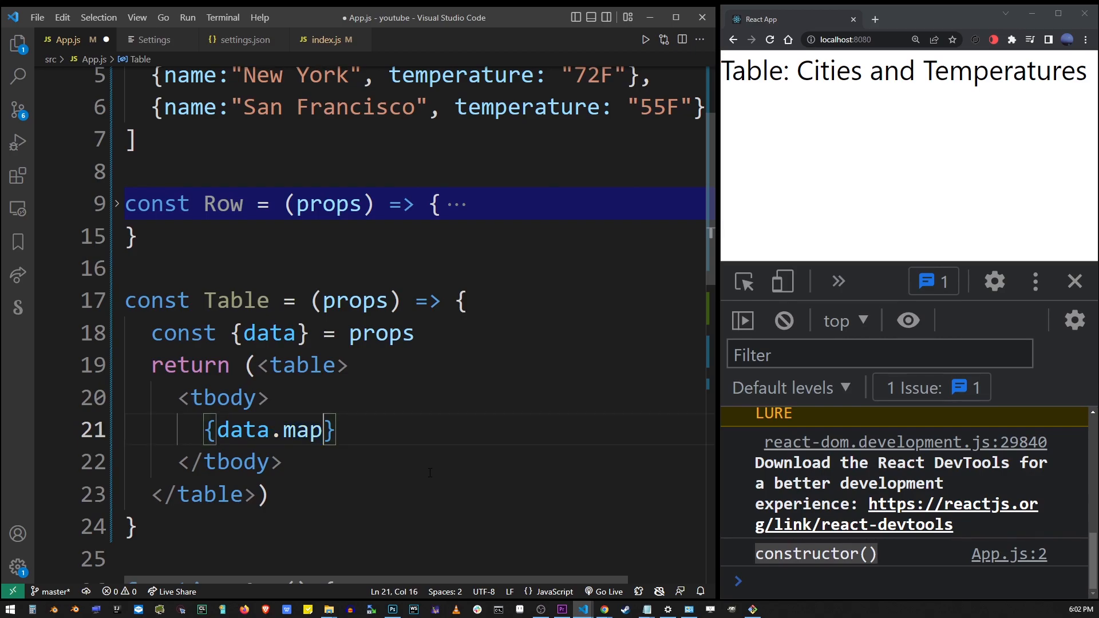
text(())
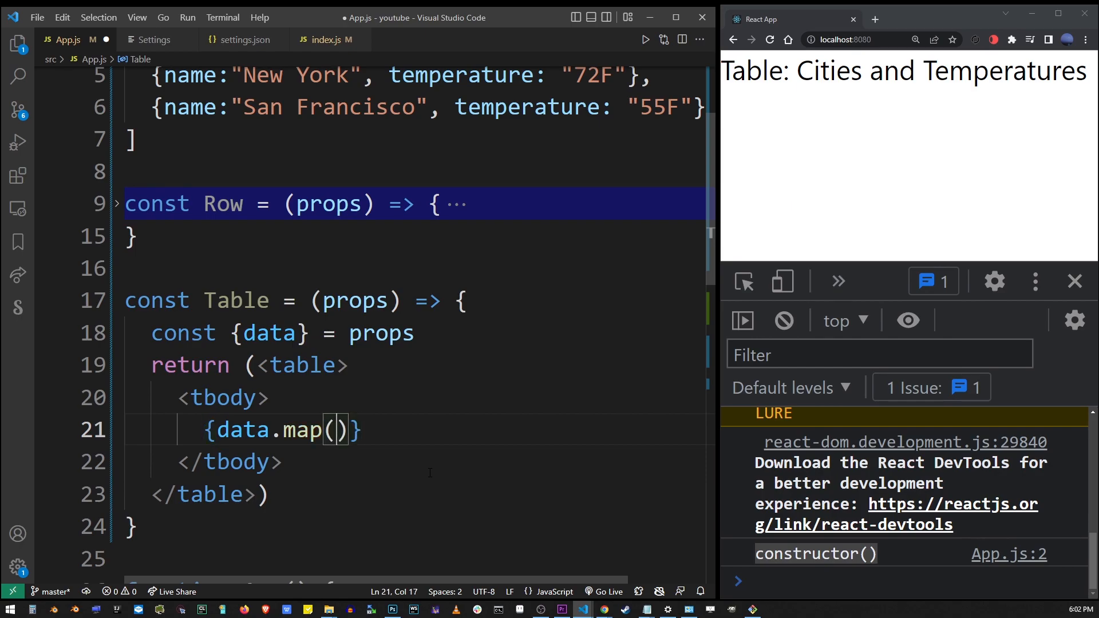
text(row => {)
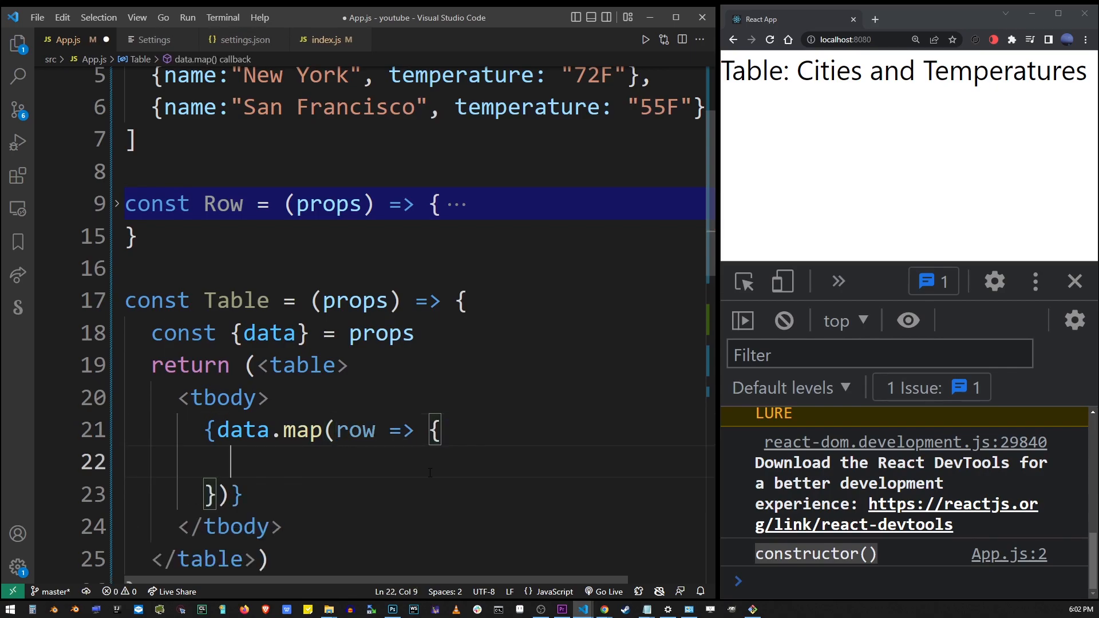
double_click(243, 430)
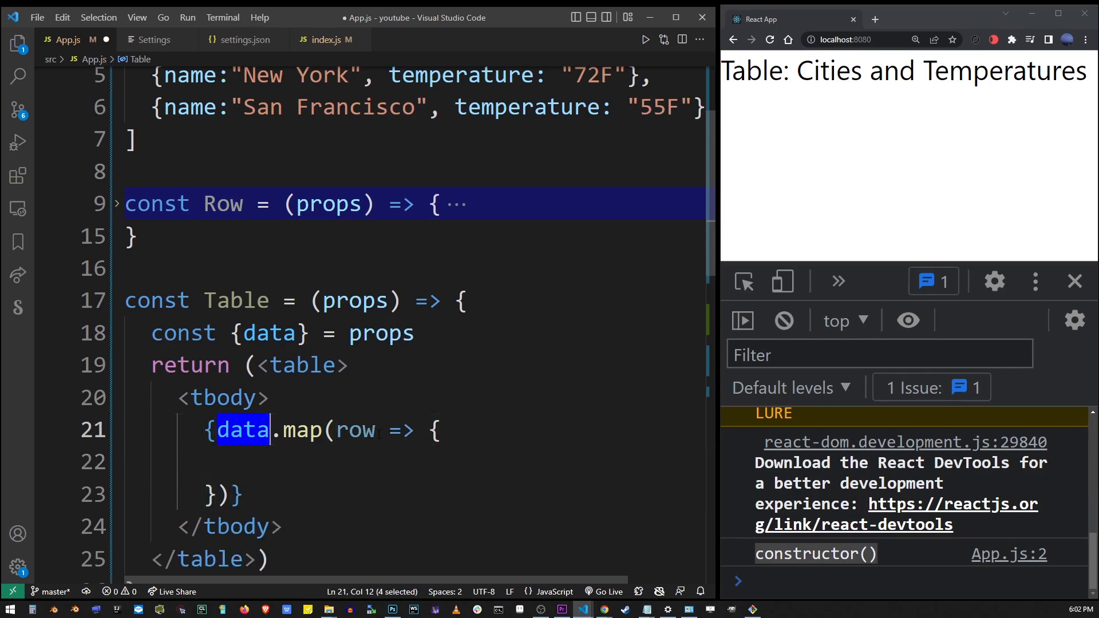
double_click(356, 430)
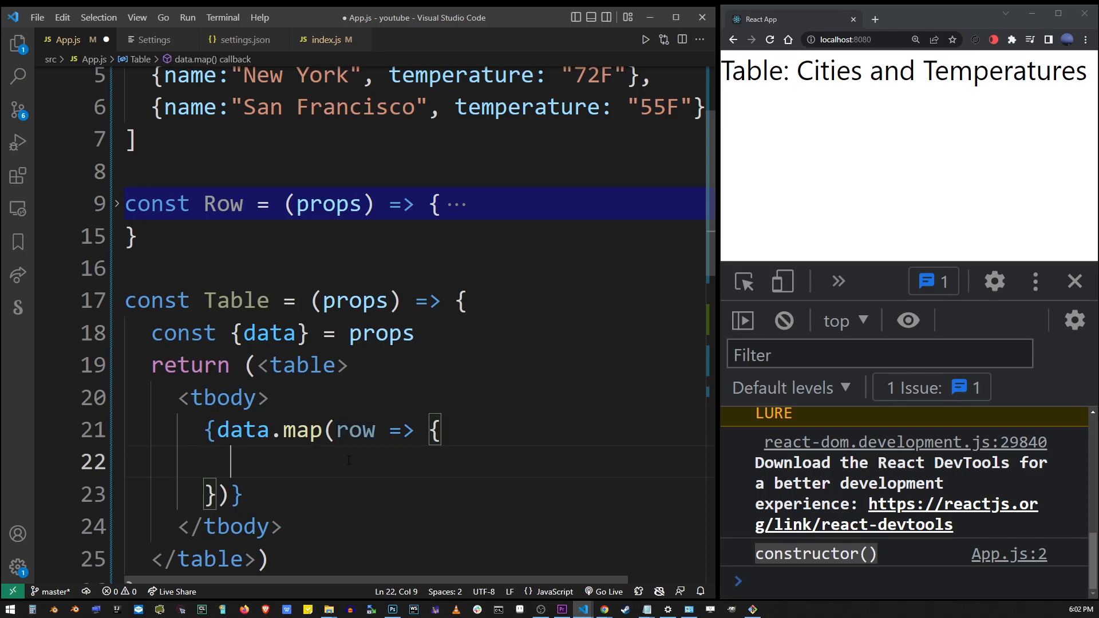
- Render <Row name={row.name} temperature={row.temperature}> inside the map callback
text(<Row)
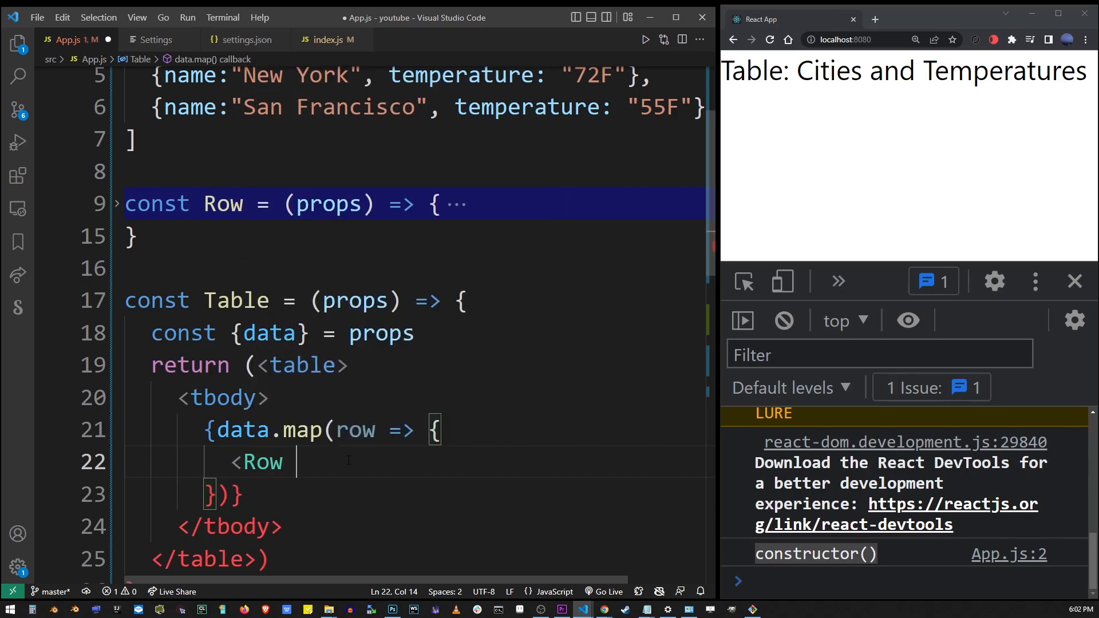
double_click(222, 203)
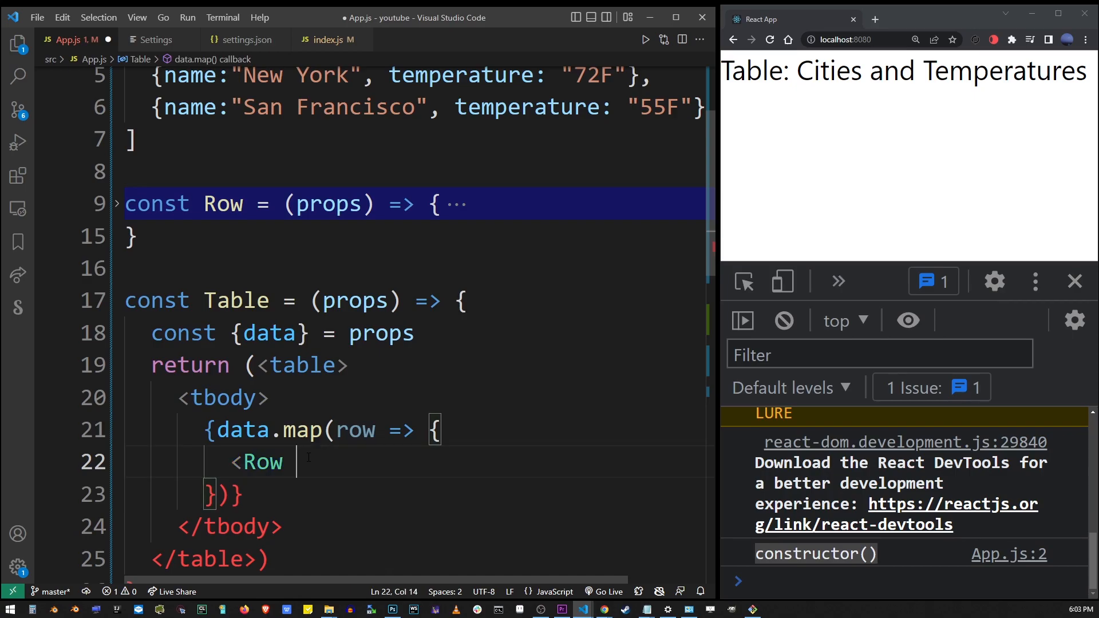
text(name)
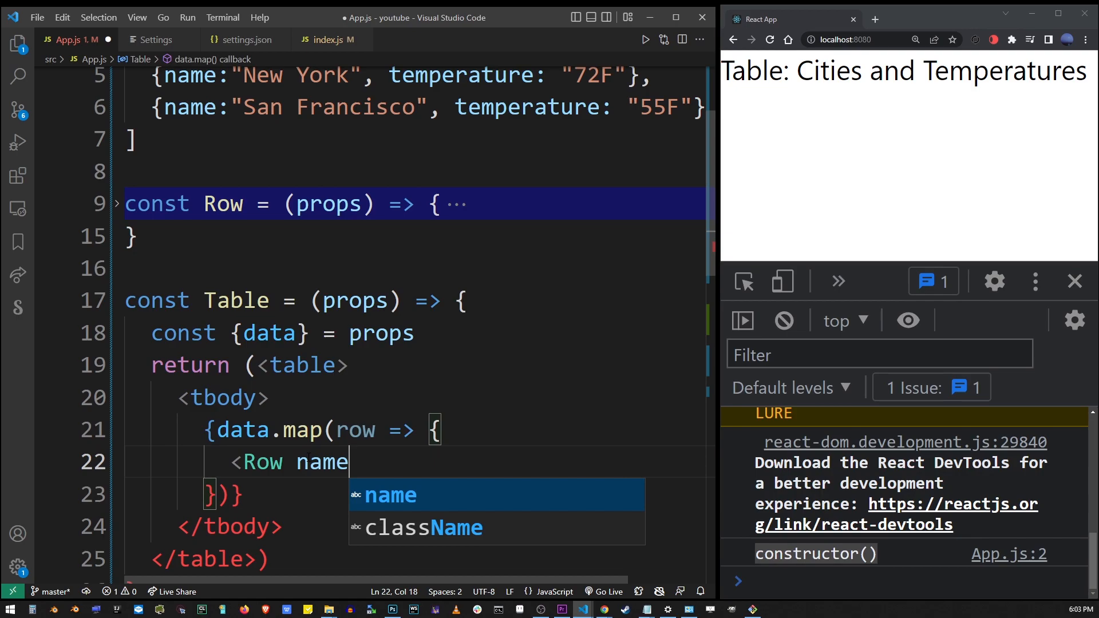
text(= {row})
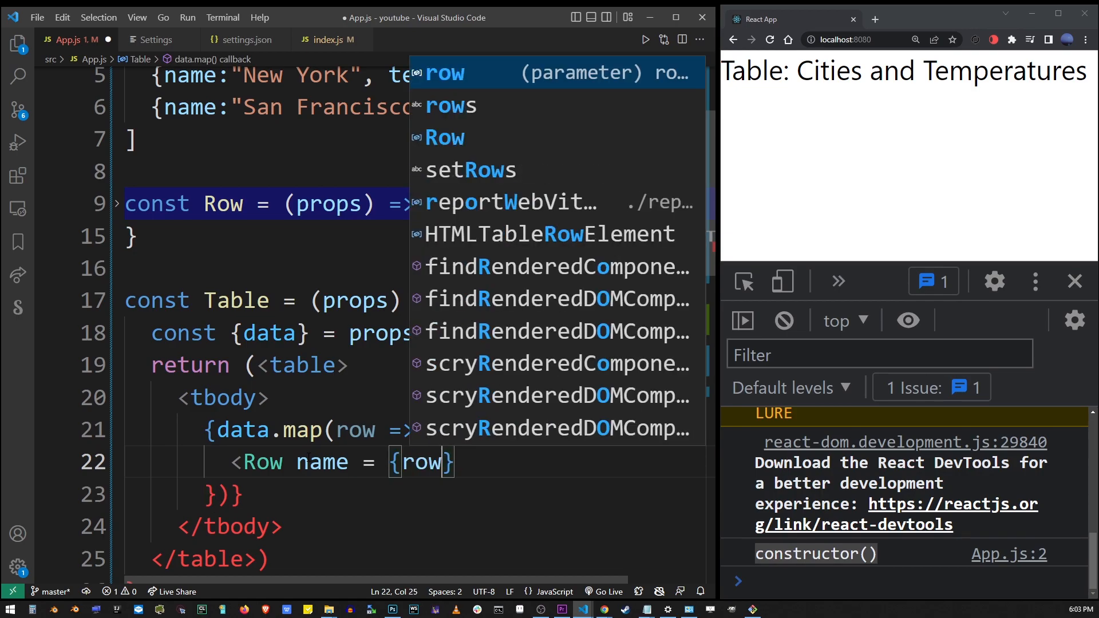
text(.name)
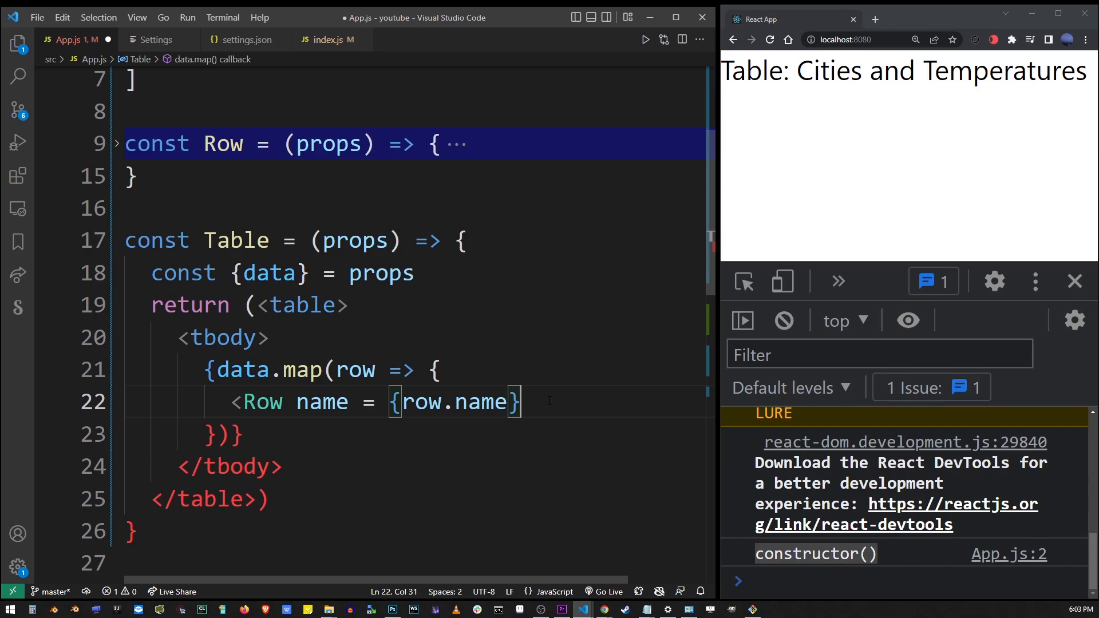
text(temperature)
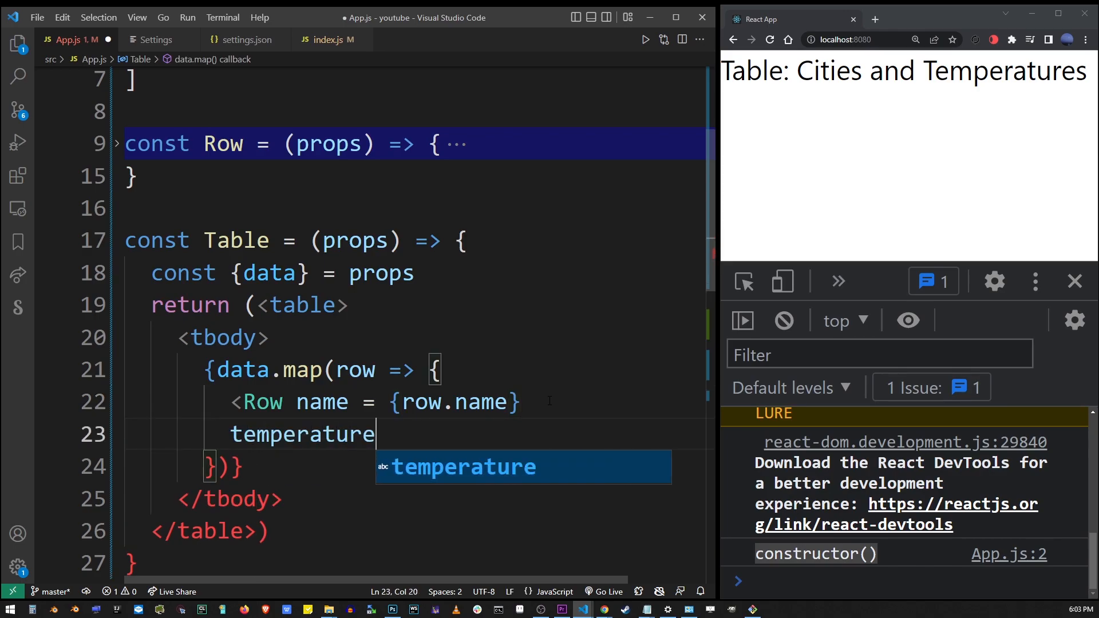
text(= {row.temp})
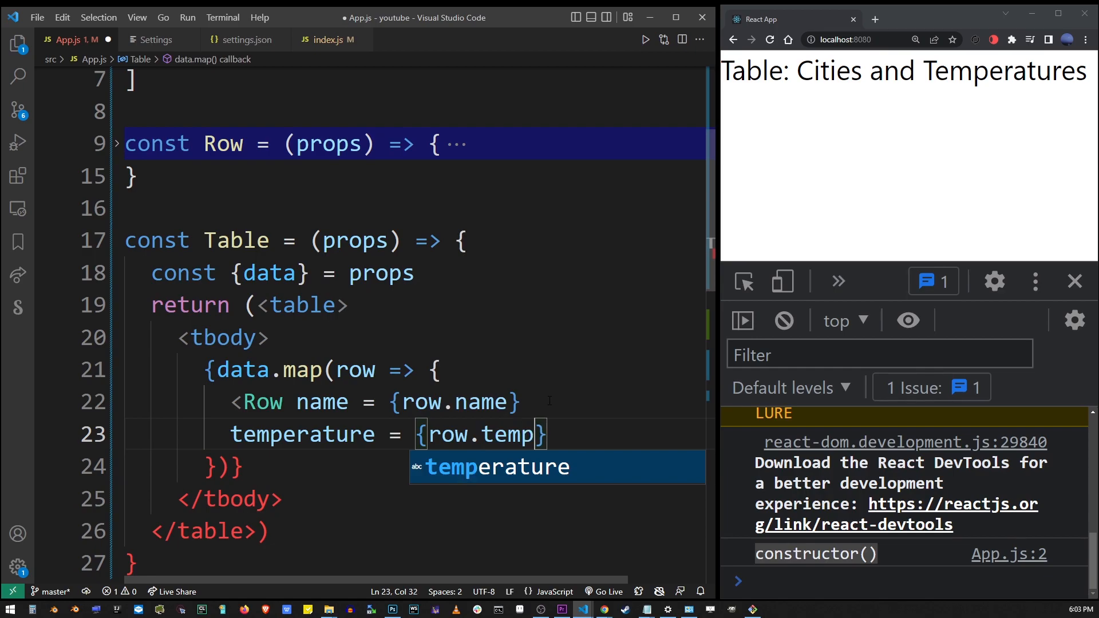
text(erature)
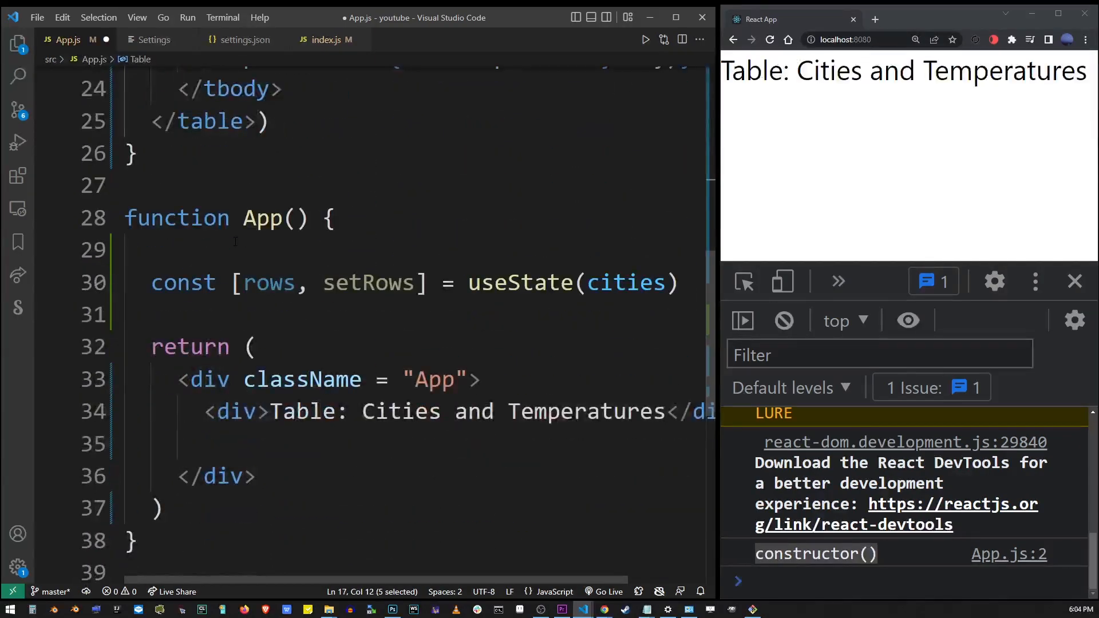
- Render a Table element inside App's div with data={rows}
click(154, 443)
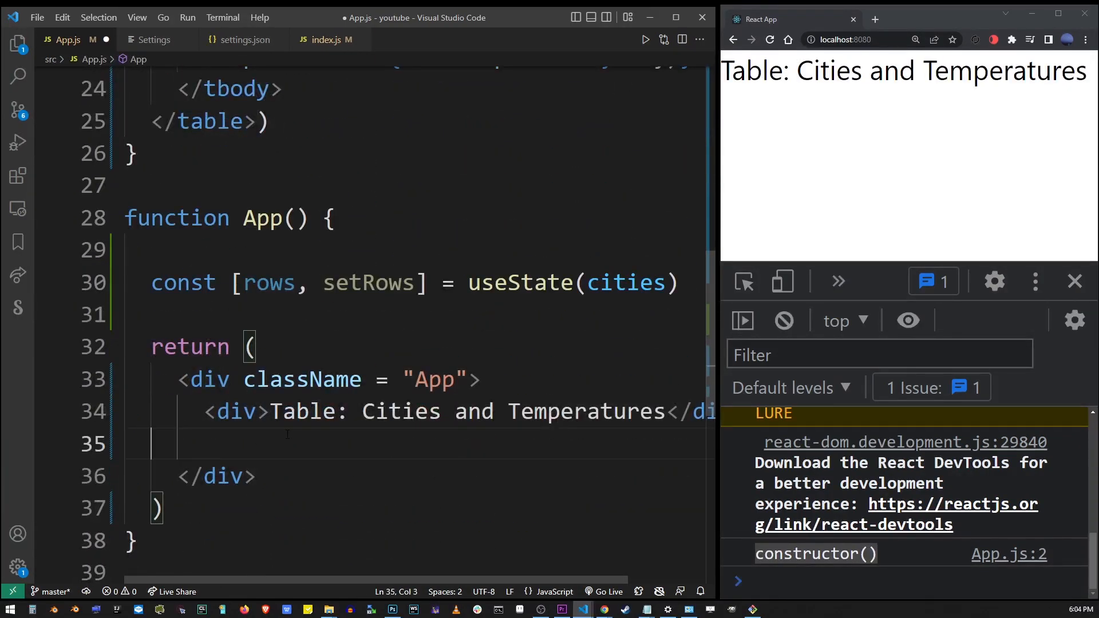
text(<Table data)
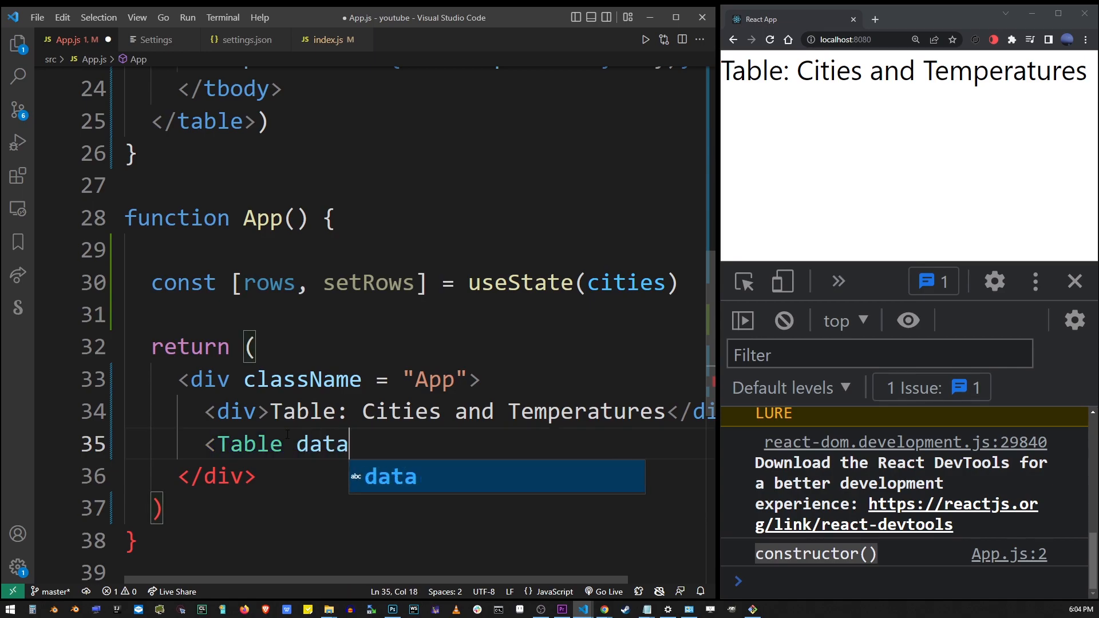
text(= {} />)
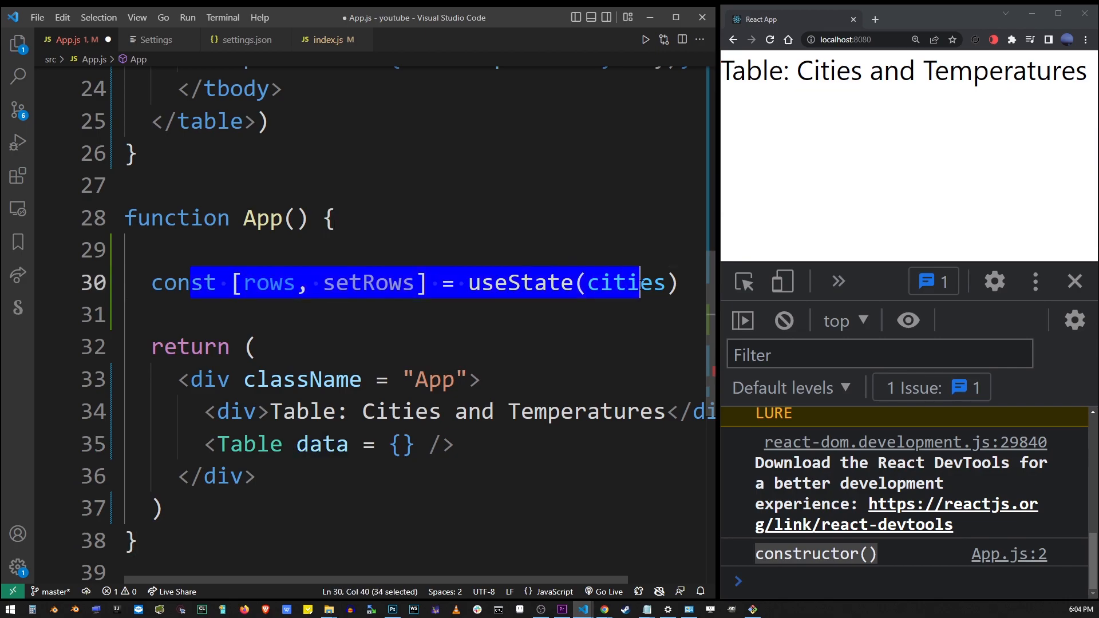
click(252, 282)
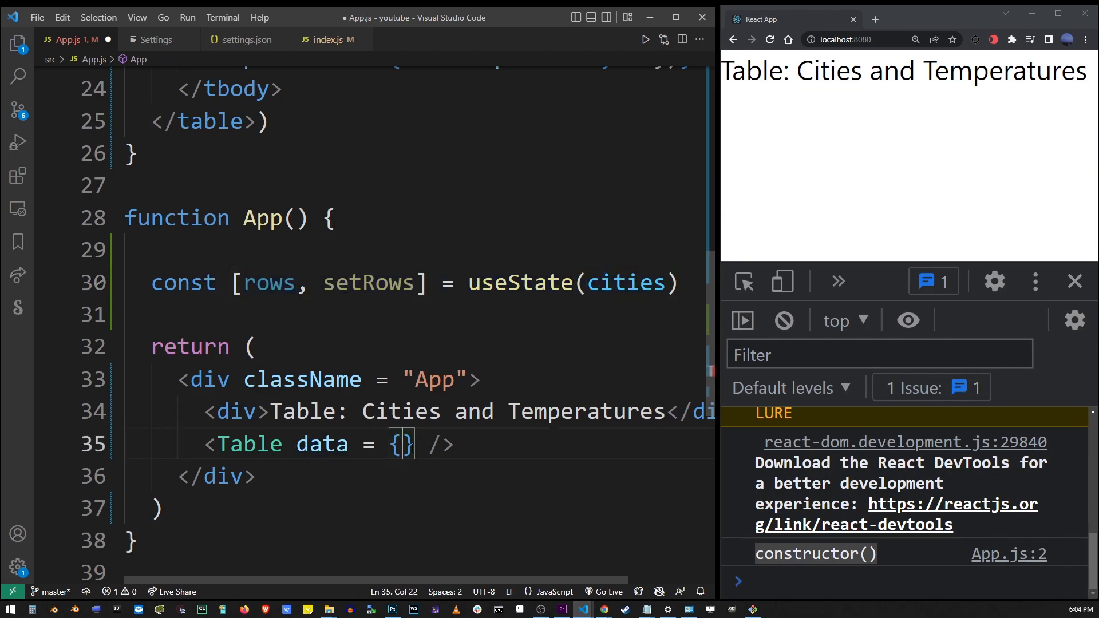
text(rows)
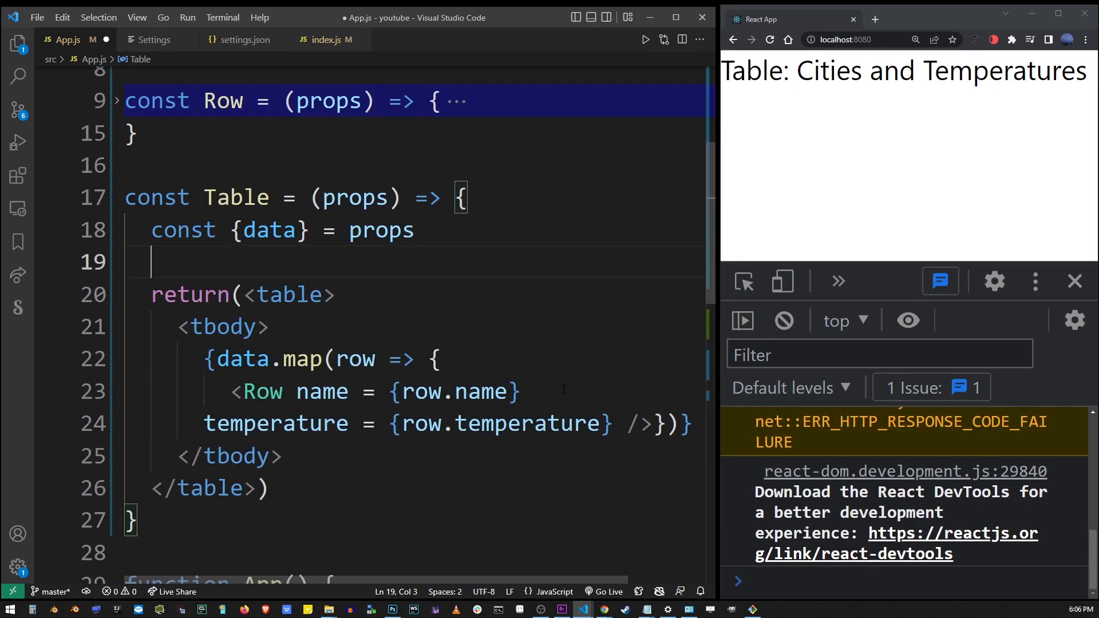
- Log data with console.log(data) in Table and expand the logged three-city array
text(console.l)
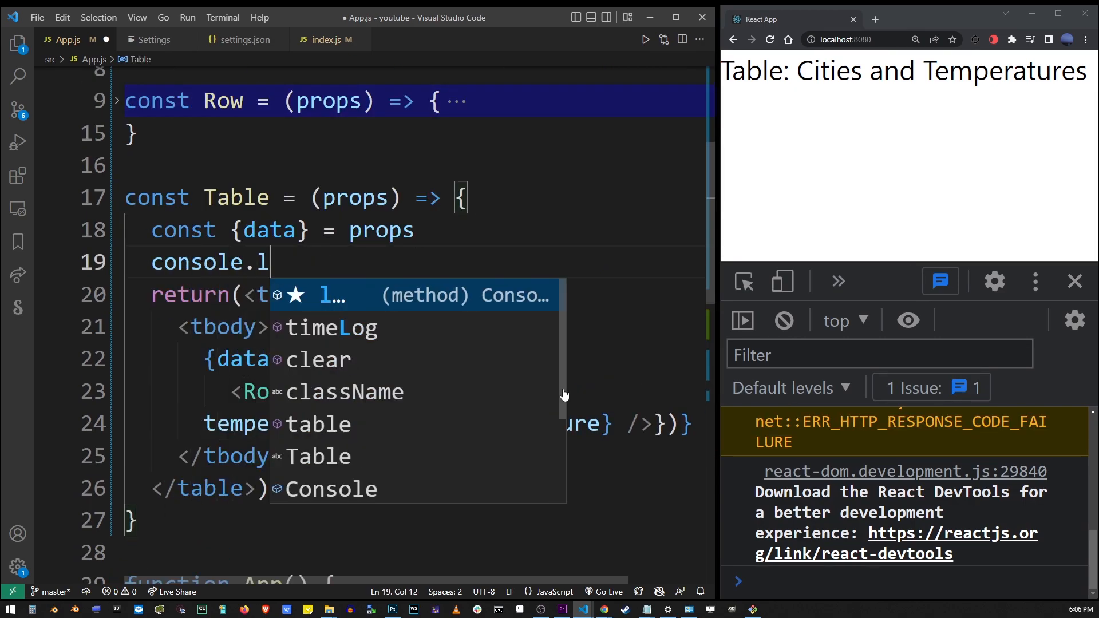
text(og(data))
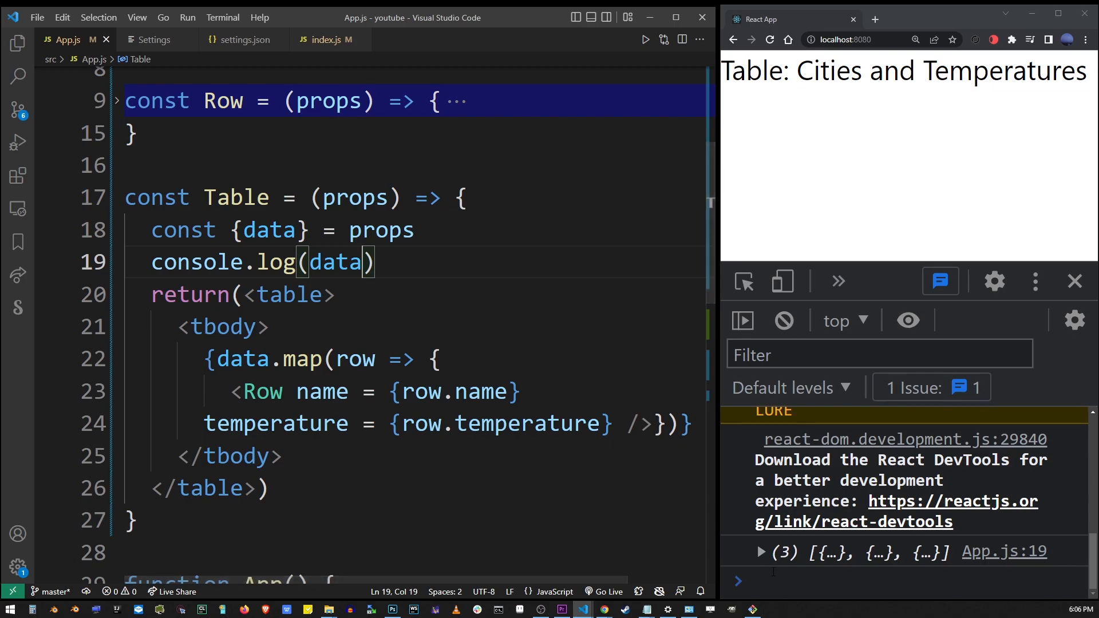
click(761, 552)
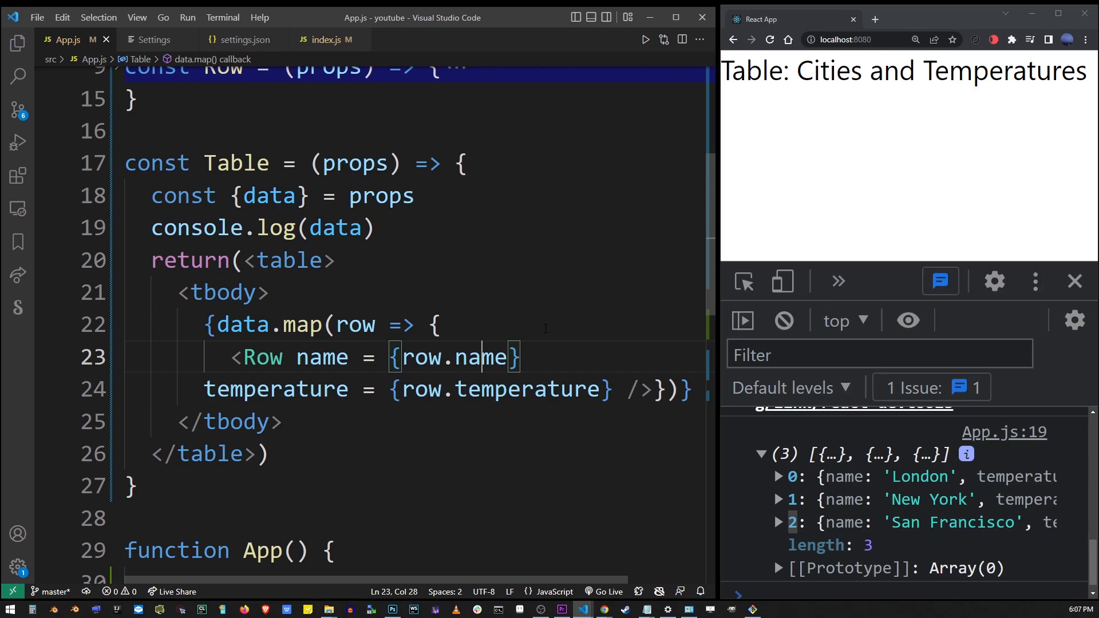
- Remove the braces around the data.map arrow body so it returns Row directly
click(433, 324)
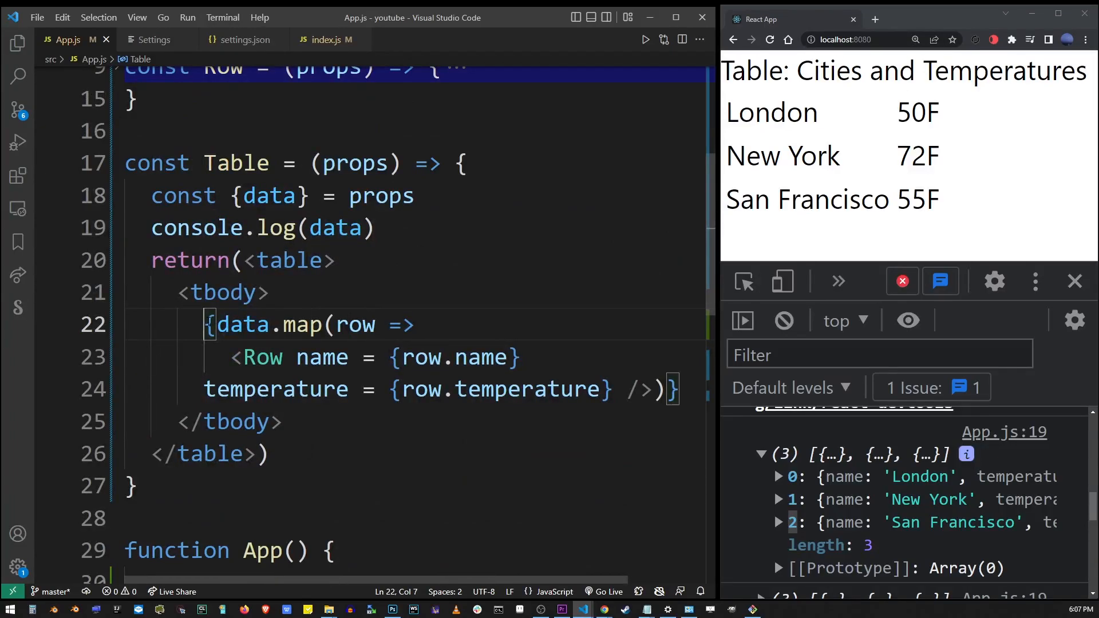
drag(215, 324, 662, 390)
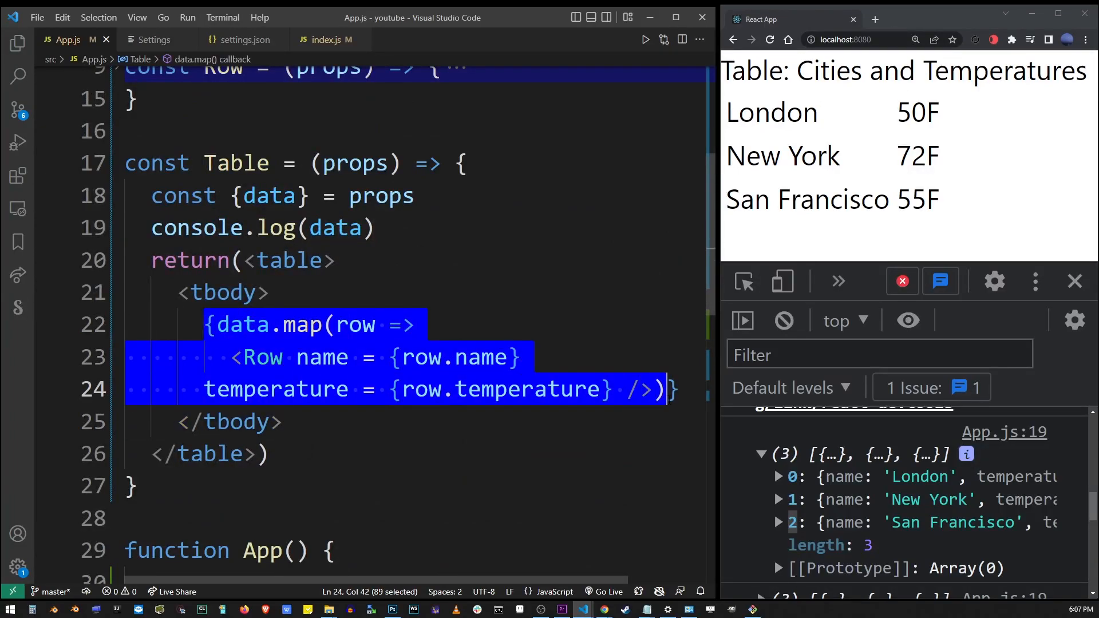
click(415, 324)
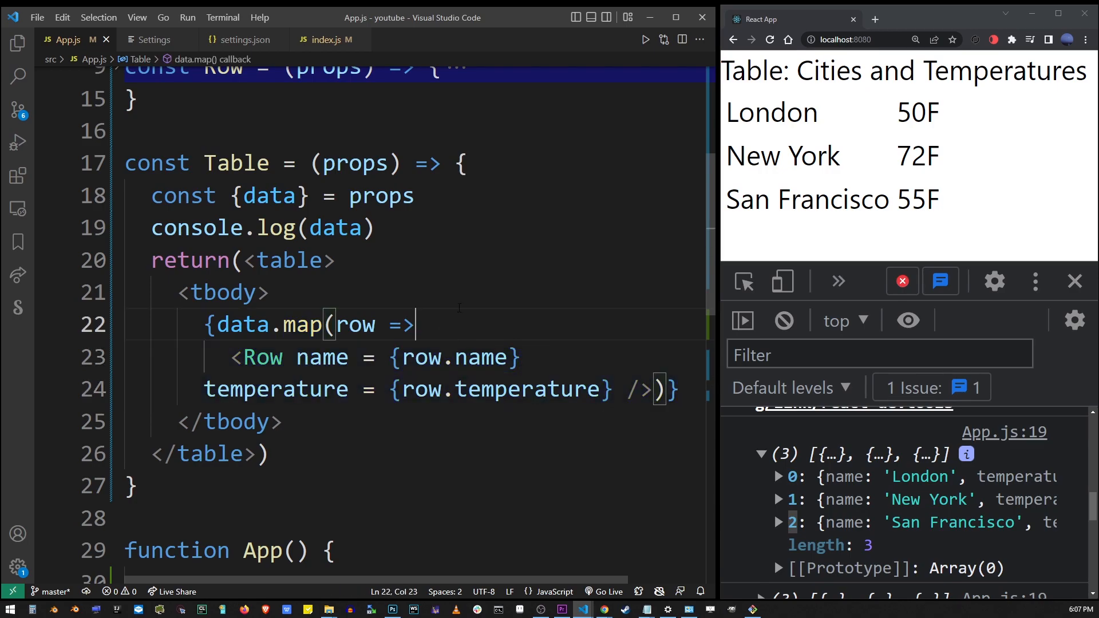
text({})
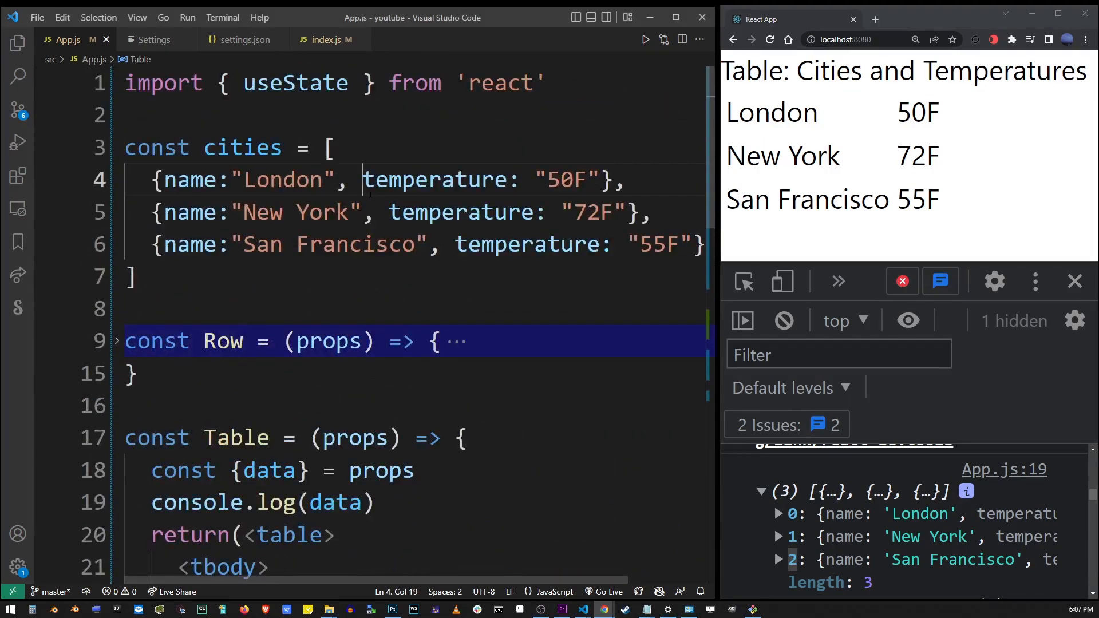
- Change the cities' temperature strings to 11F, 12F and 25F
text(11)
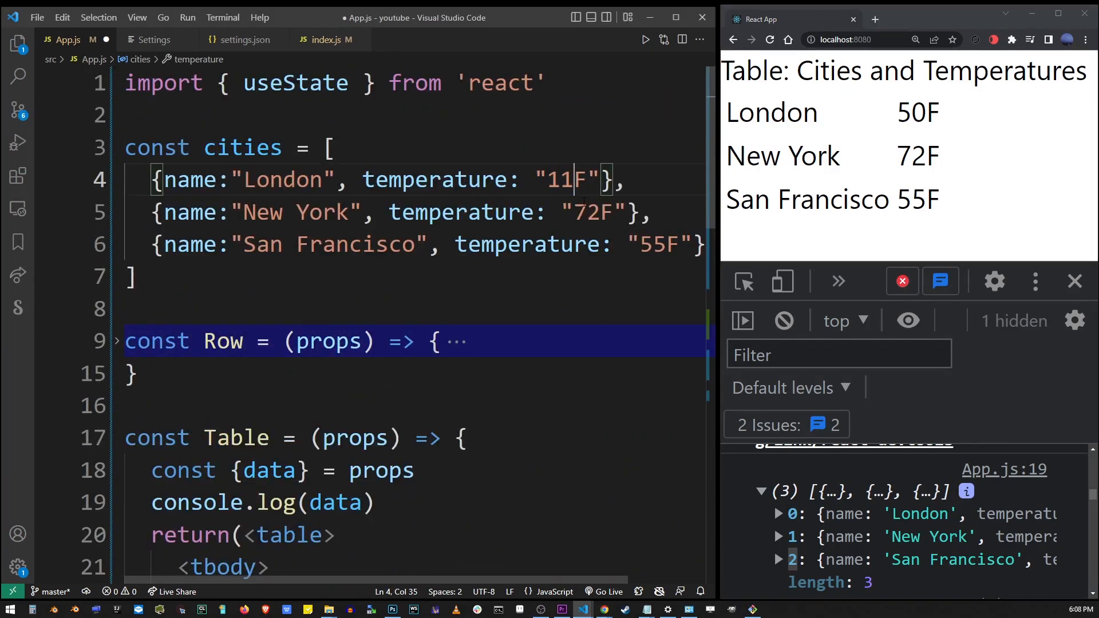
text(1)
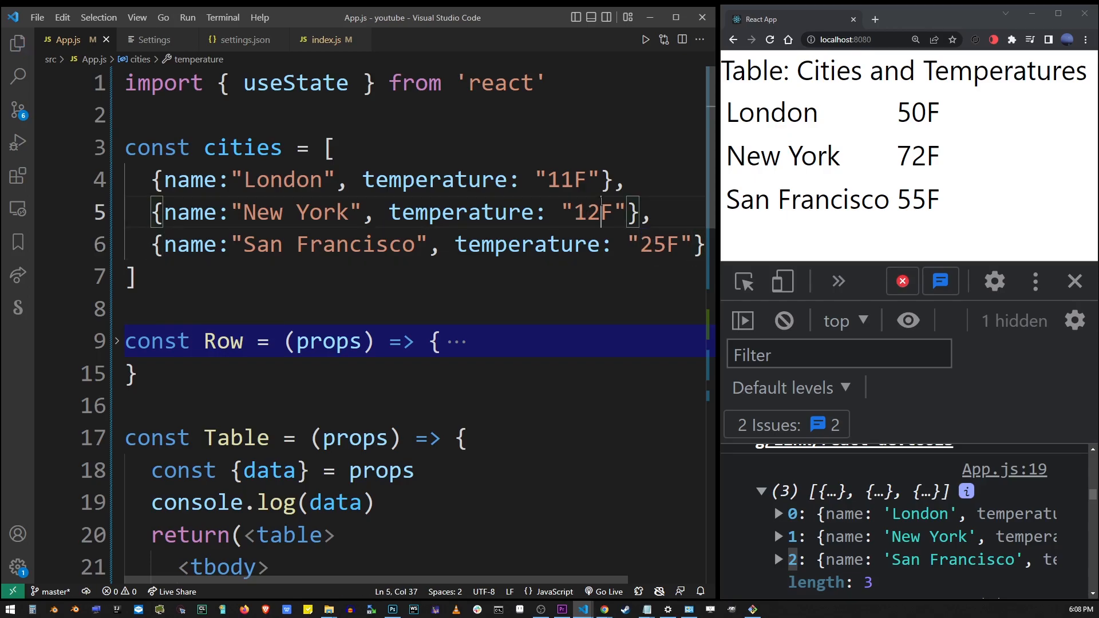
double_click(462, 213)
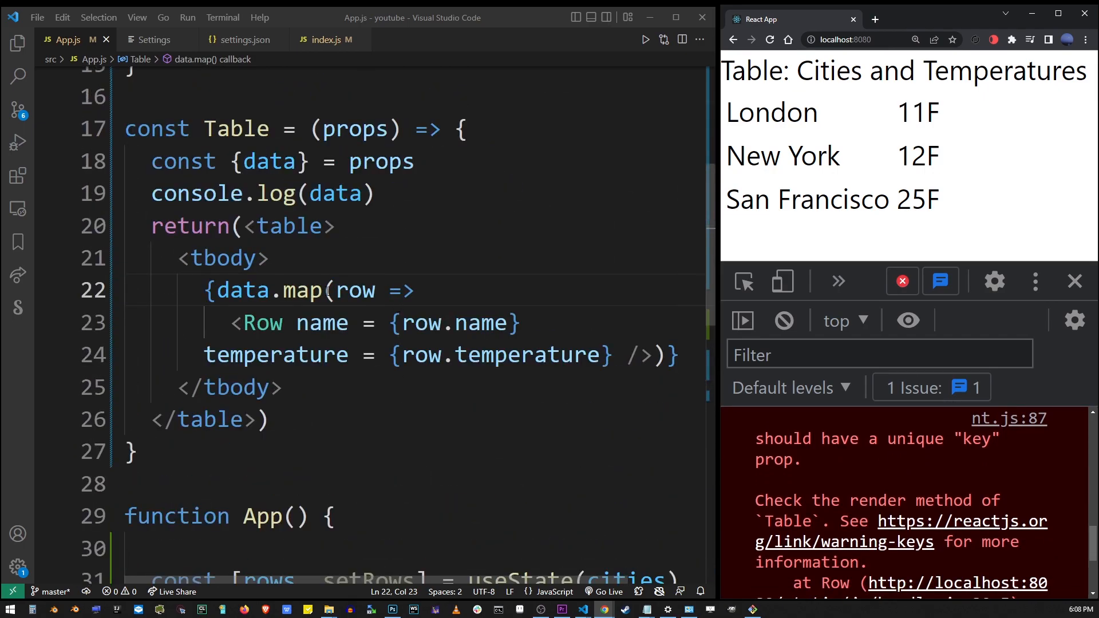
- Change the map callback parameters to (row, index) and start a key prop on Row
drag(217, 291, 415, 291)
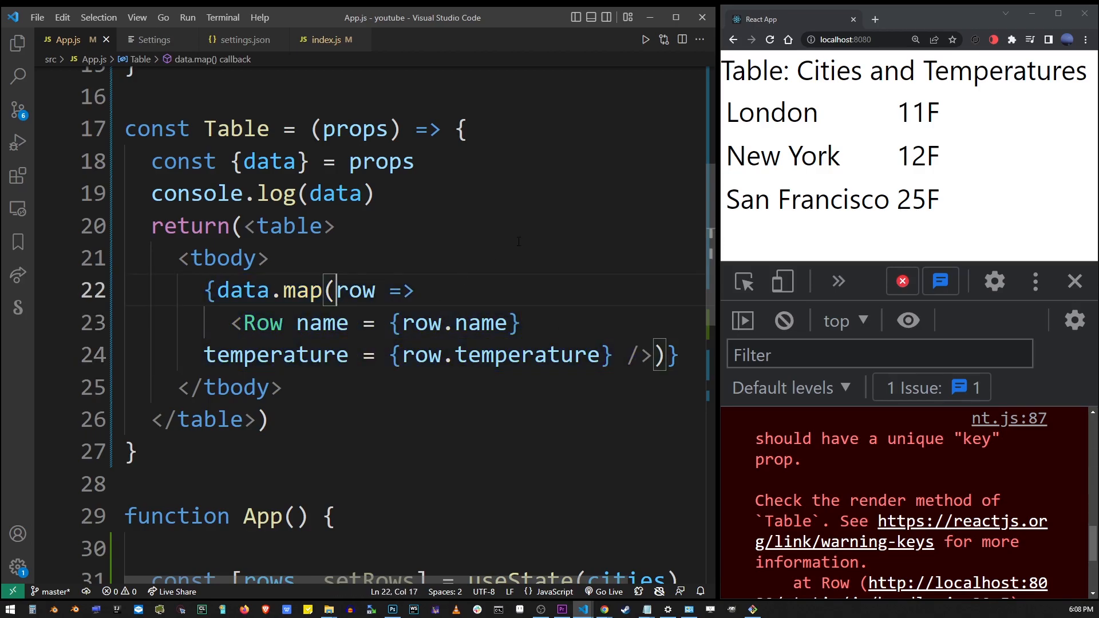
text(()
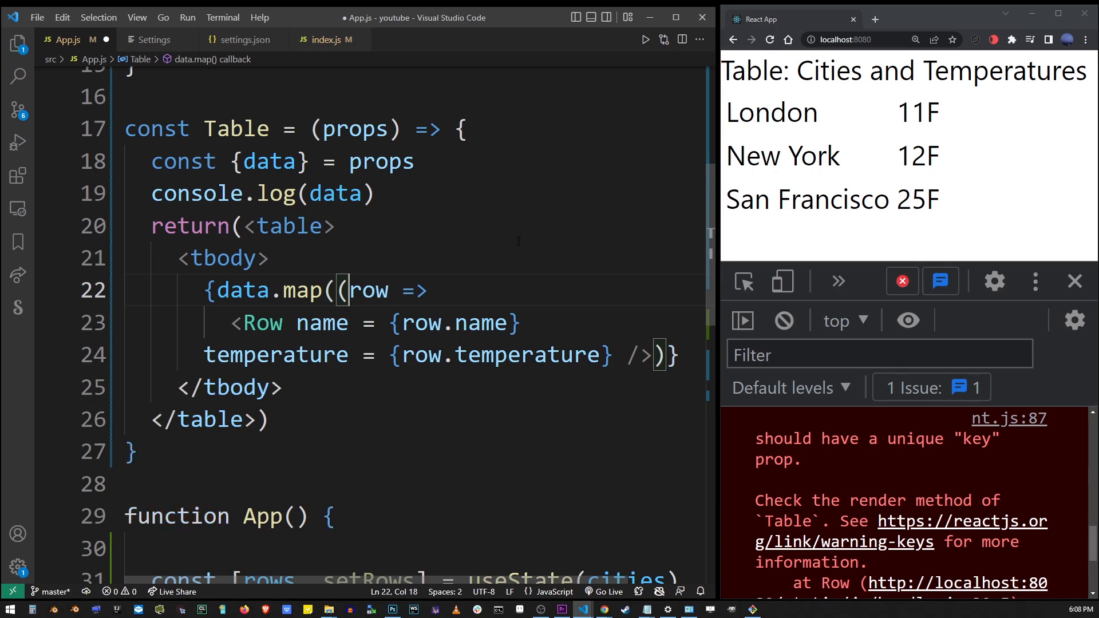
text(, index)
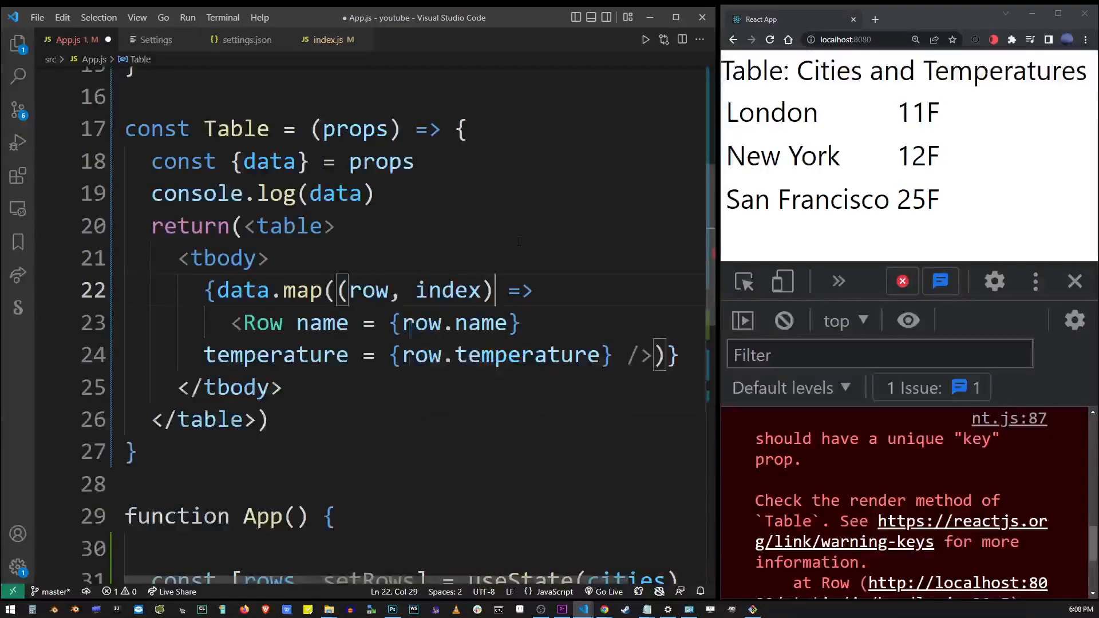
key(Backspace)
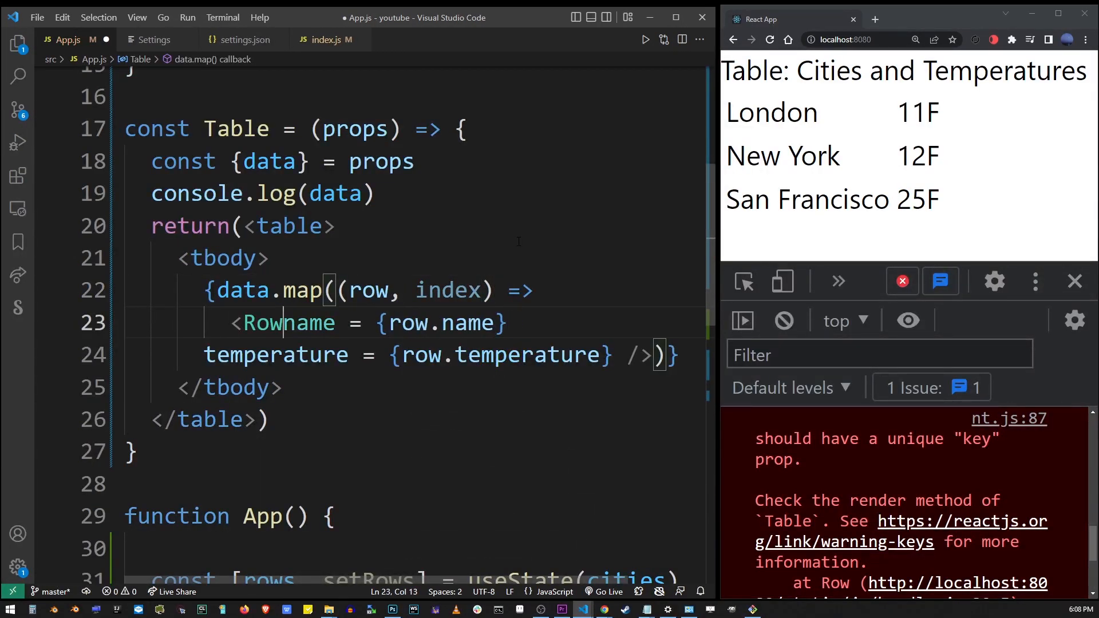
text(key)
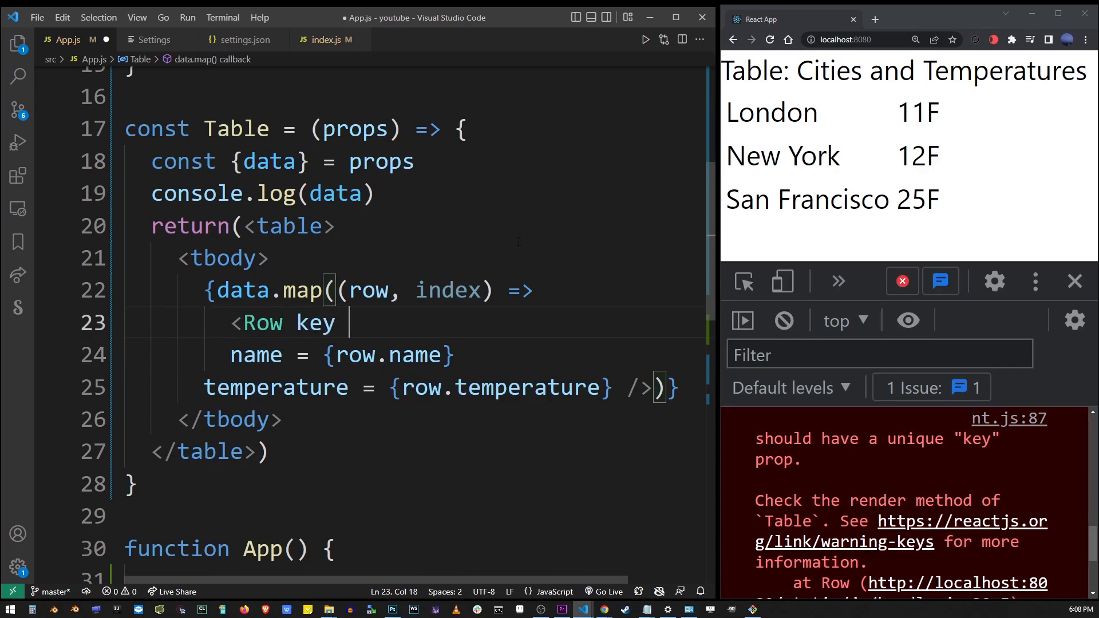
- Set the Row key to the template string `key-${index}` and save App.js
text(={index})
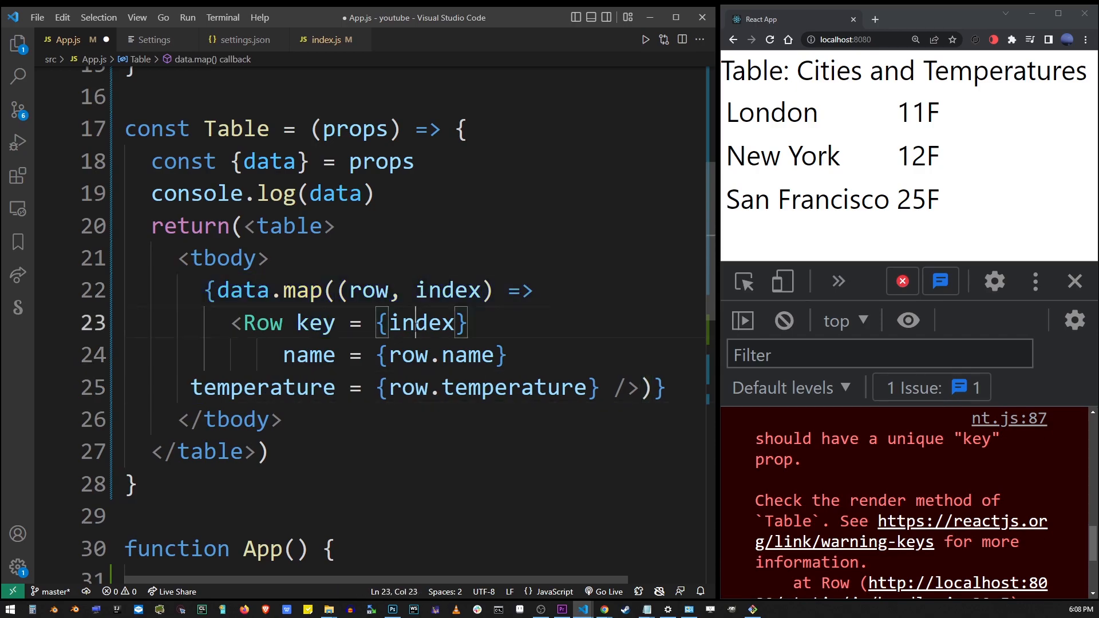
double_click(418, 323)
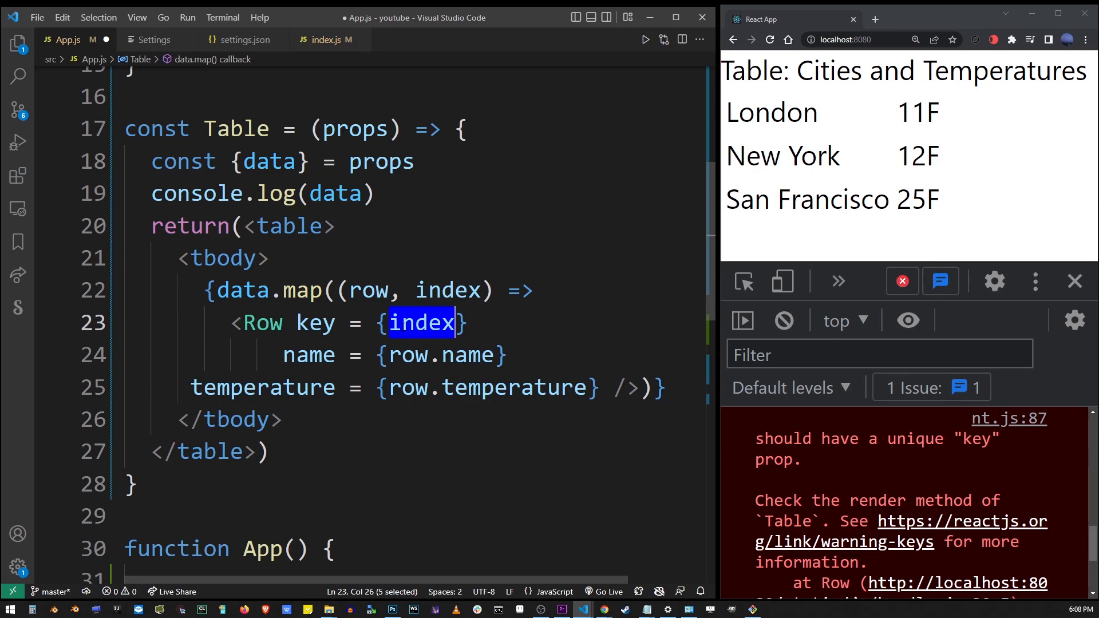
key(Delete)
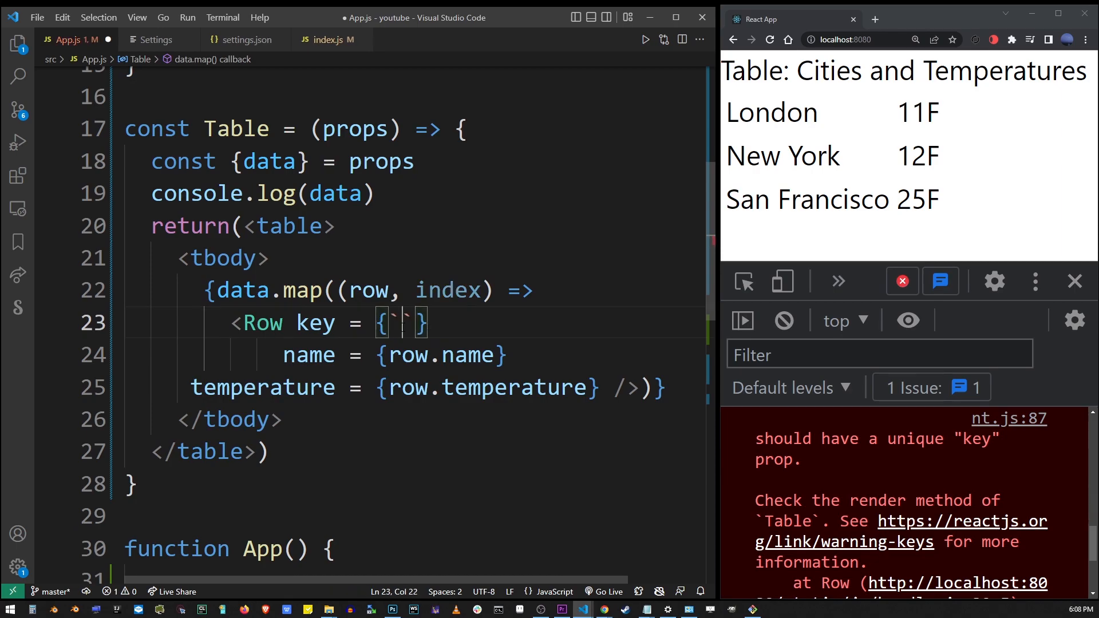
text(key-)
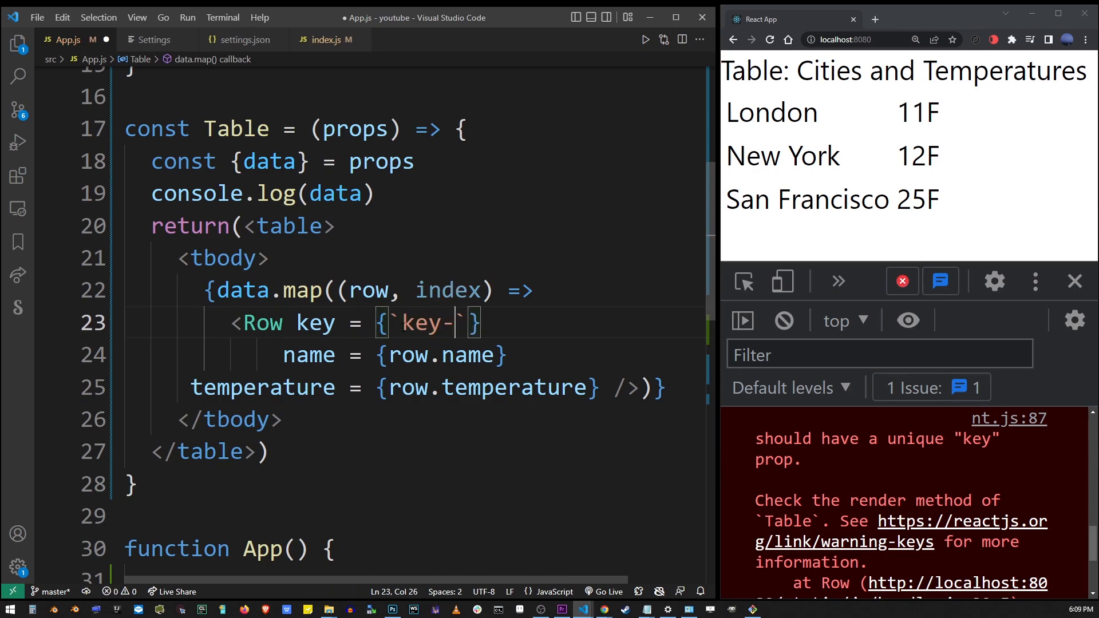
text(${index})
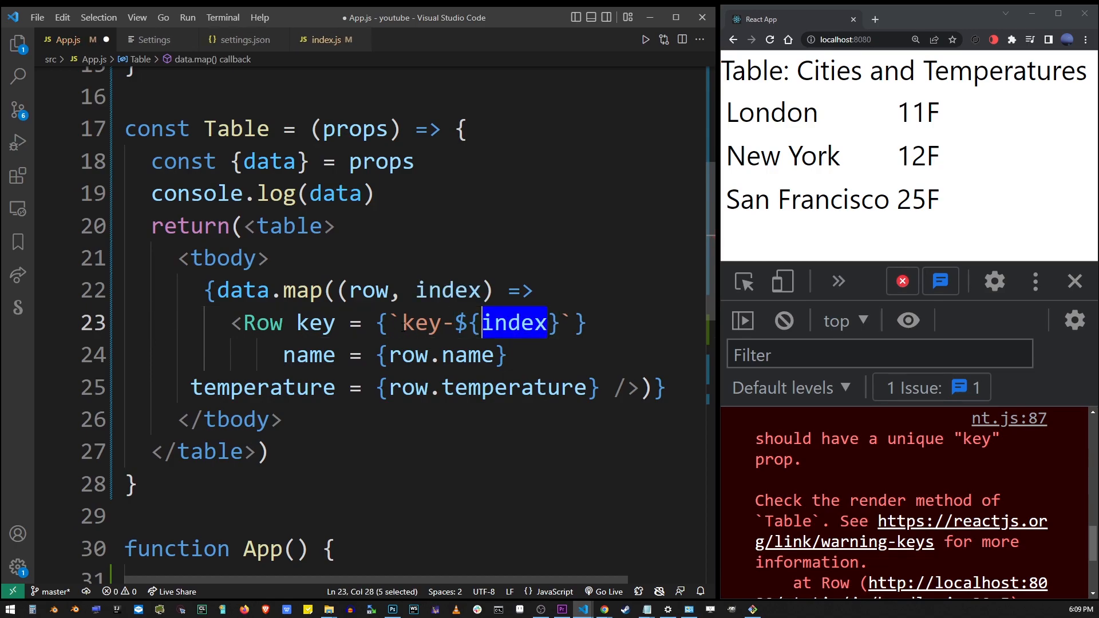
key(ctrl+s)
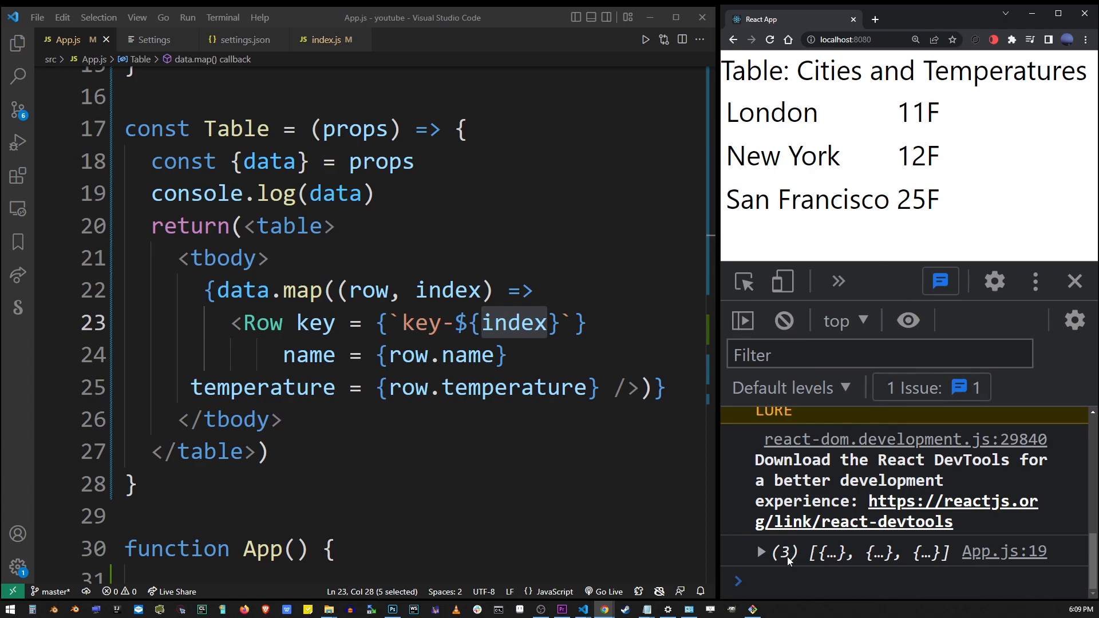
- Expand the logged city array and change London's temperature to 110F
click(762, 553)
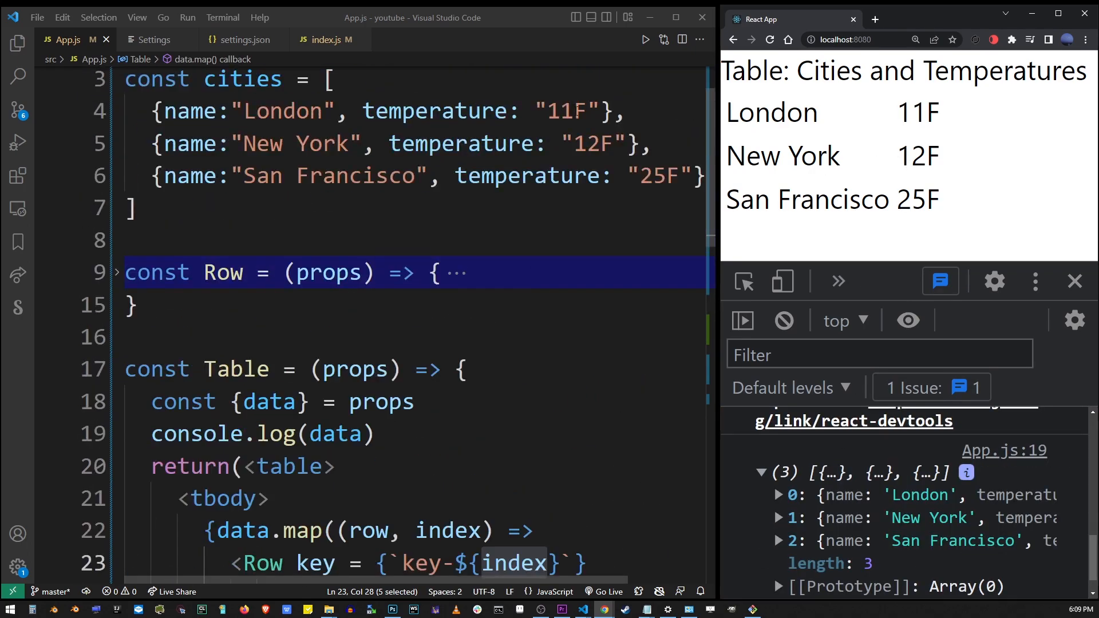
text(0)
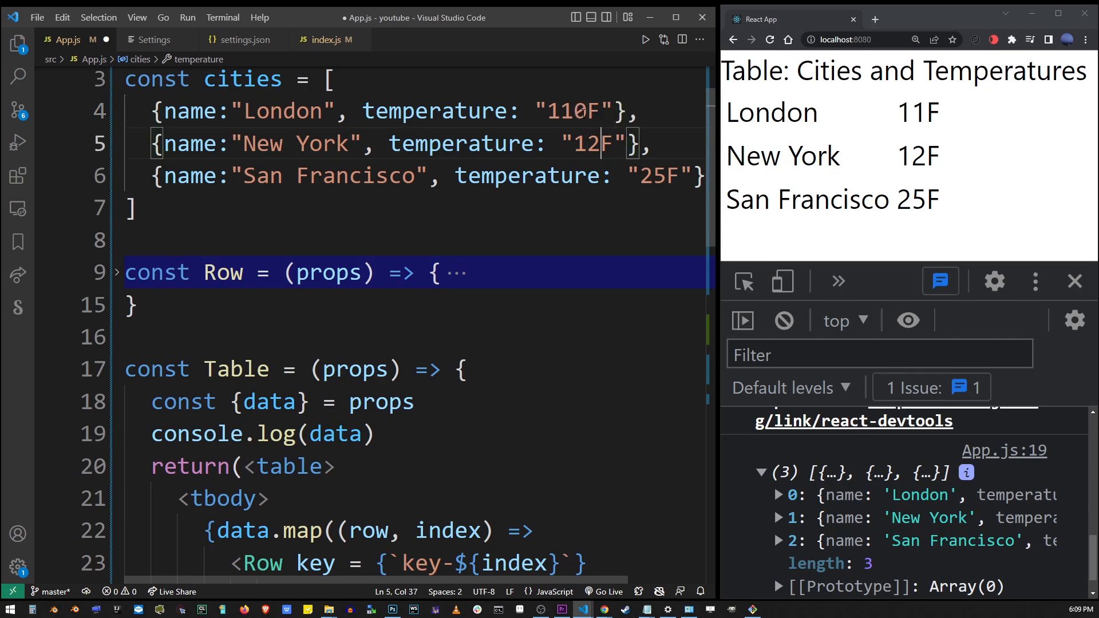